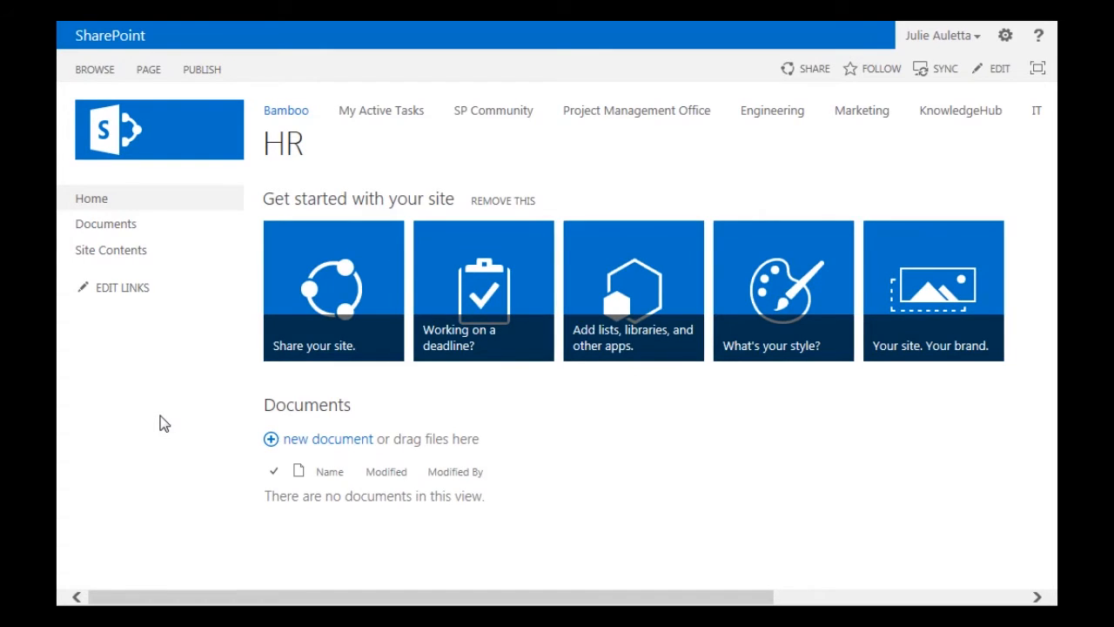
mouse_move(131, 265)
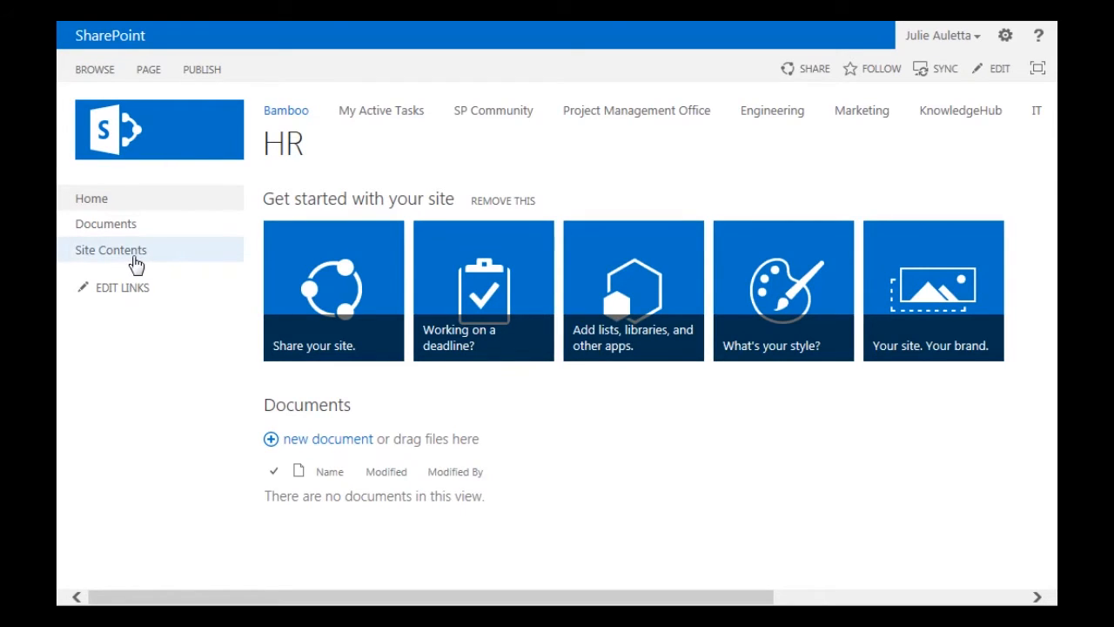
Step: Open the HR site's Site Pages library and show its LIBRARY ribbon commands
left_click(110, 251)
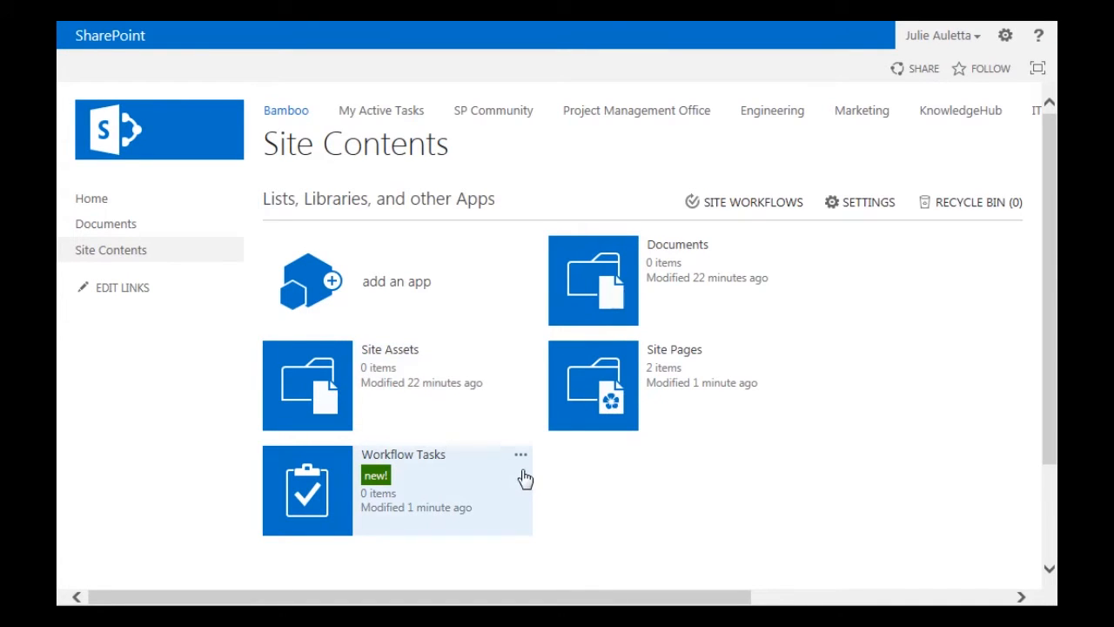
mouse_move(642, 388)
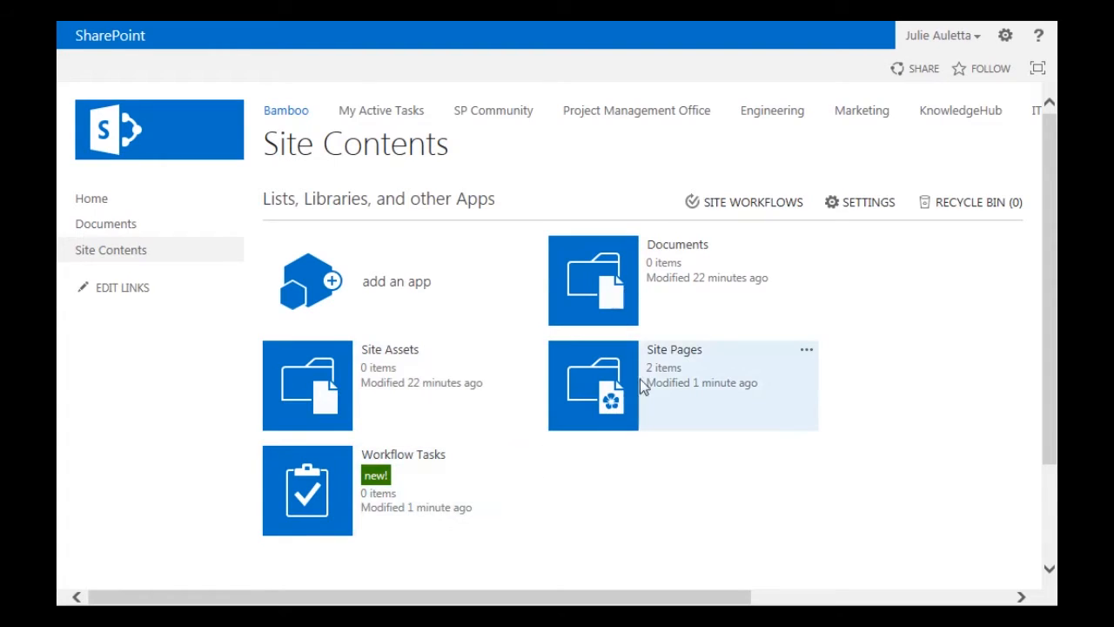
left_click(674, 348)
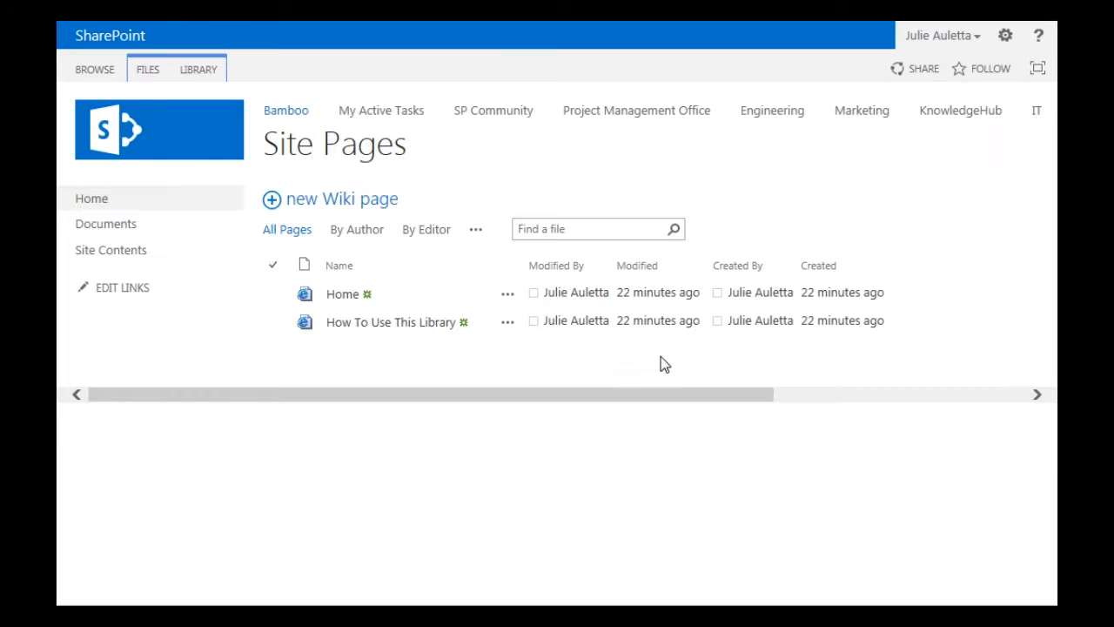
left_click(199, 70)
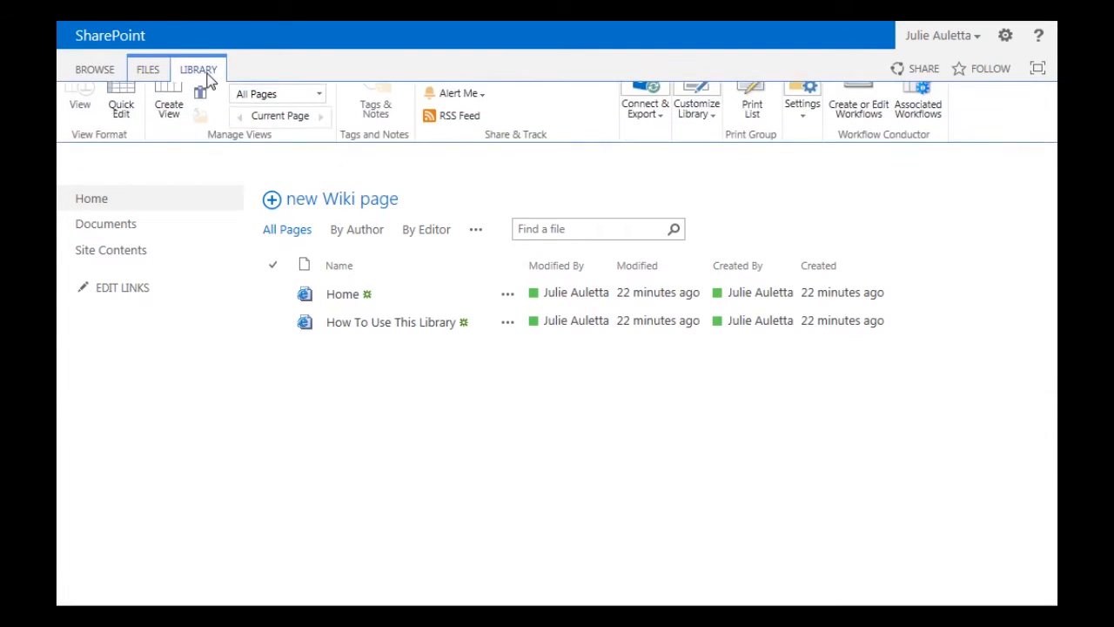
mouse_move(858, 119)
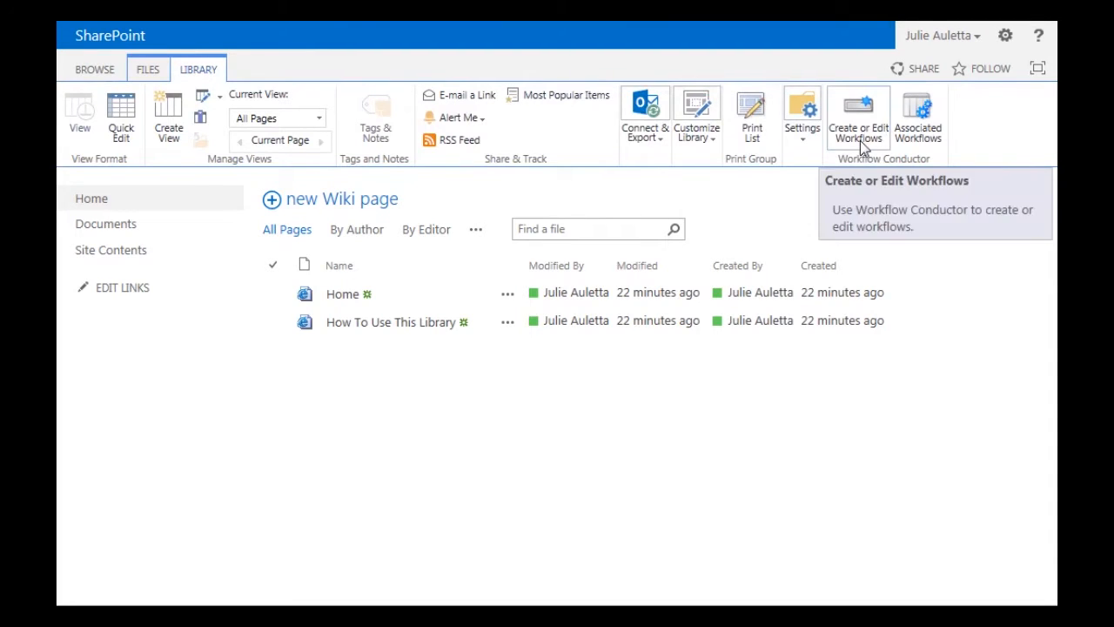
Step: Create a new workflow and save its settings with the name 'Request Travel Preferences'
left_click(858, 113)
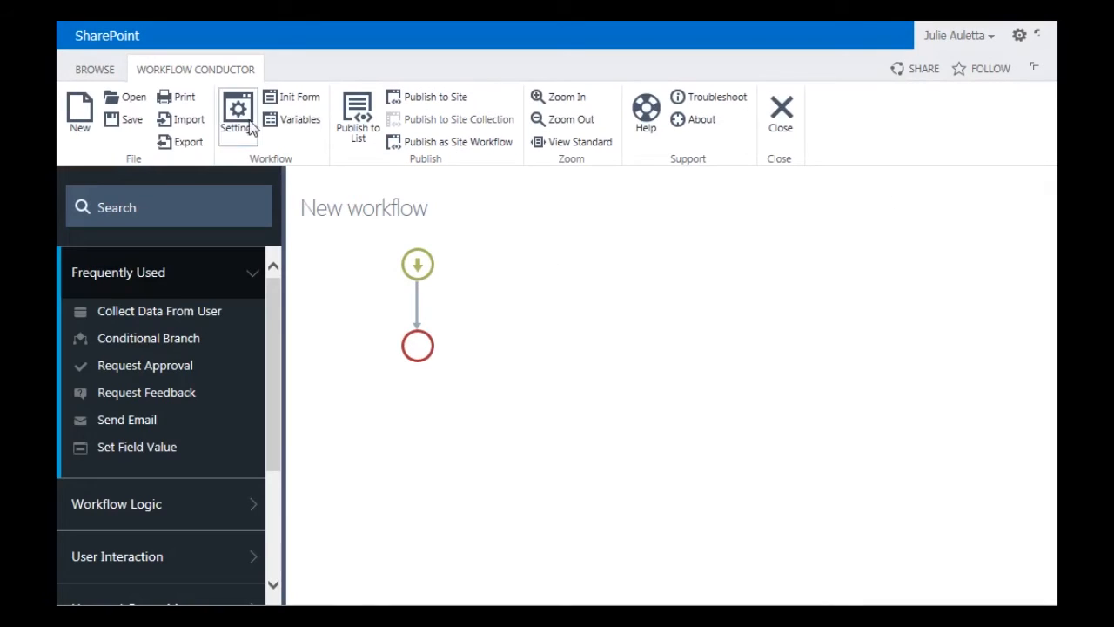
left_click(237, 111)
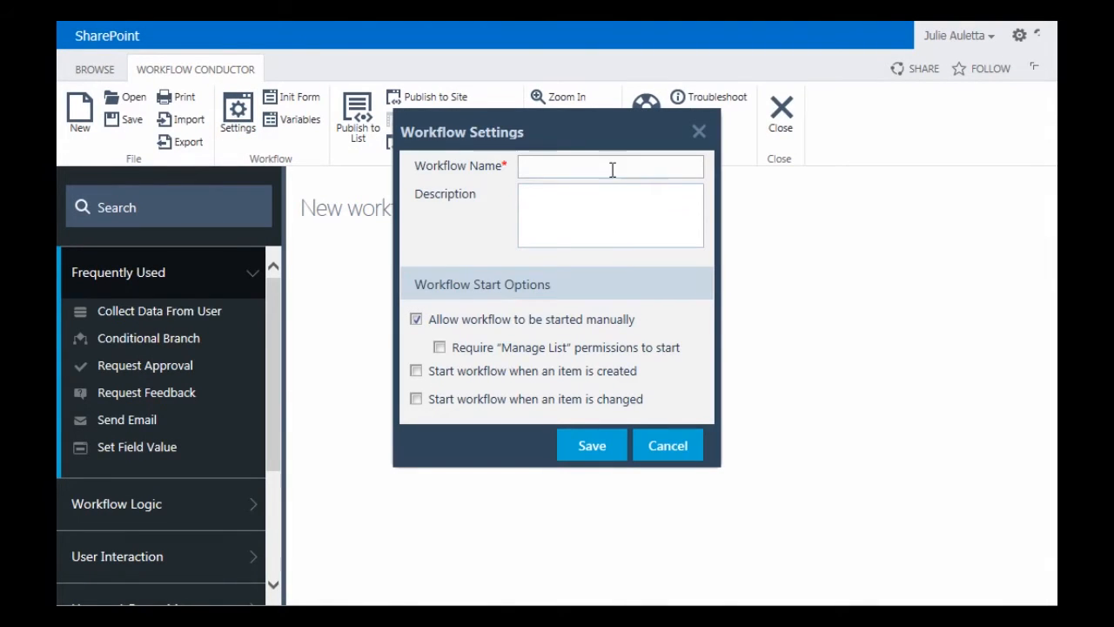
mouse_move(616, 178)
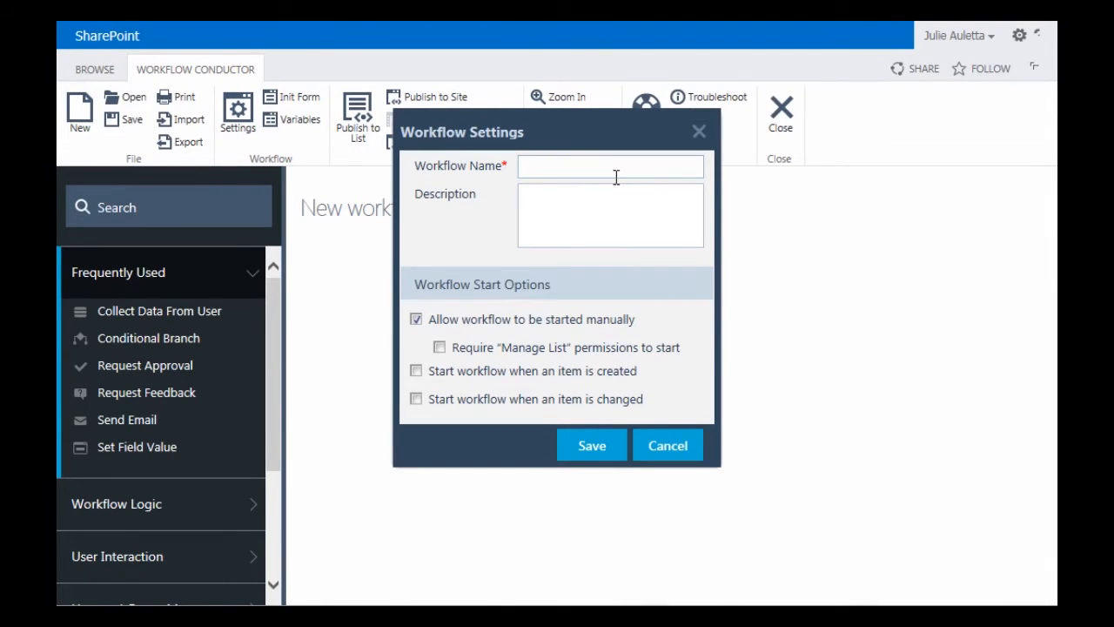
type("Request Travel P")
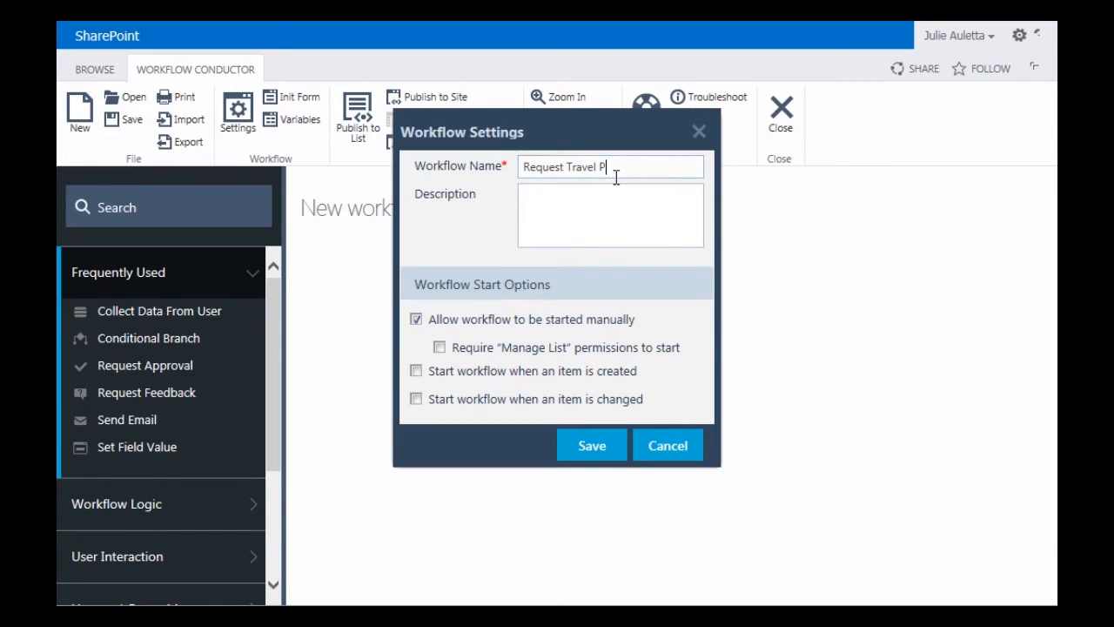
type("references")
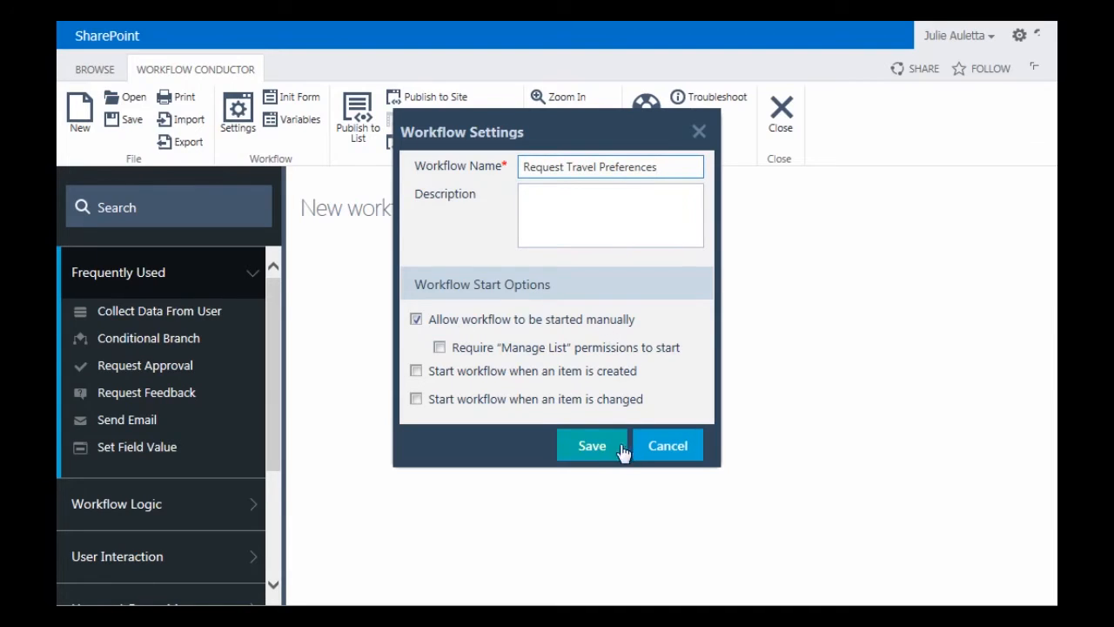
left_click(591, 446)
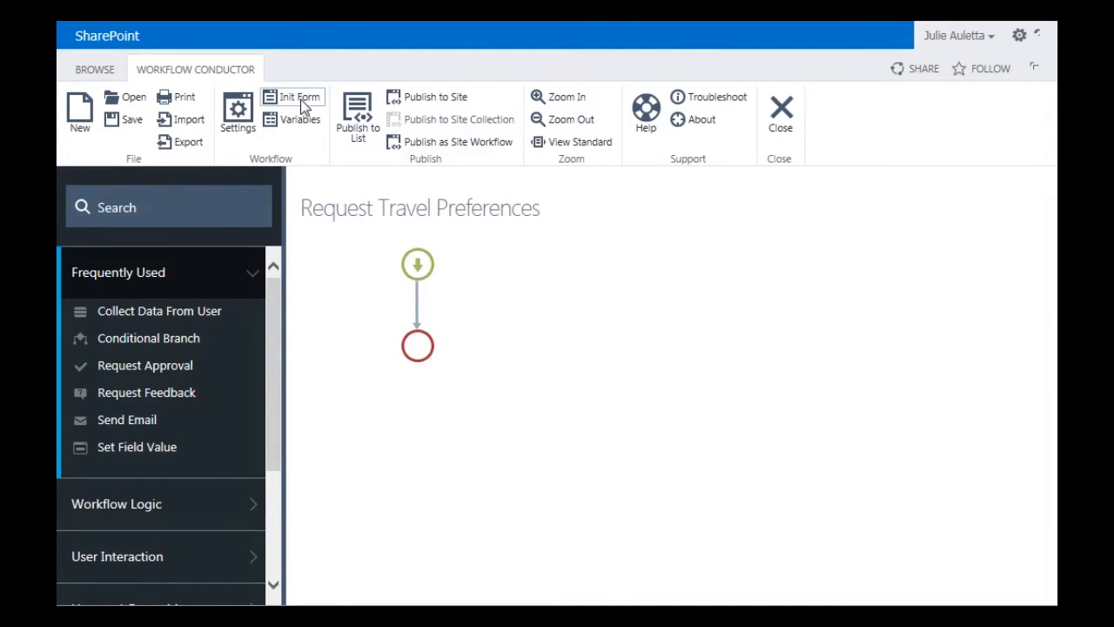
Step: Add a required Single line of text field named Employee to the workflow's initialization form
left_click(299, 97)
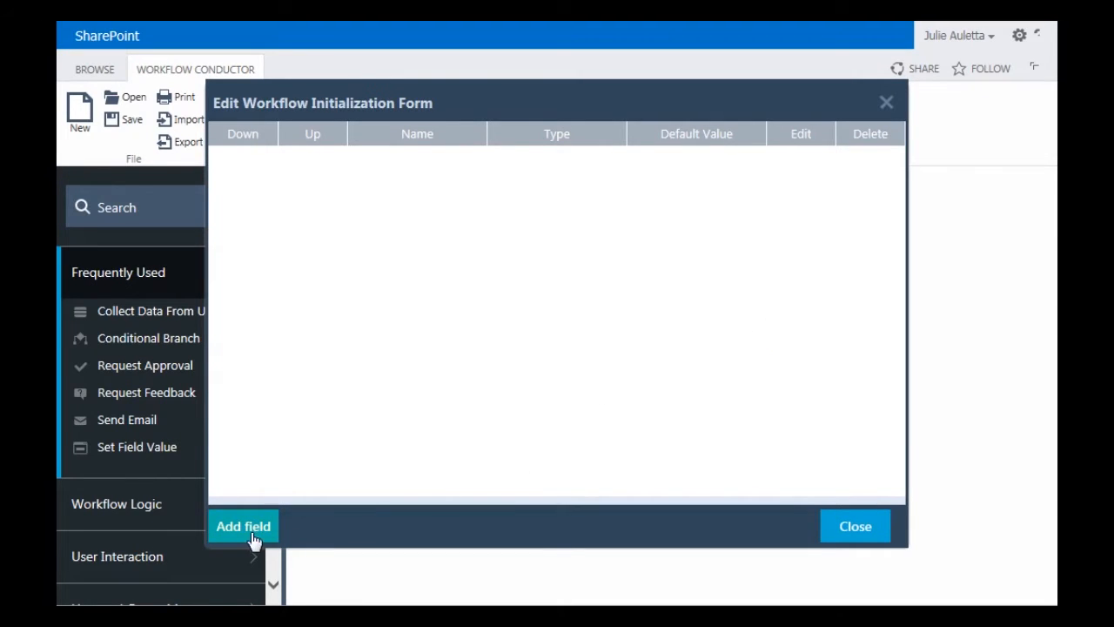
left_click(244, 526)
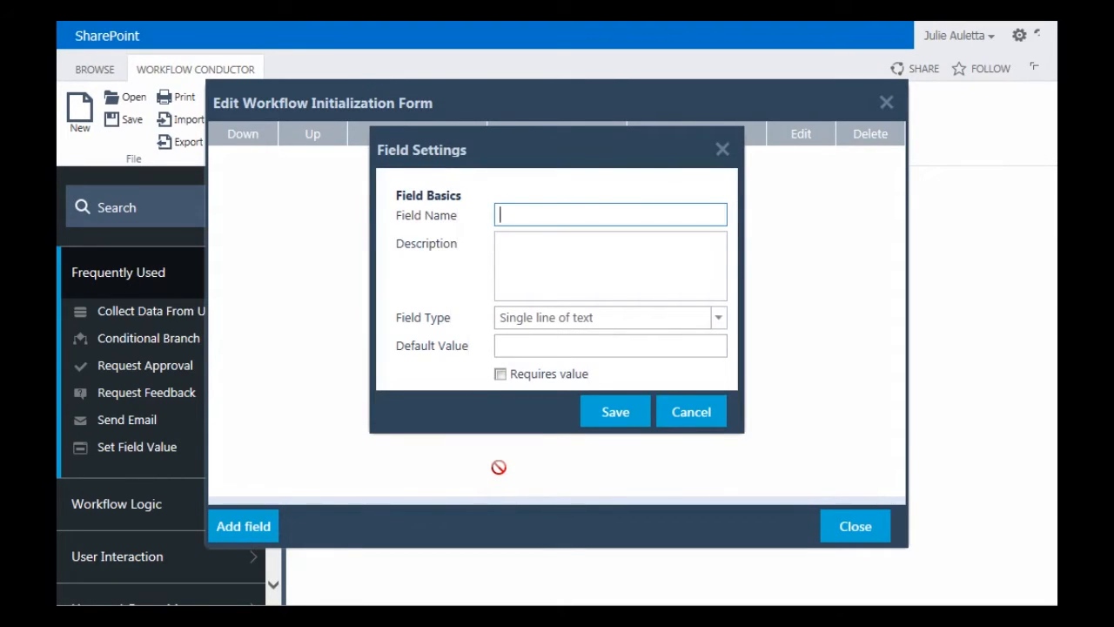
type("Employee")
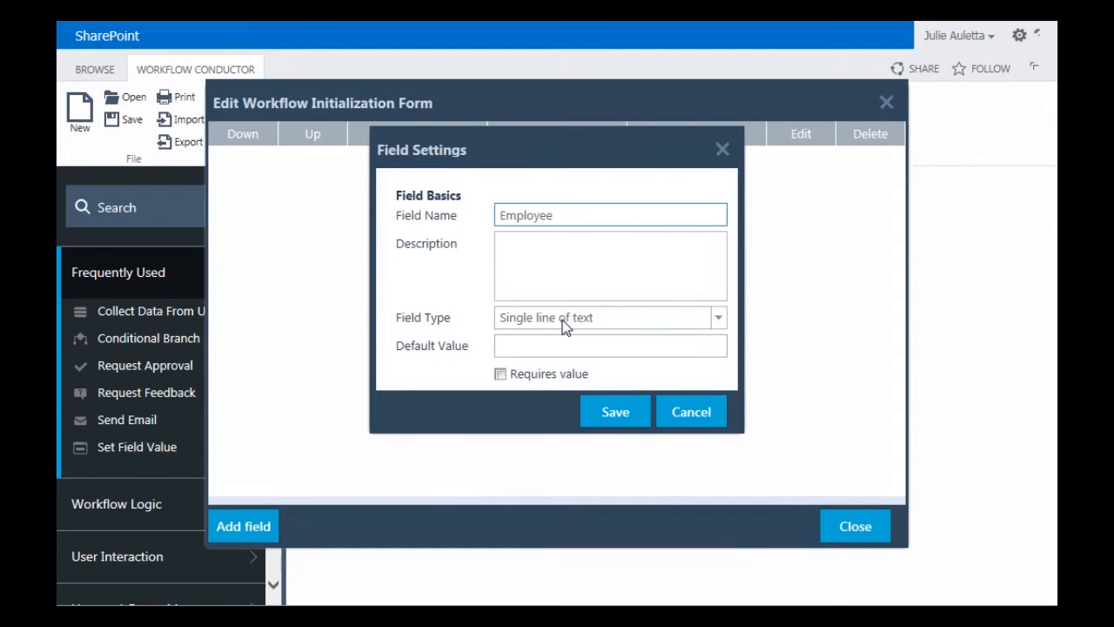
left_click(501, 374)
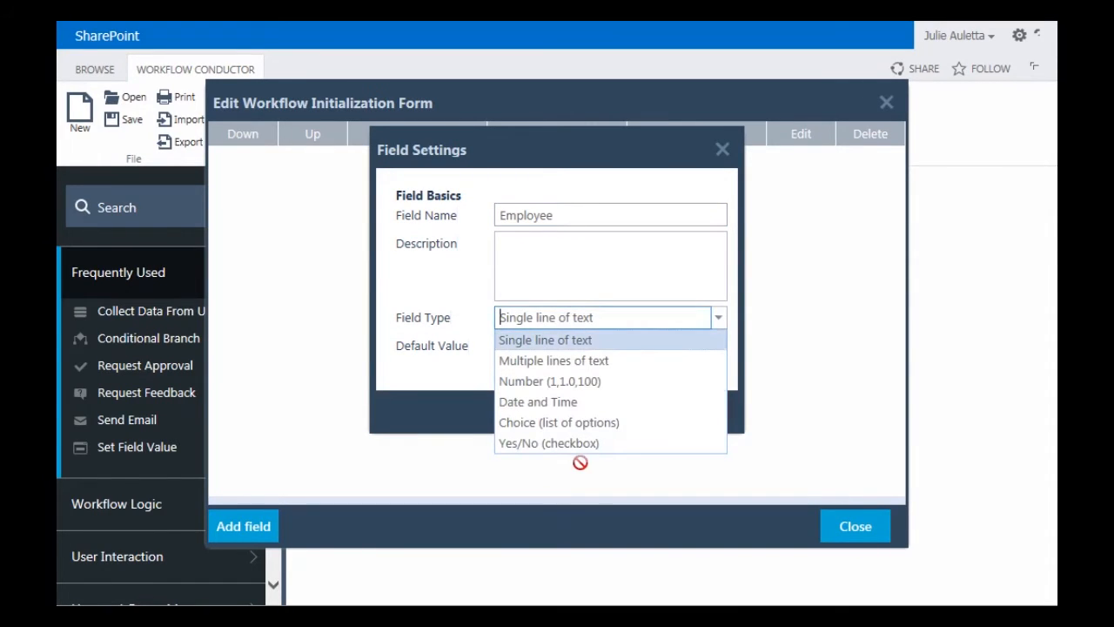
mouse_move(568, 449)
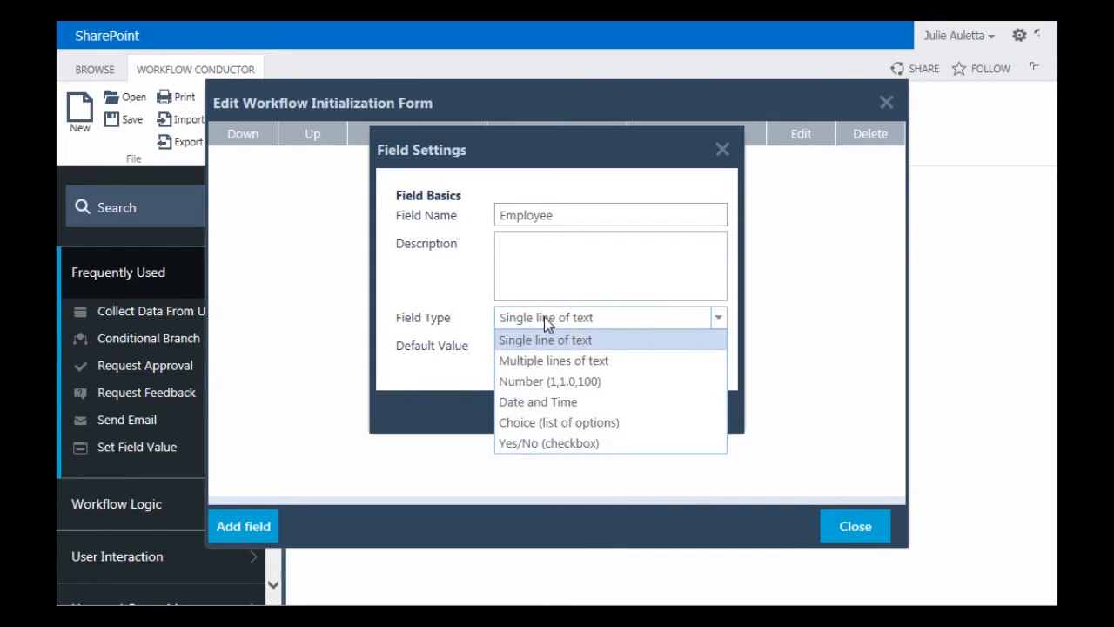
left_click(545, 340)
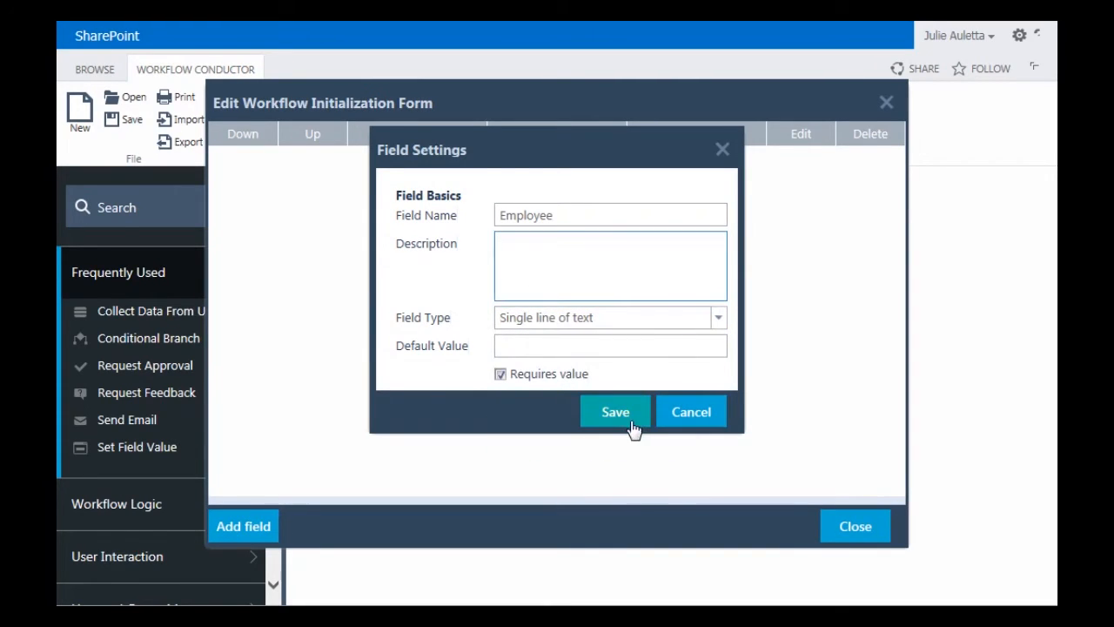
left_click(616, 411)
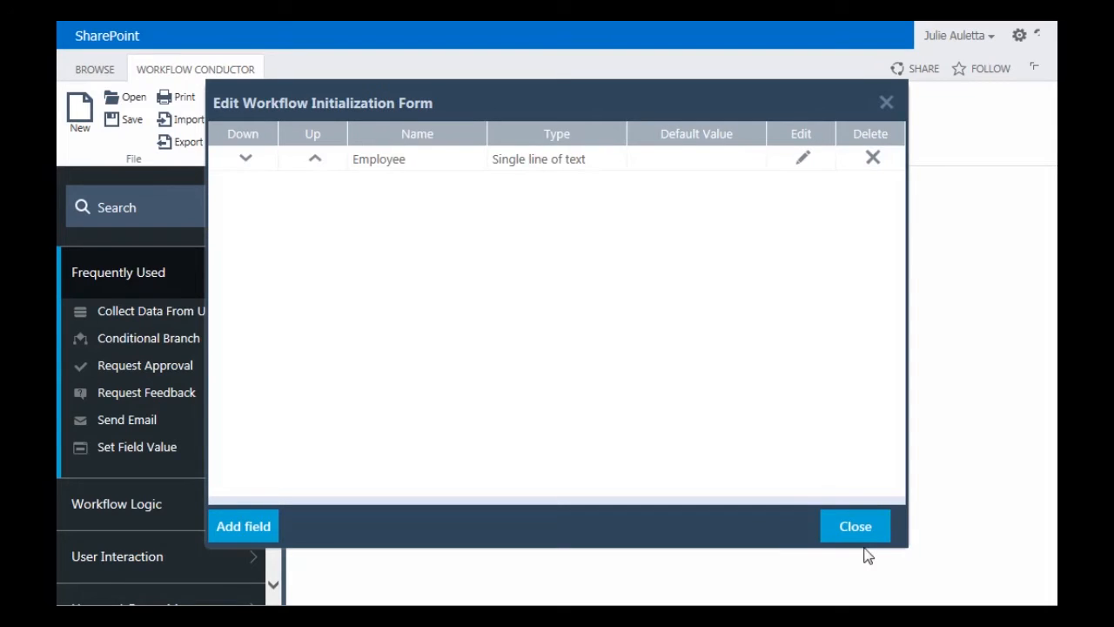
left_click(855, 526)
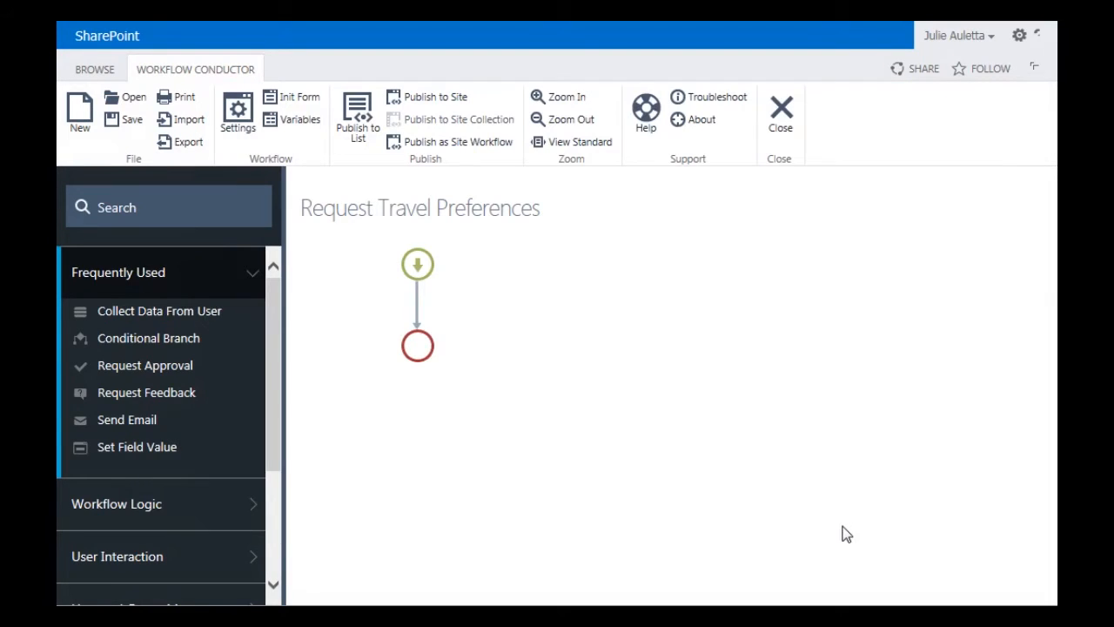
Step: Add a Collect Data From User step and set its User to the Employee start-form parameter
left_click(144, 365)
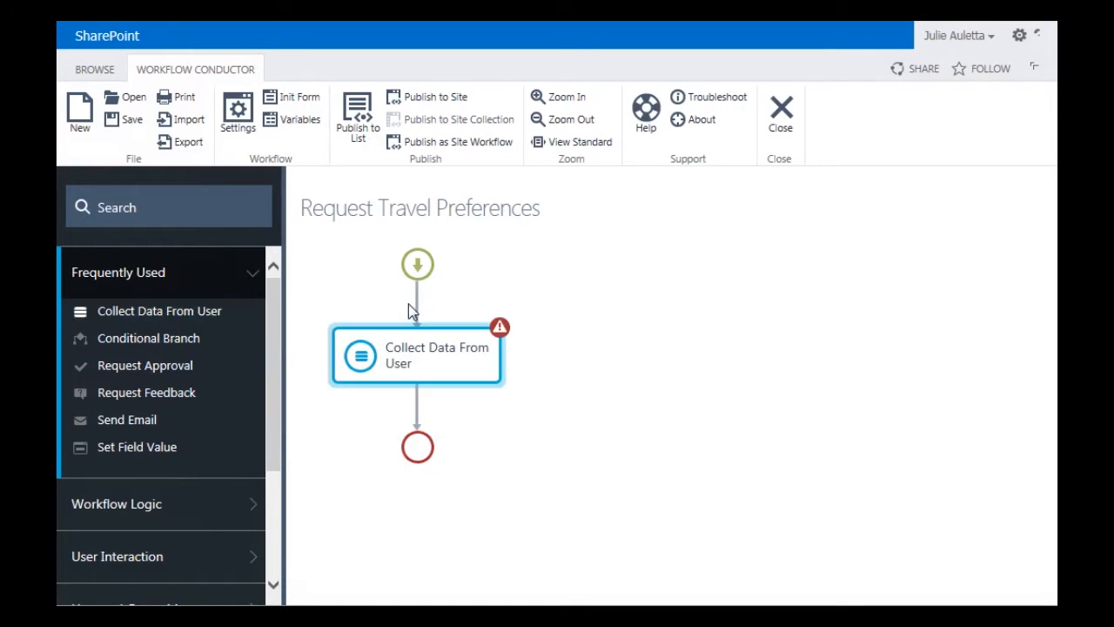
mouse_move(400, 364)
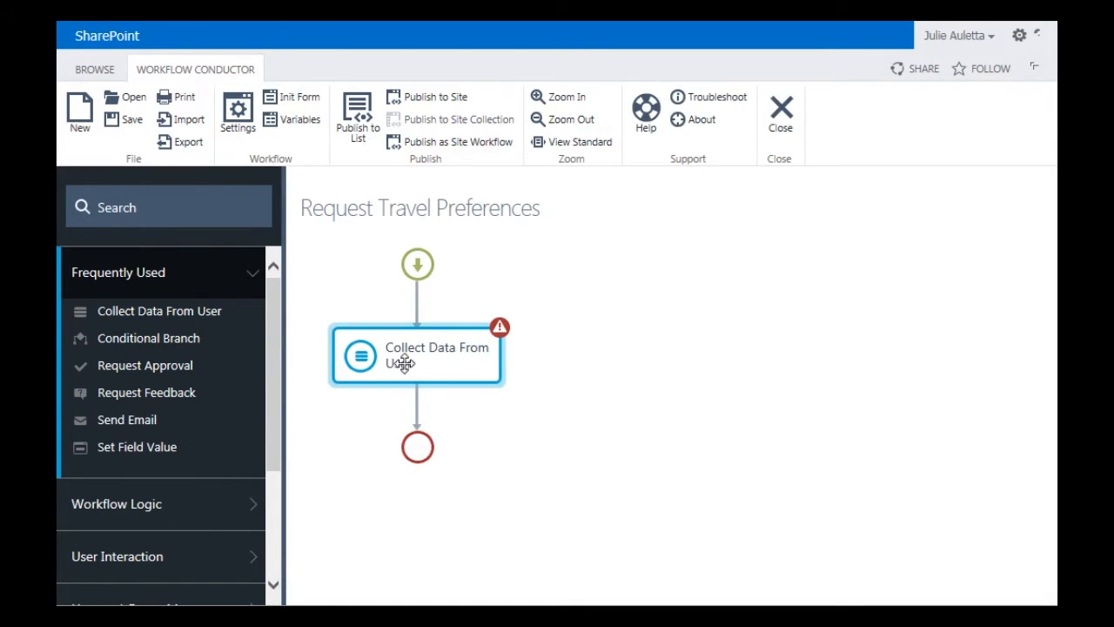
double_click(416, 355)
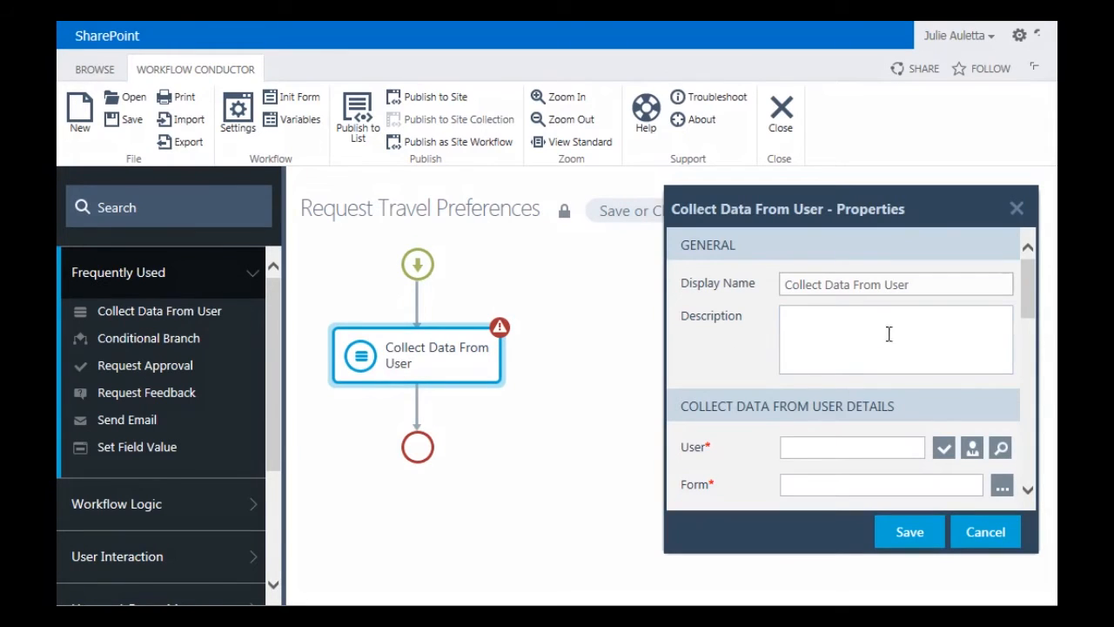
scroll("down", 3)
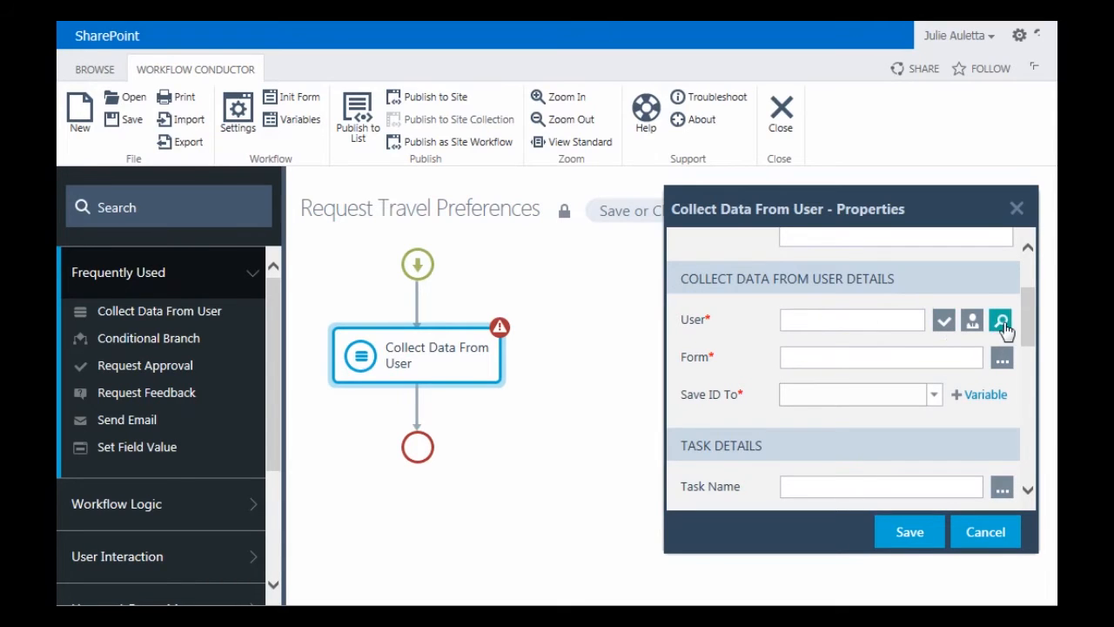
left_click(1003, 320)
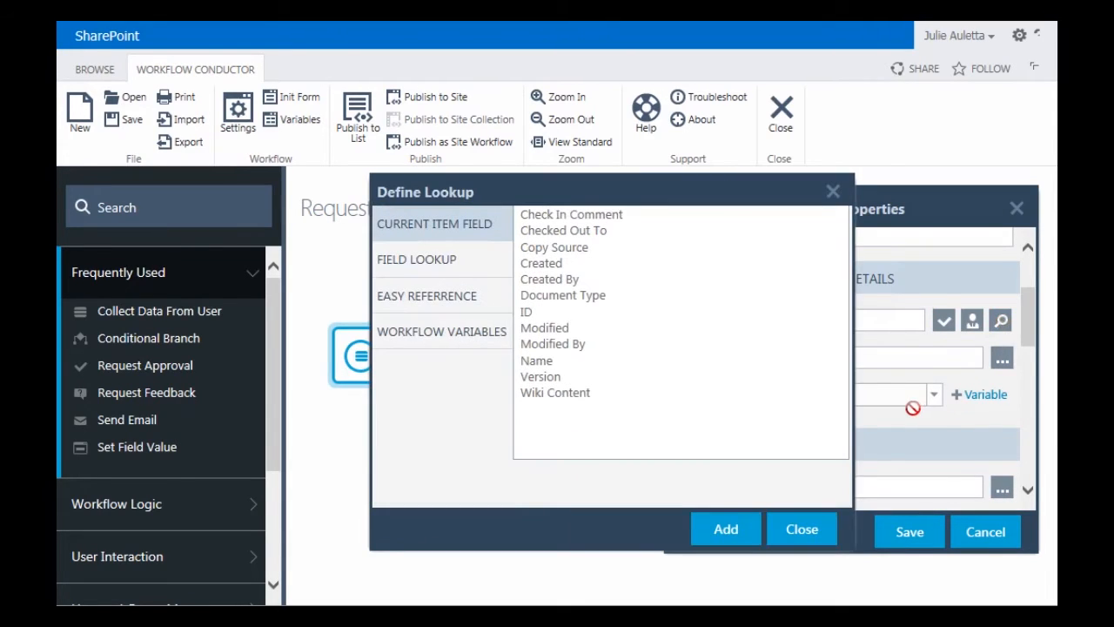
left_click(442, 331)
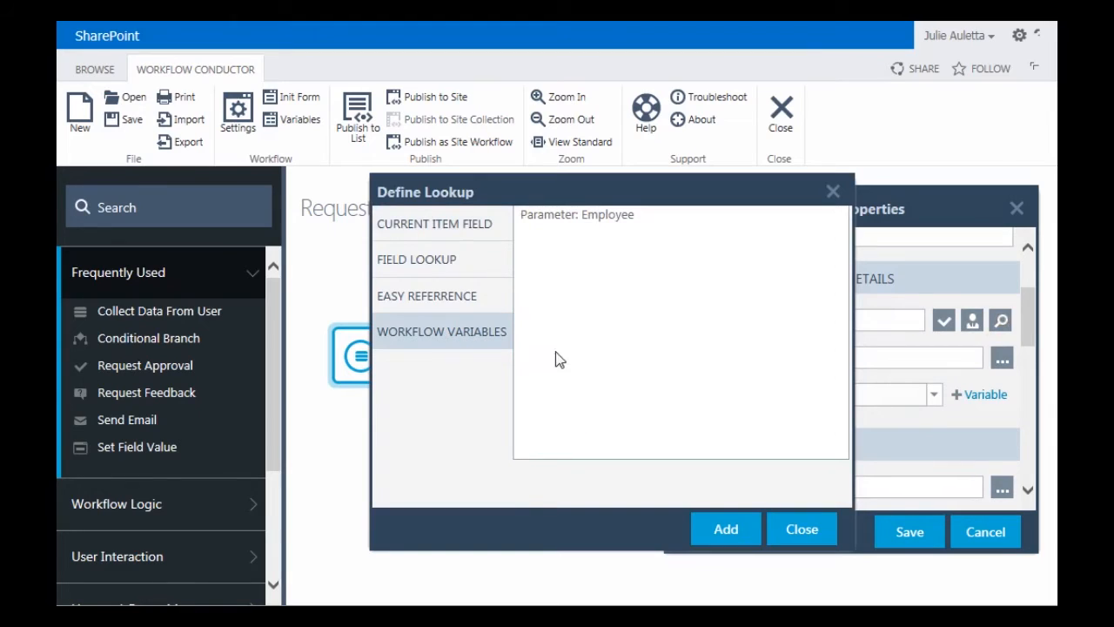
mouse_move(560, 240)
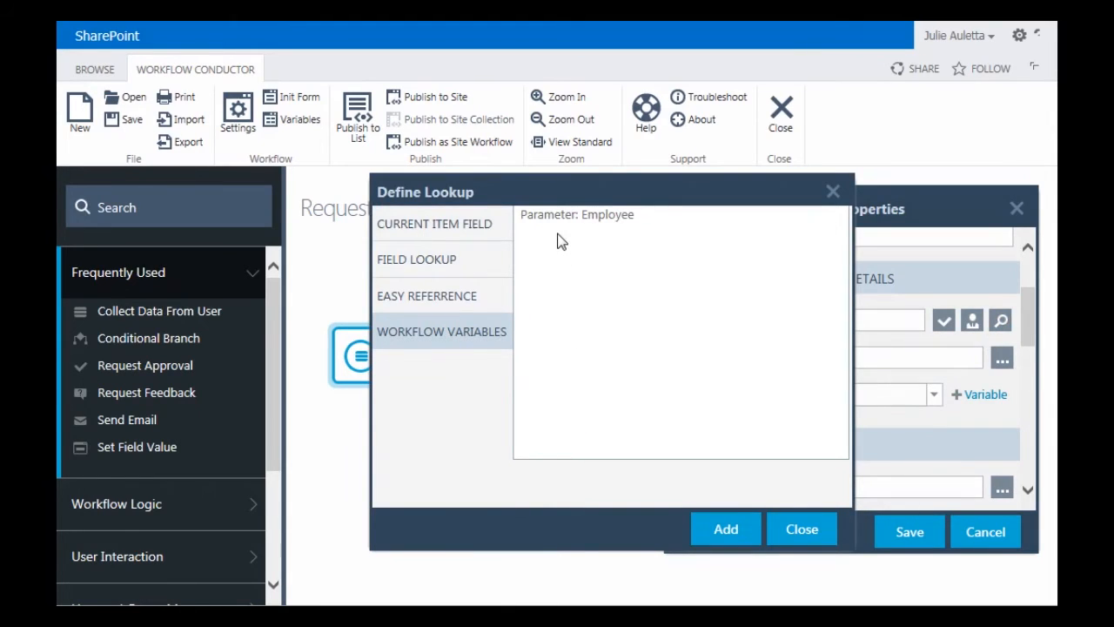
left_click(578, 214)
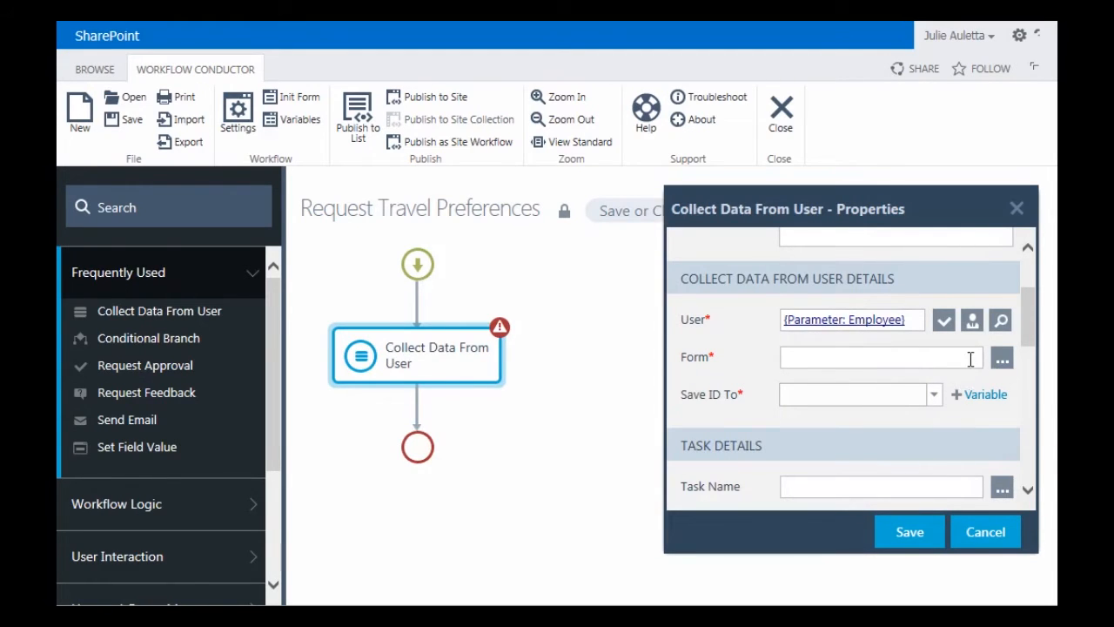
Step: Start a brand-new form for the step and name it Travel Preferences
left_click(1001, 357)
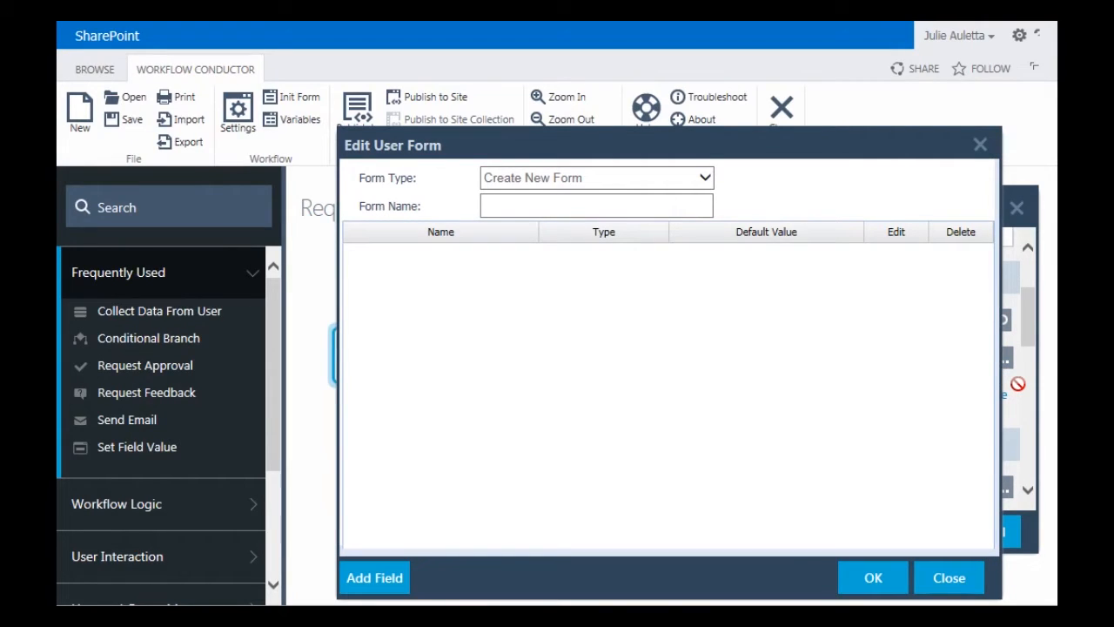
mouse_move(618, 206)
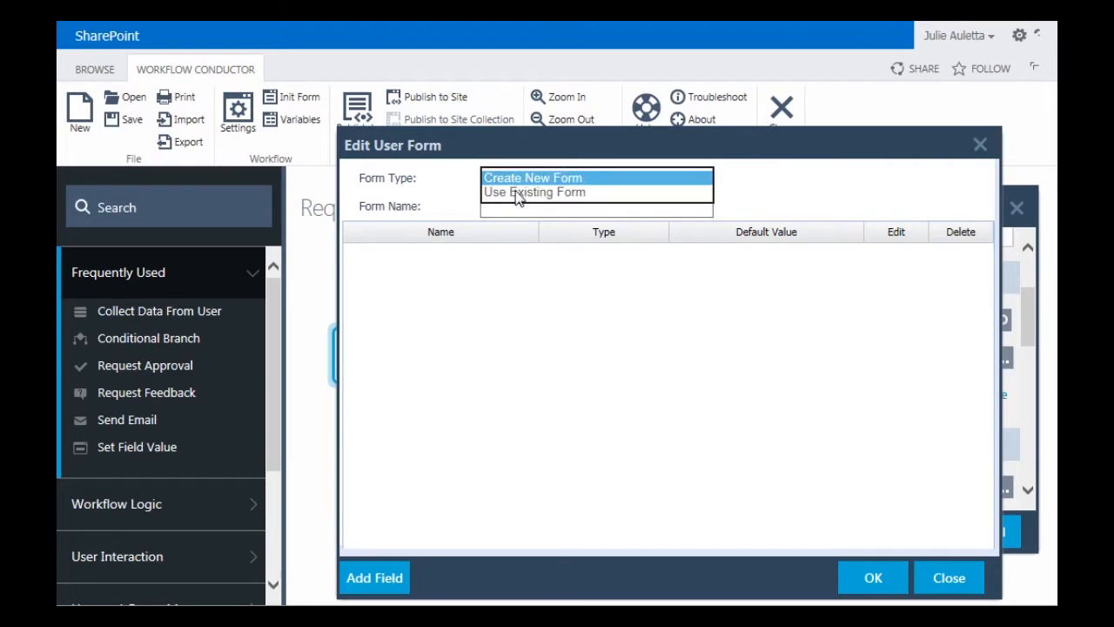
left_click(532, 178)
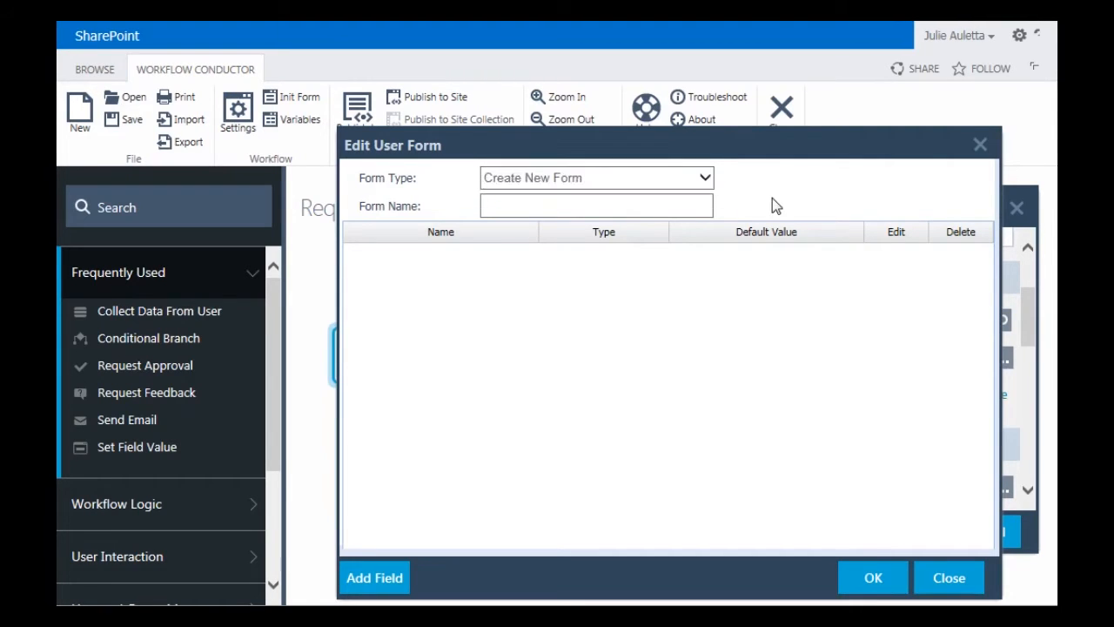
left_click(596, 205)
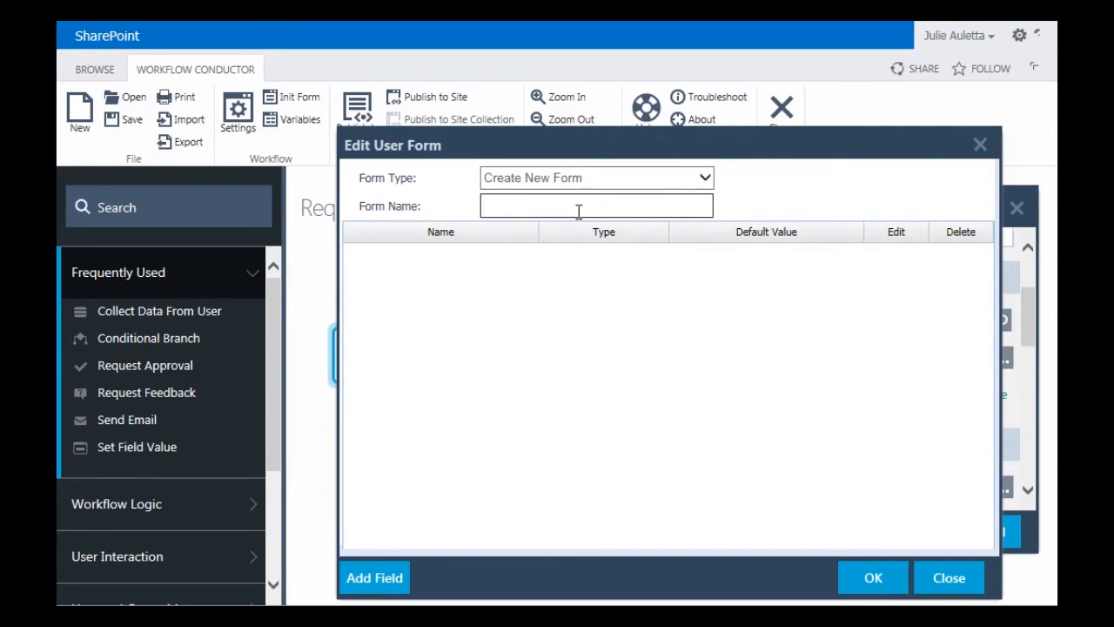
type("Travel Preferec")
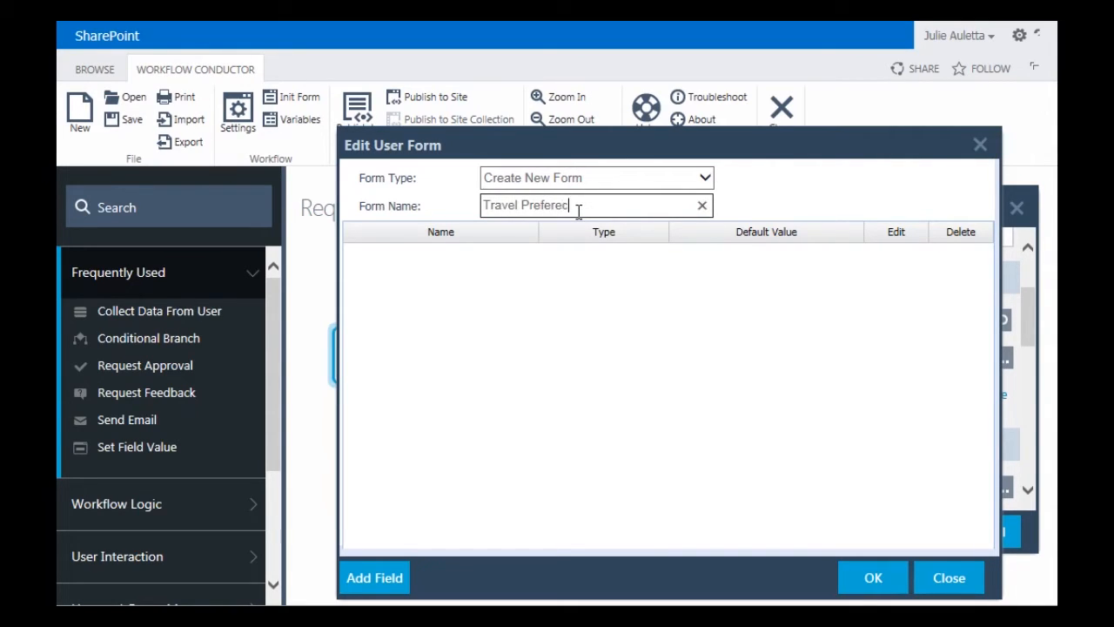
key("Backspace")
type("nces")
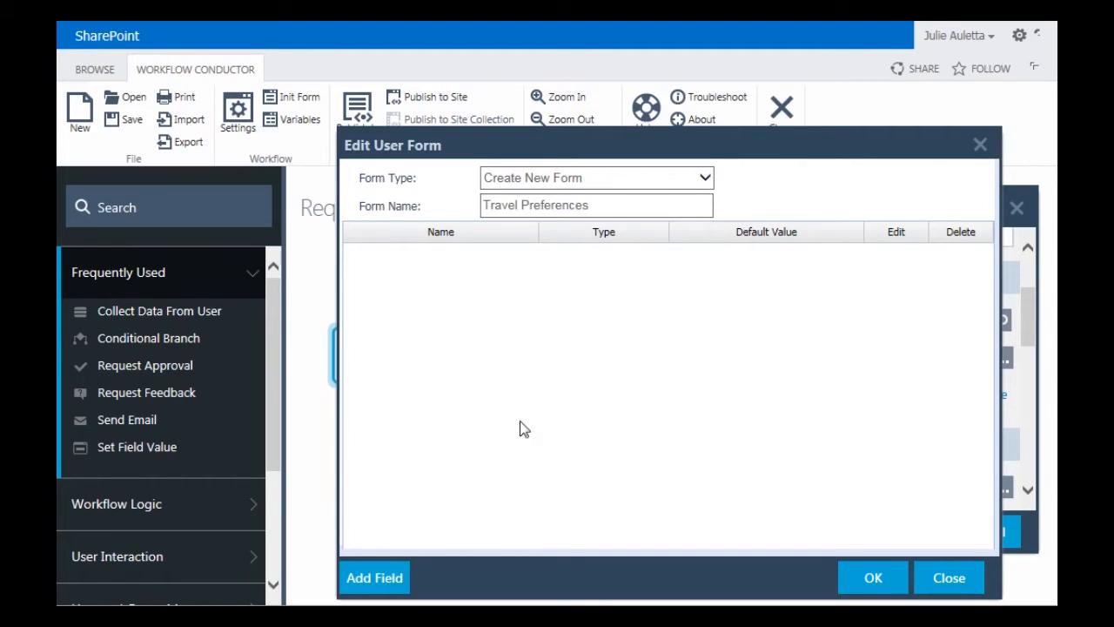
Step: Add the Preferred Airline and Frequent Flier Number text fields to the form
left_click(373, 578)
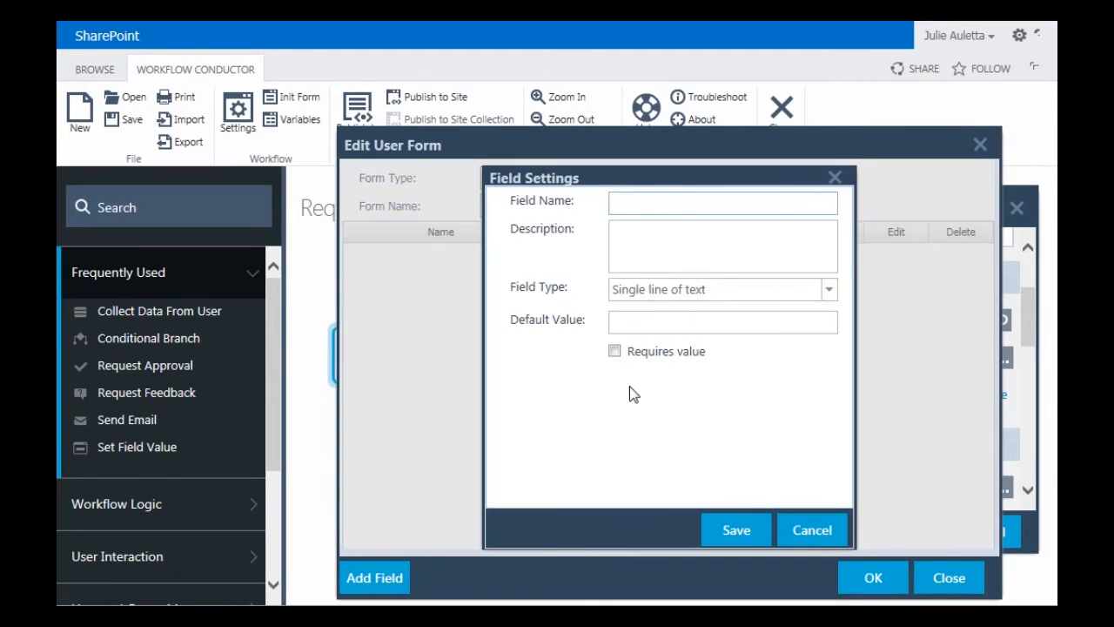
type("Preferred Airline")
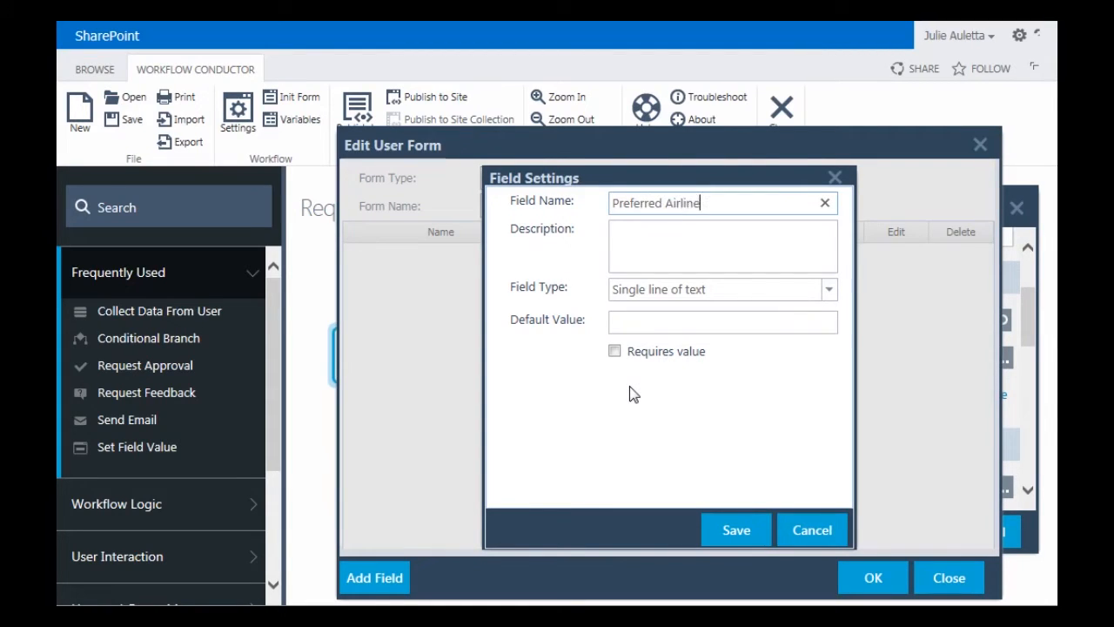
mouse_move(734, 529)
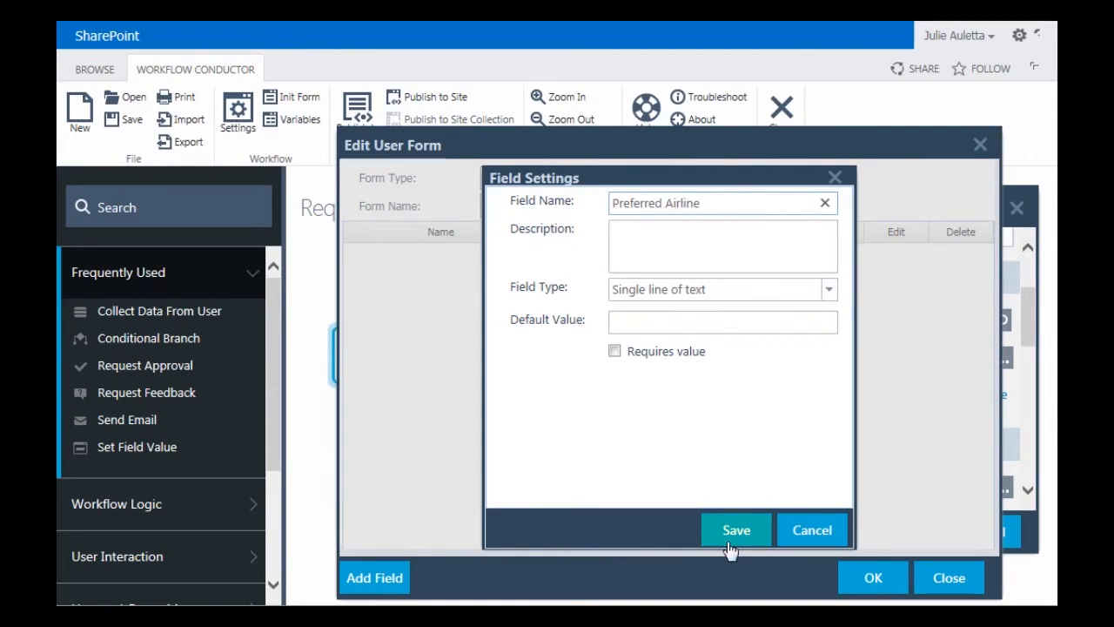
left_click(735, 529)
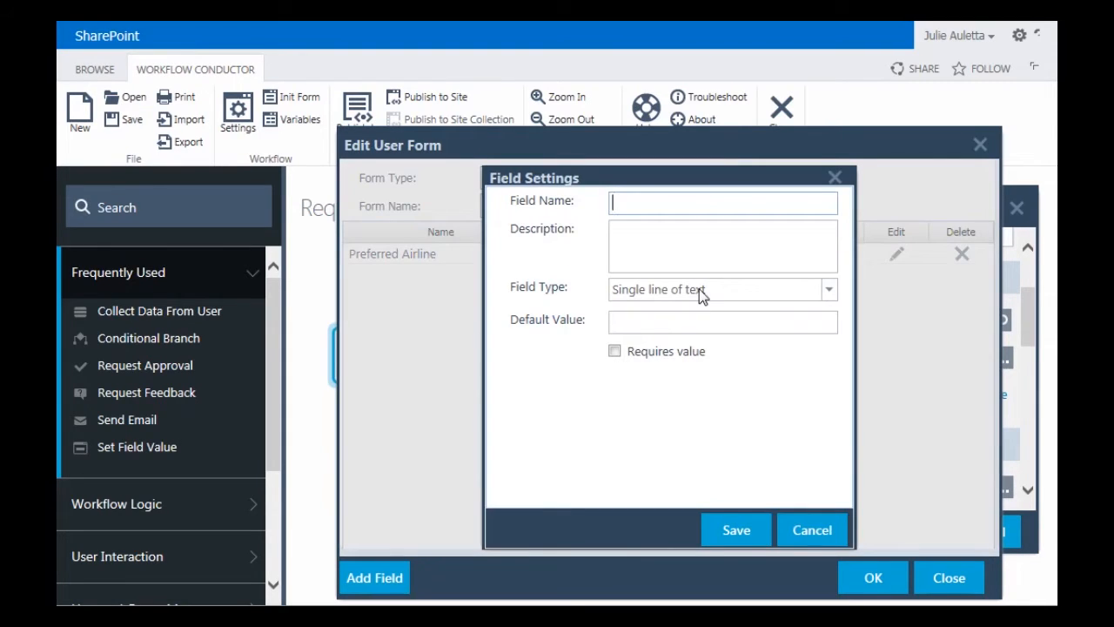
type("Frequent L")
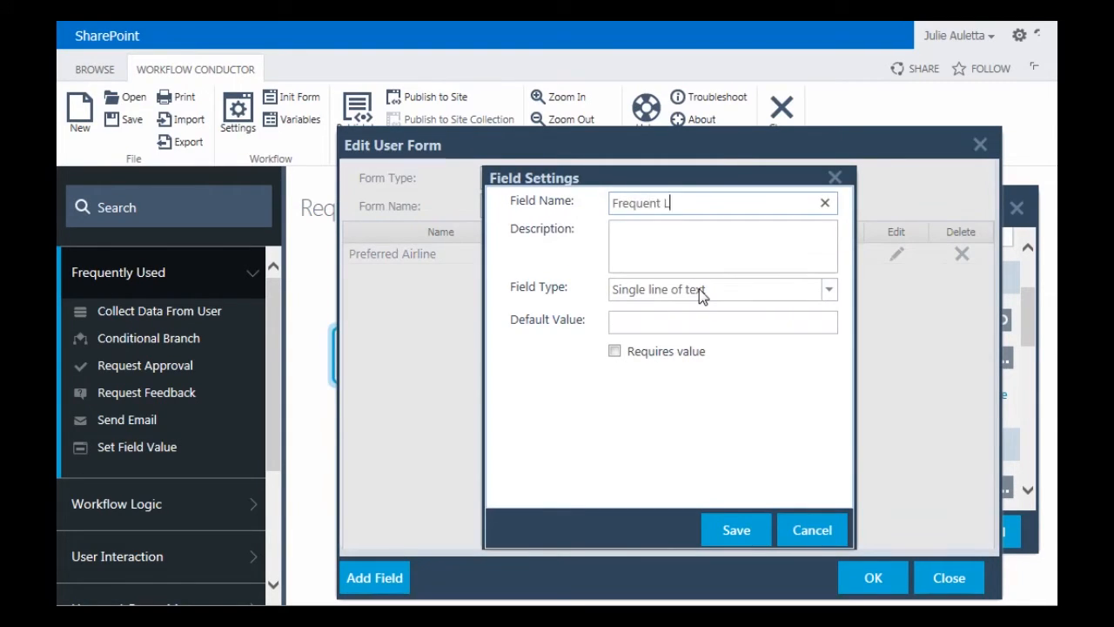
type("Flier Number")
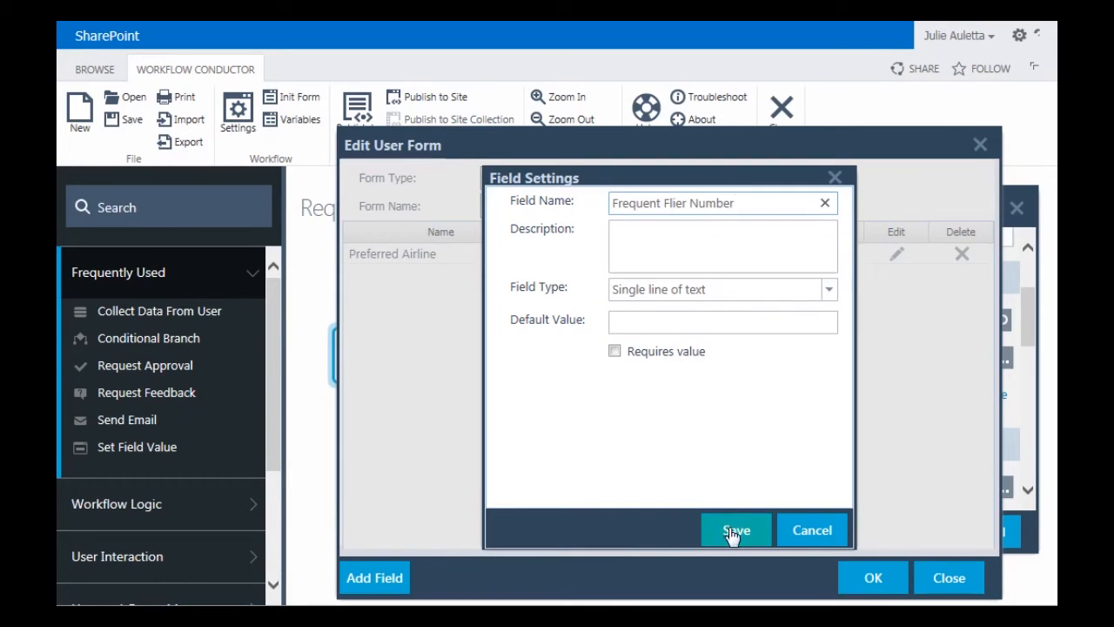
left_click(735, 529)
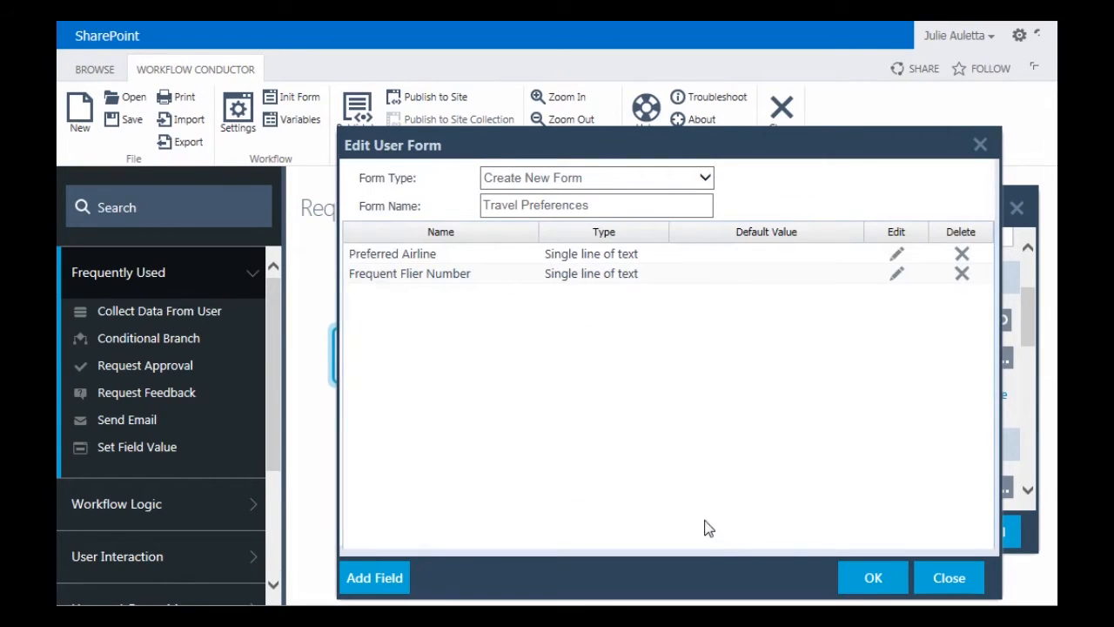
Step: Add a Seat Preference choice field with Window and Aisle options and save it
left_click(373, 578)
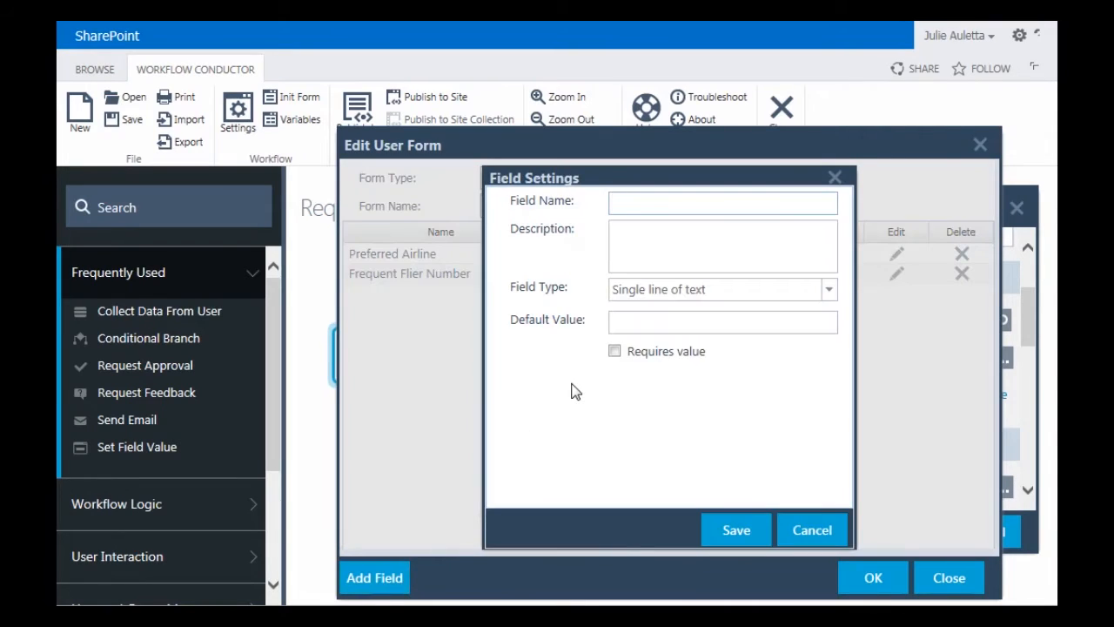
type("Seat Prefere")
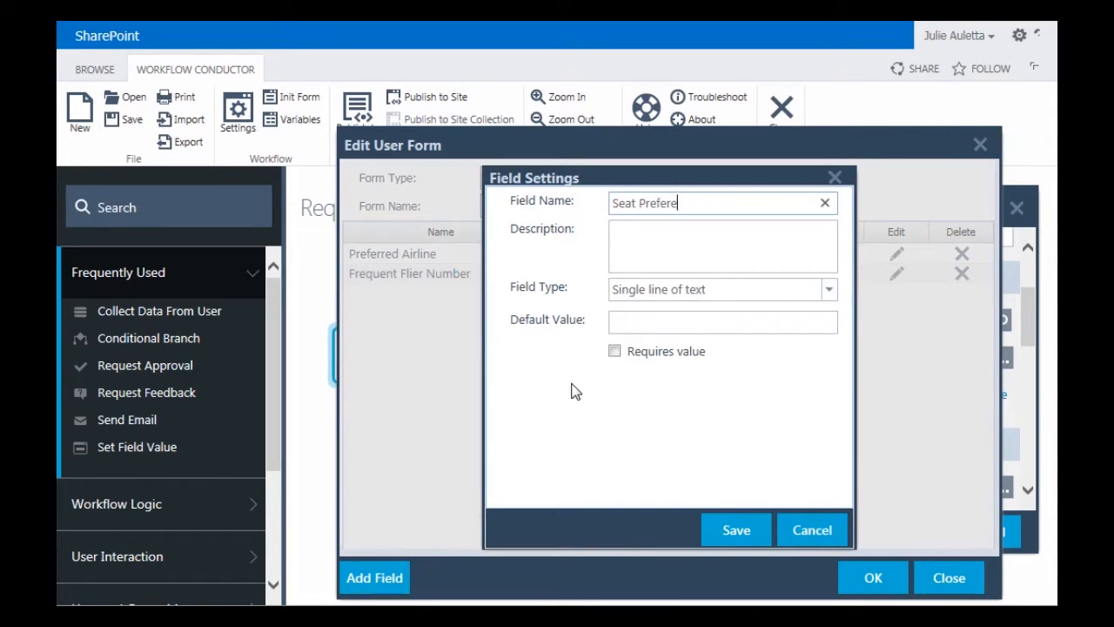
type("nce")
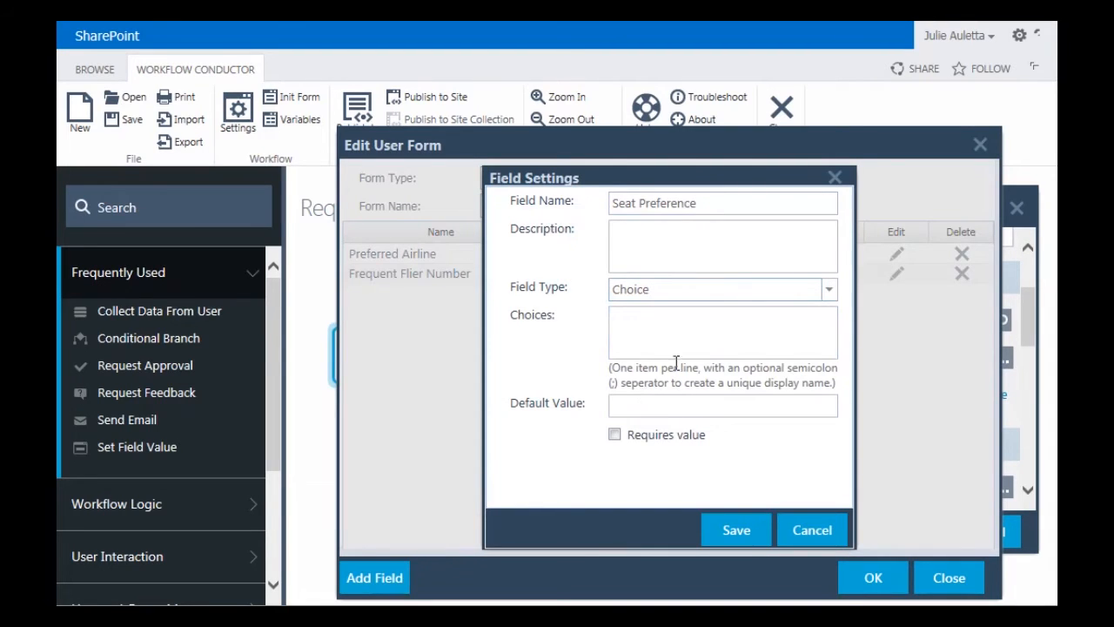
type("Window")
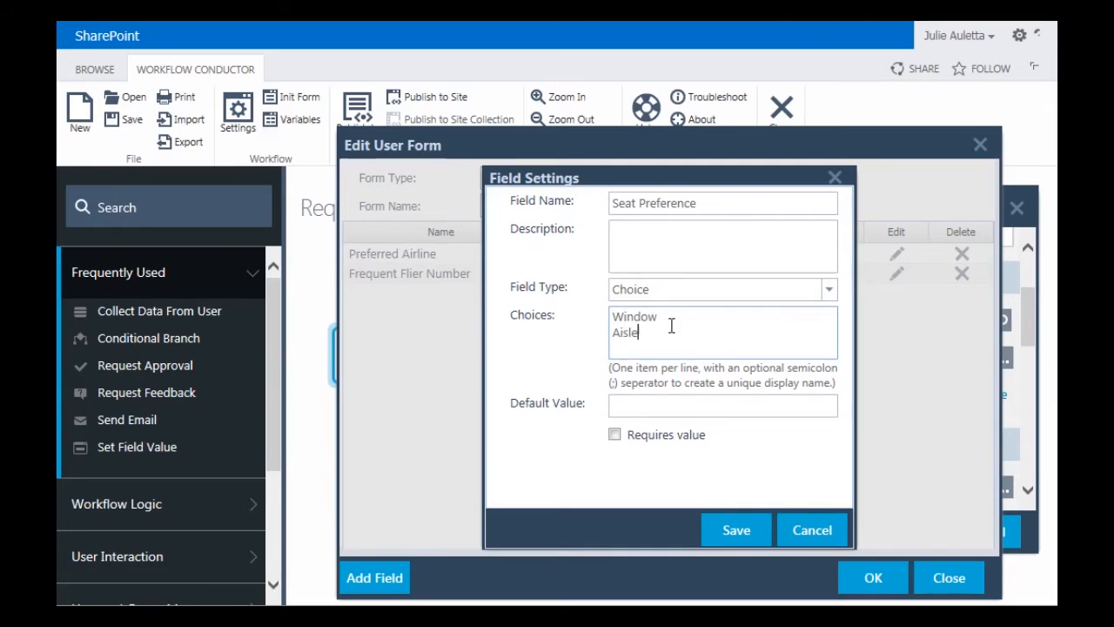
mouse_move(682, 458)
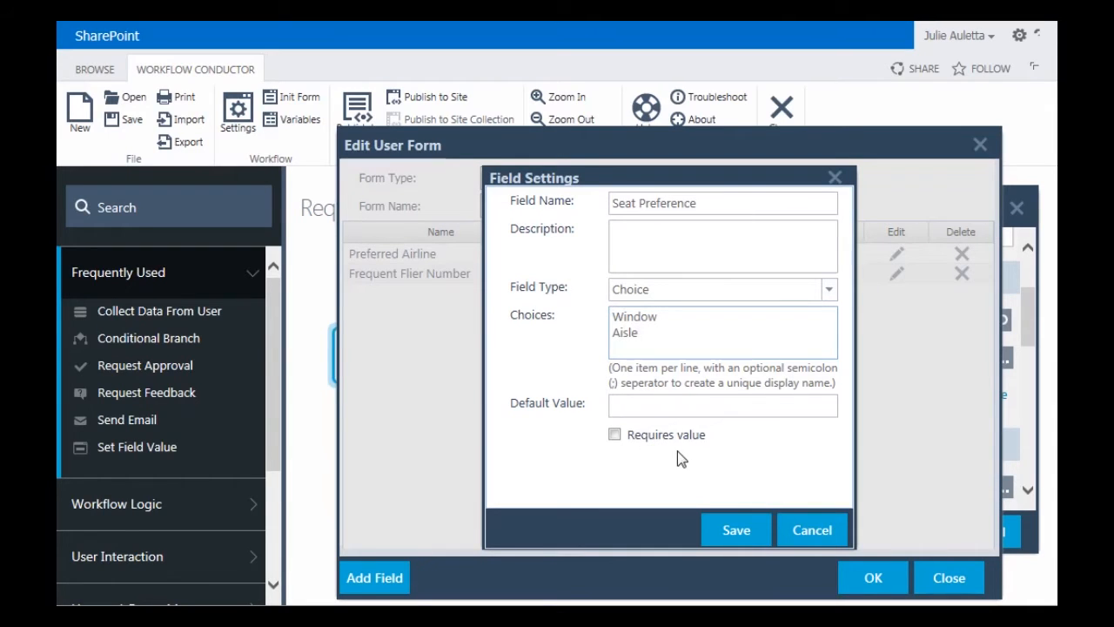
left_click(734, 529)
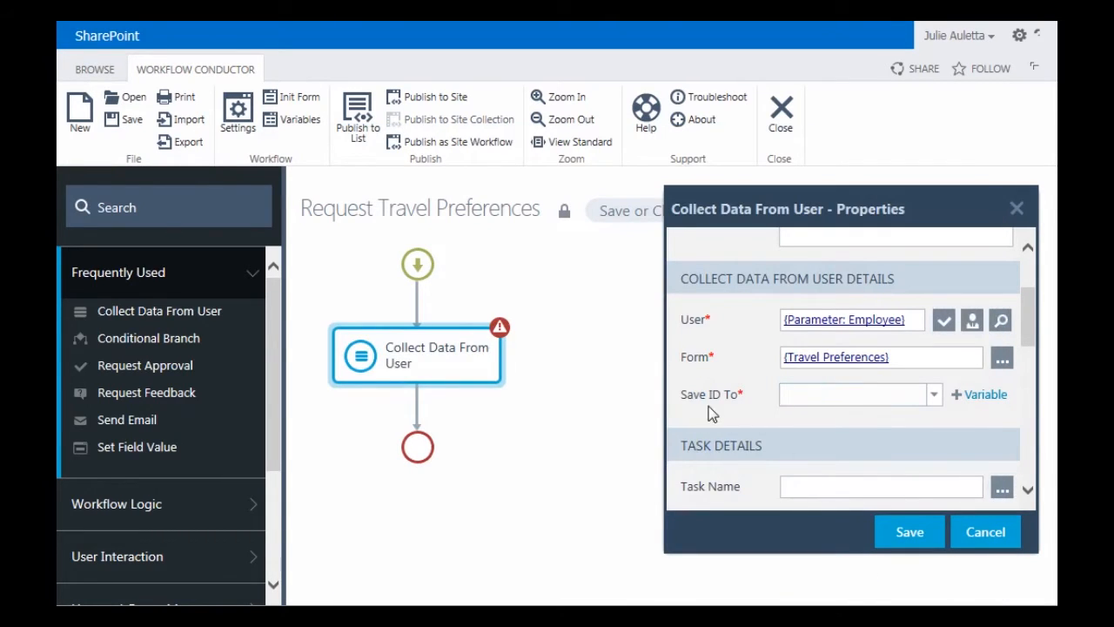
mouse_move(721, 407)
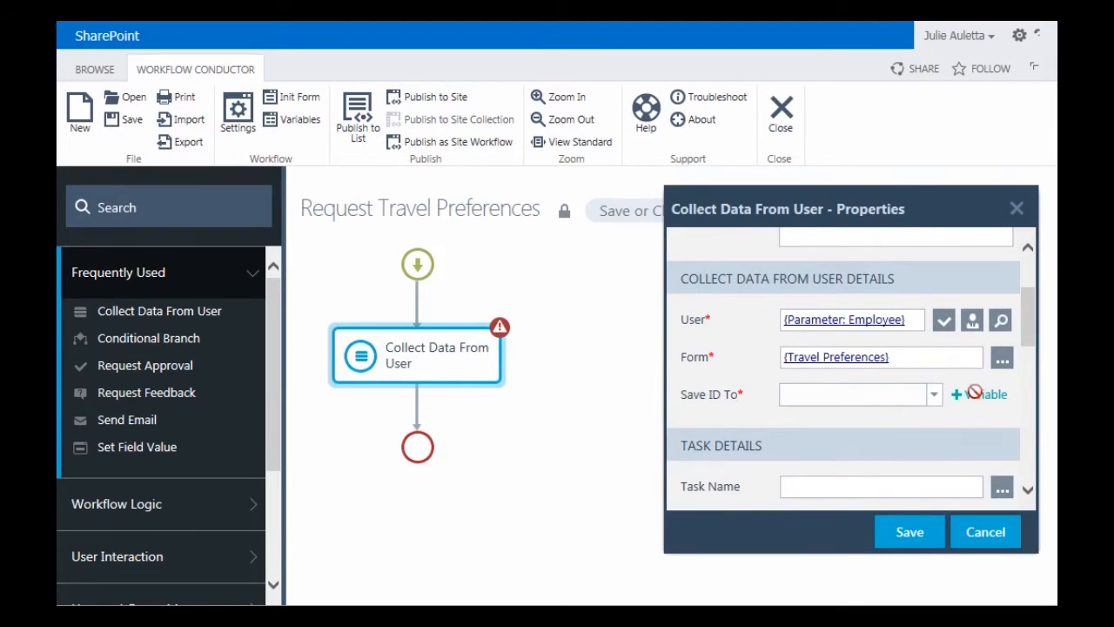
Step: Create a text variable varWFTaskID and choose it as the step's Save ID To target
left_click(968, 395)
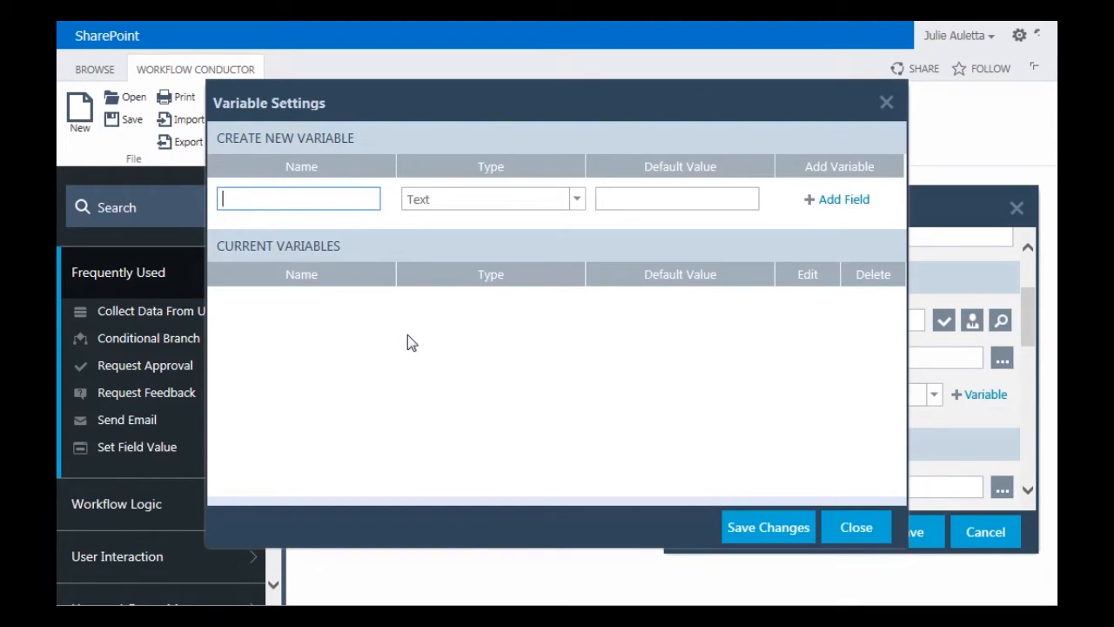
mouse_move(386, 341)
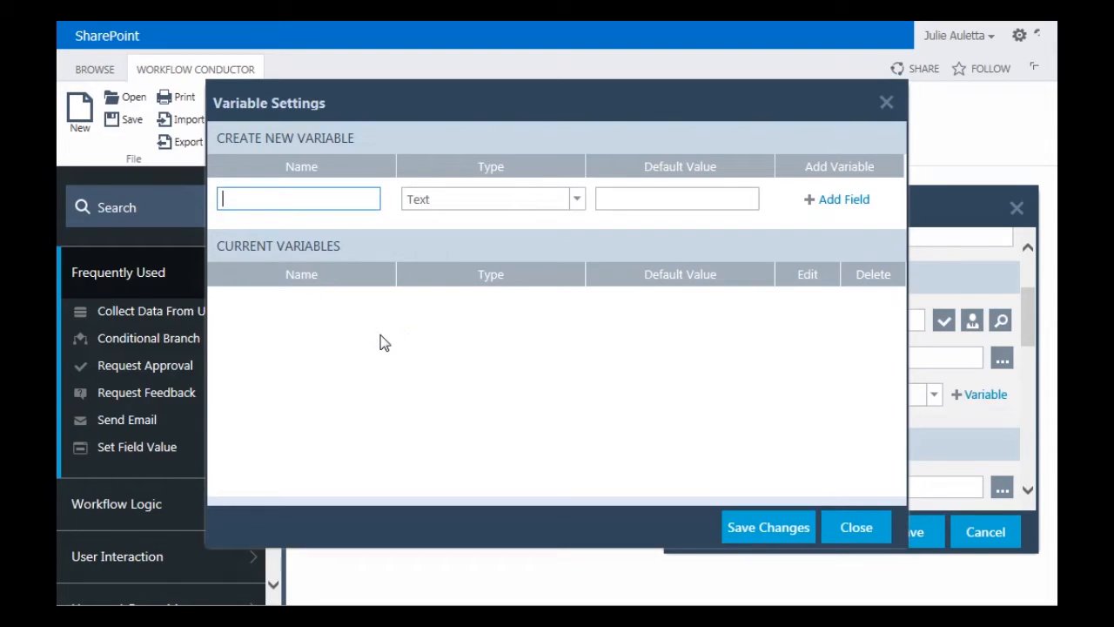
type("varWFTaskID")
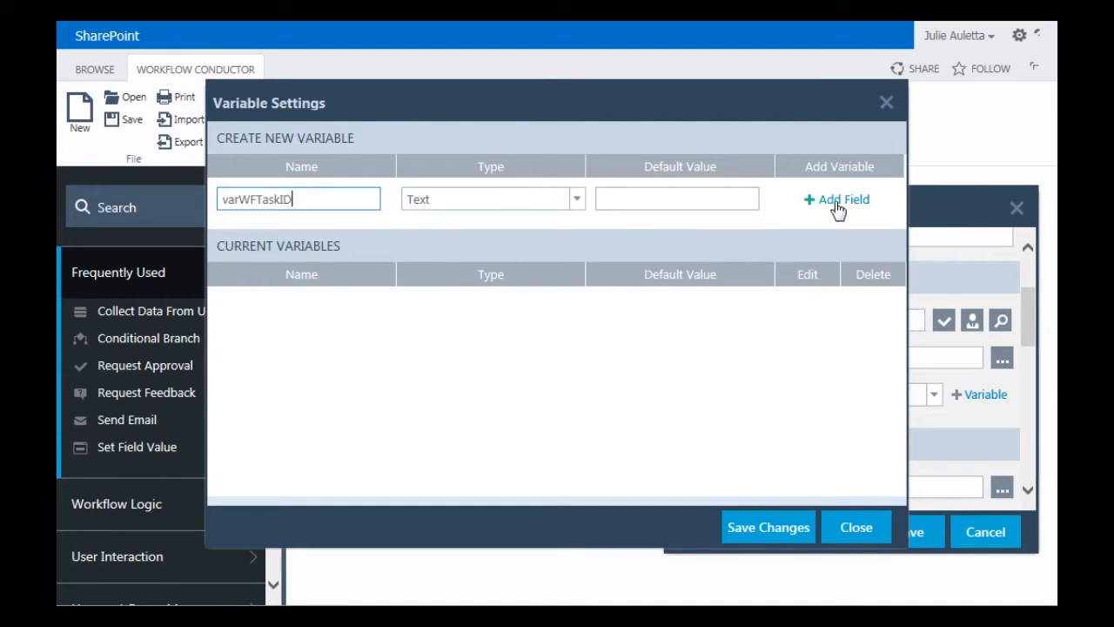
left_click(842, 198)
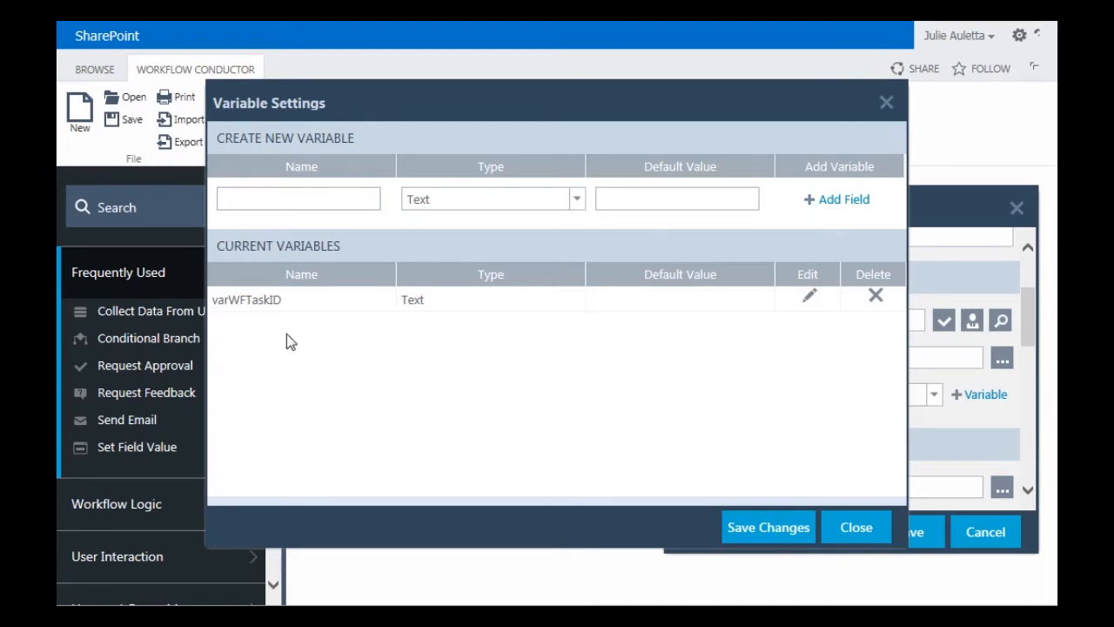
left_click(856, 527)
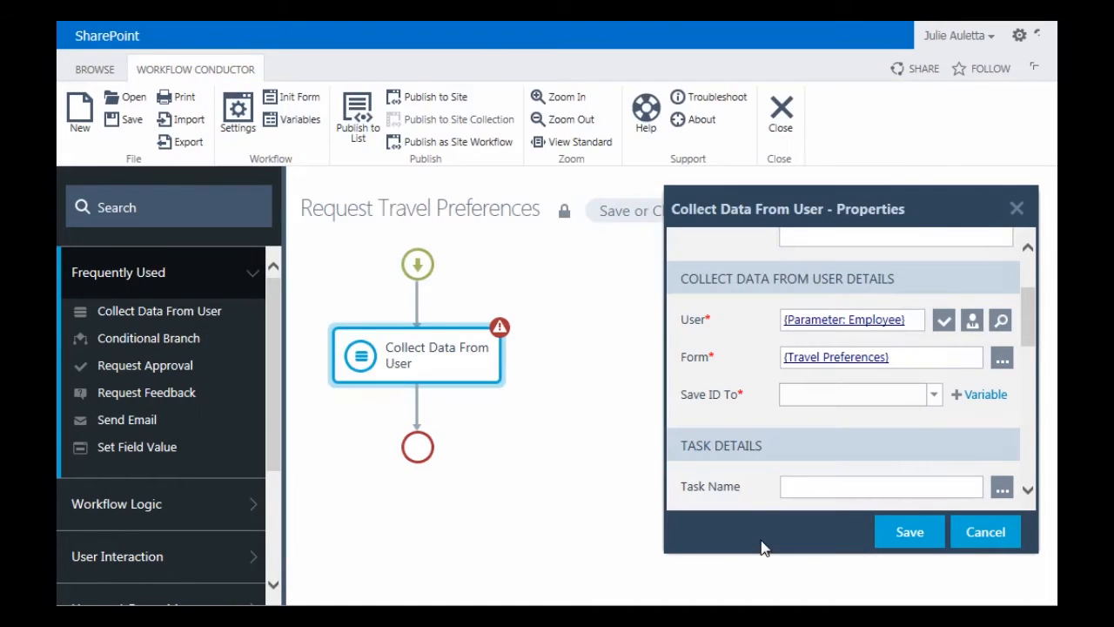
mouse_move(937, 407)
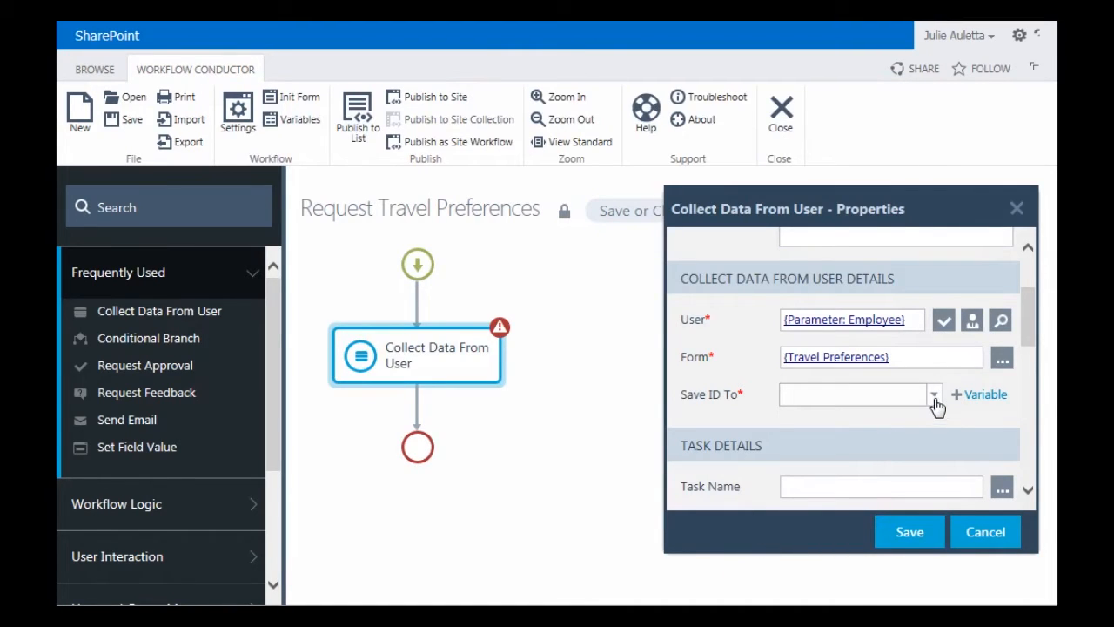
left_click(933, 393)
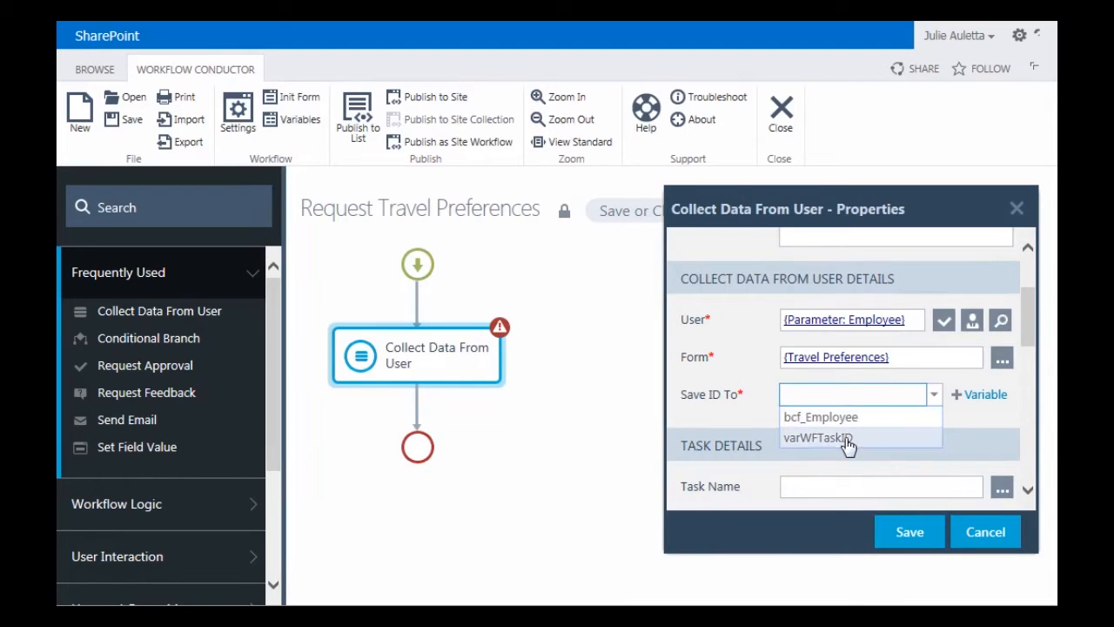
left_click(816, 439)
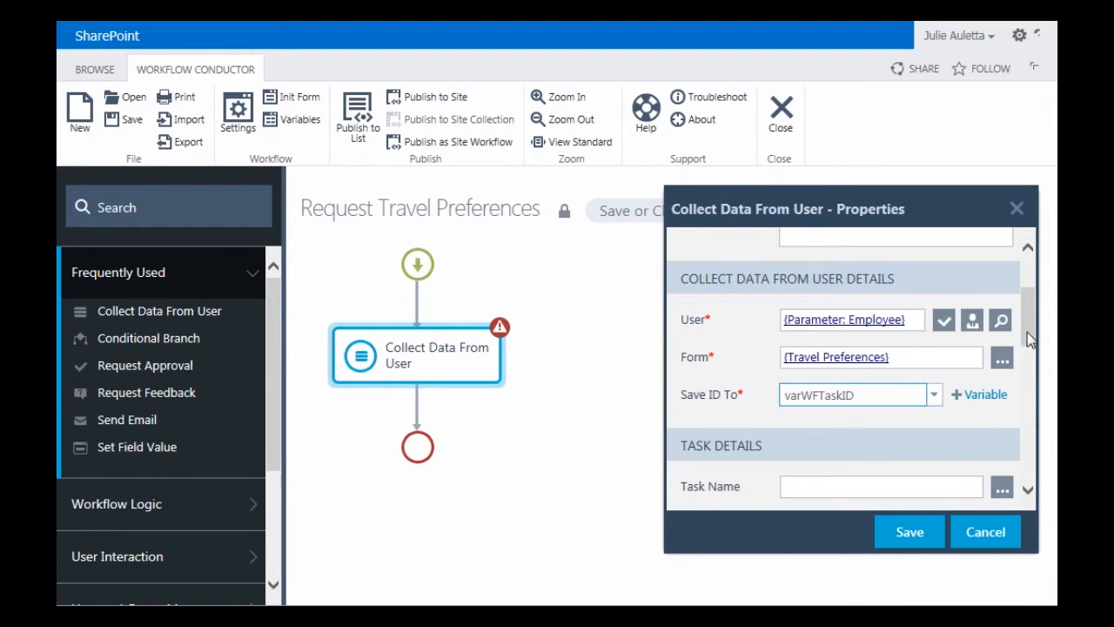
Step: Set Task Name to 'Please submit your Travel Preferences' and Days Until Due to 2
scroll("down", 3)
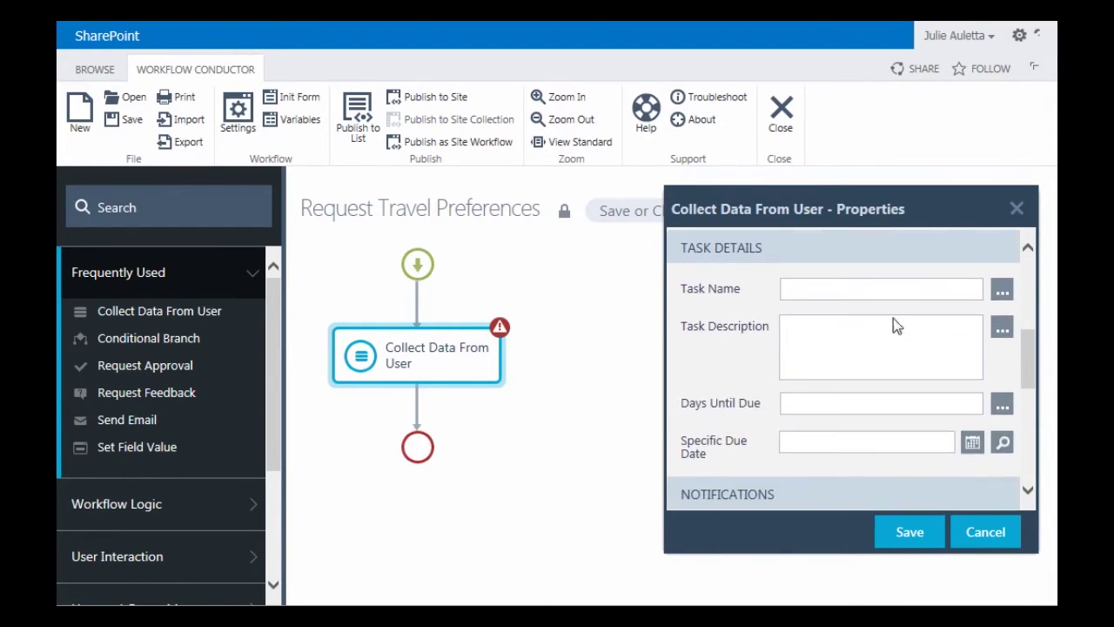
type("Please")
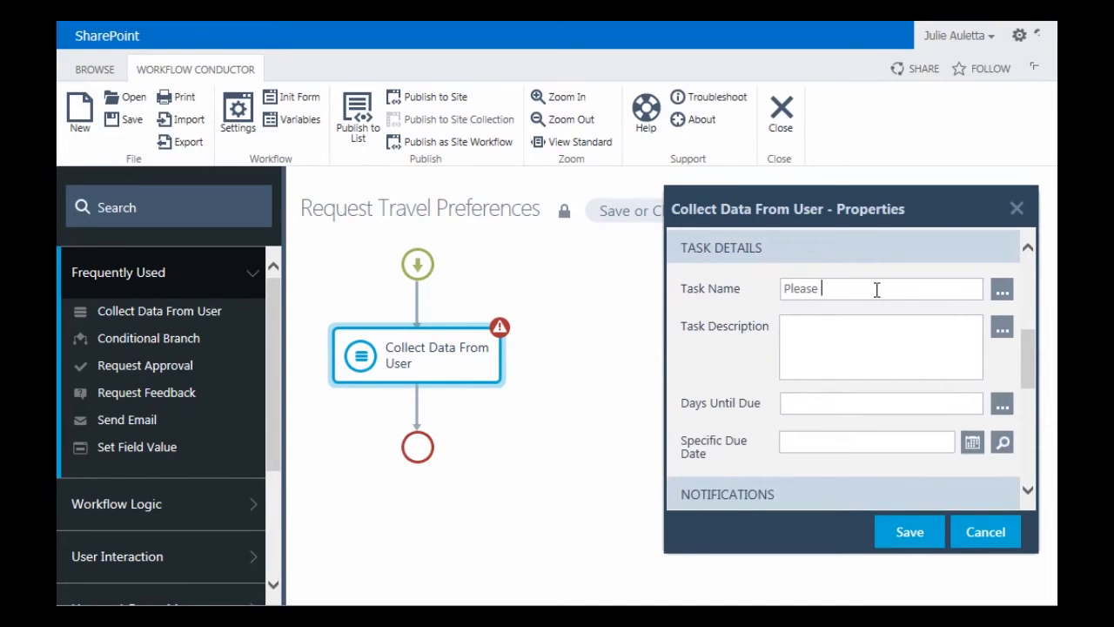
type("submit your Travel")
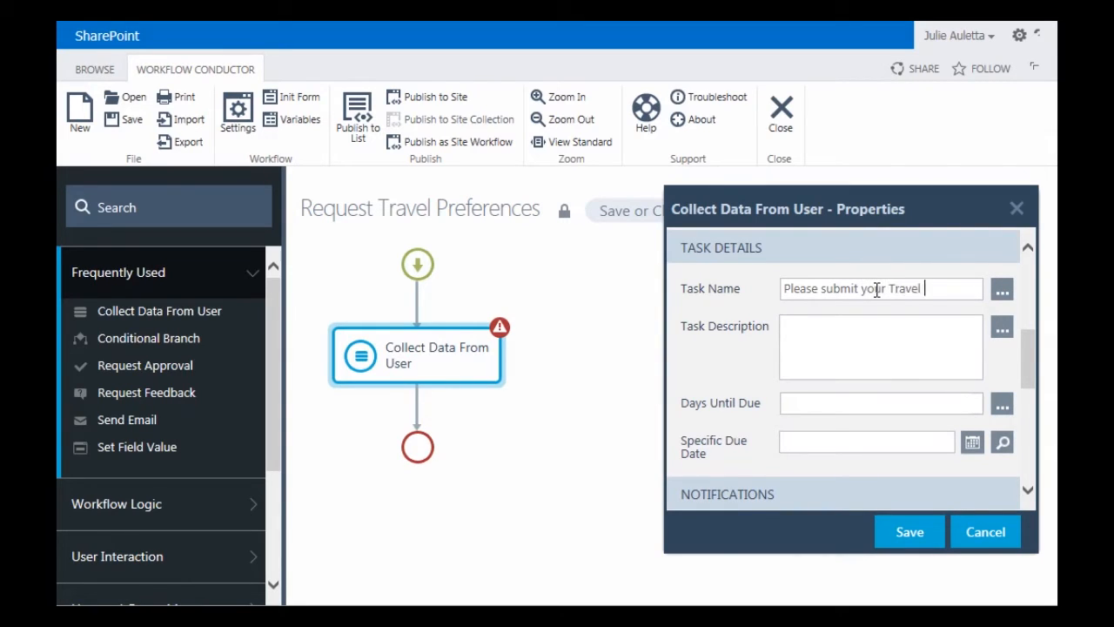
type("Preferences")
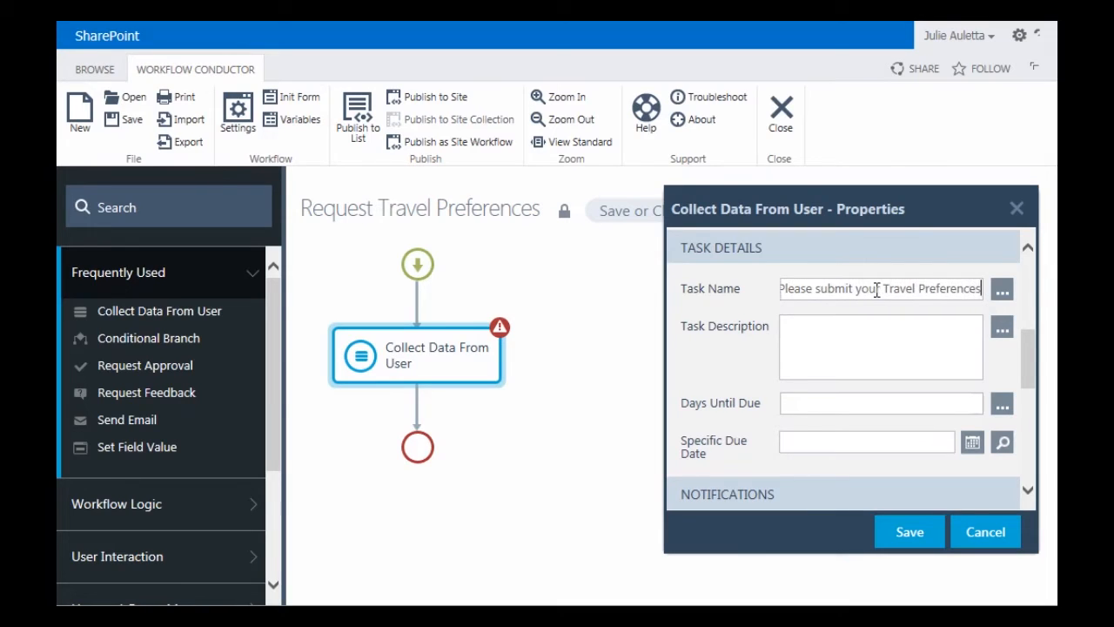
left_click(880, 346)
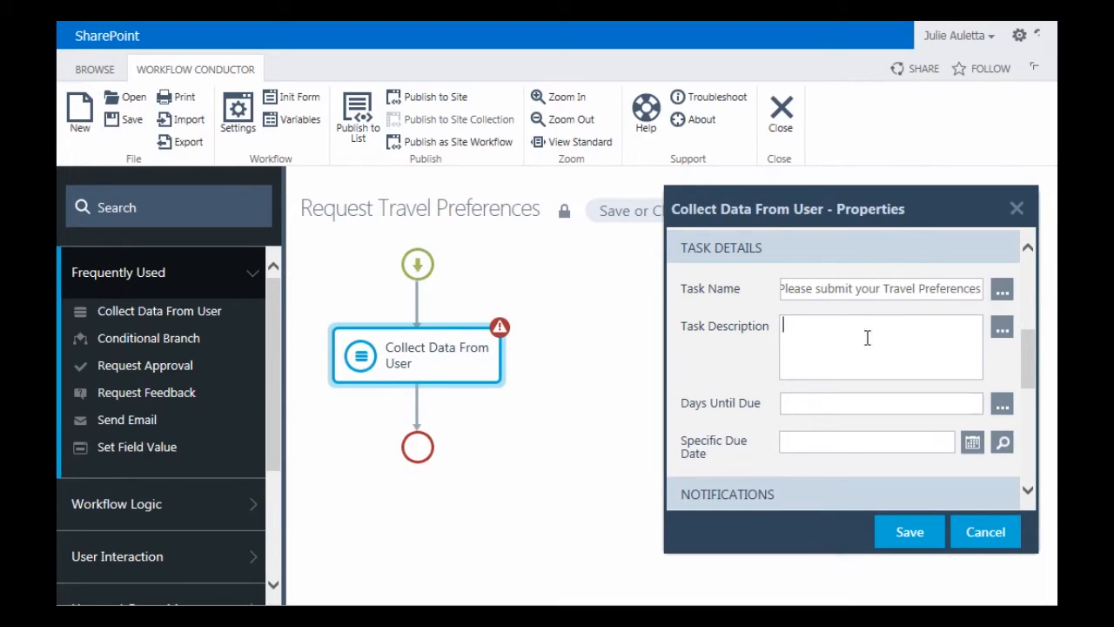
type("2")
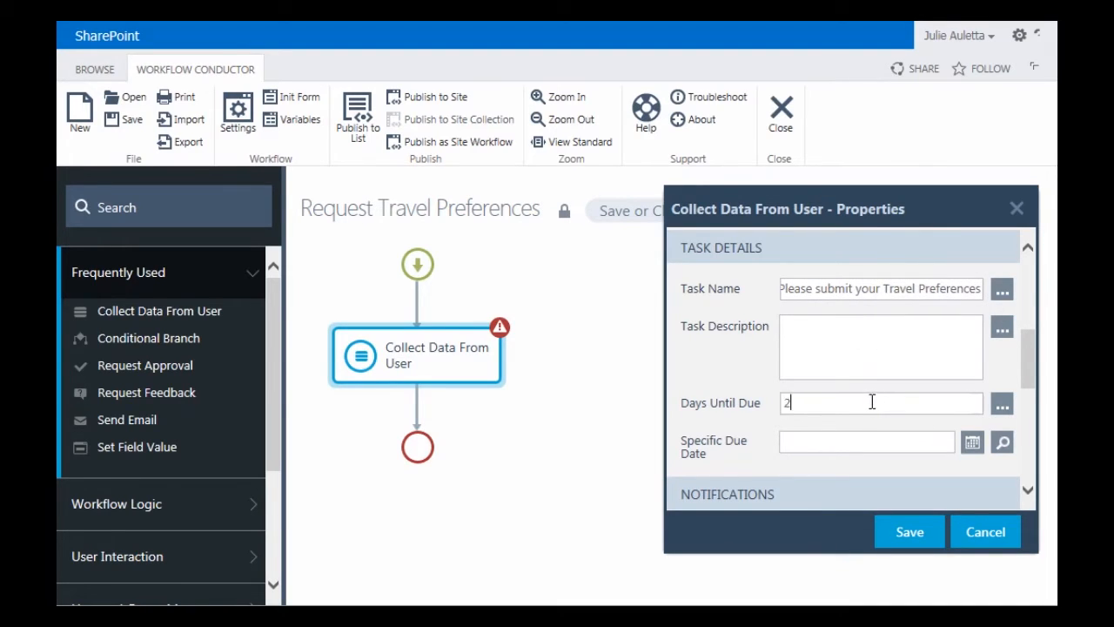
scroll("down", 3)
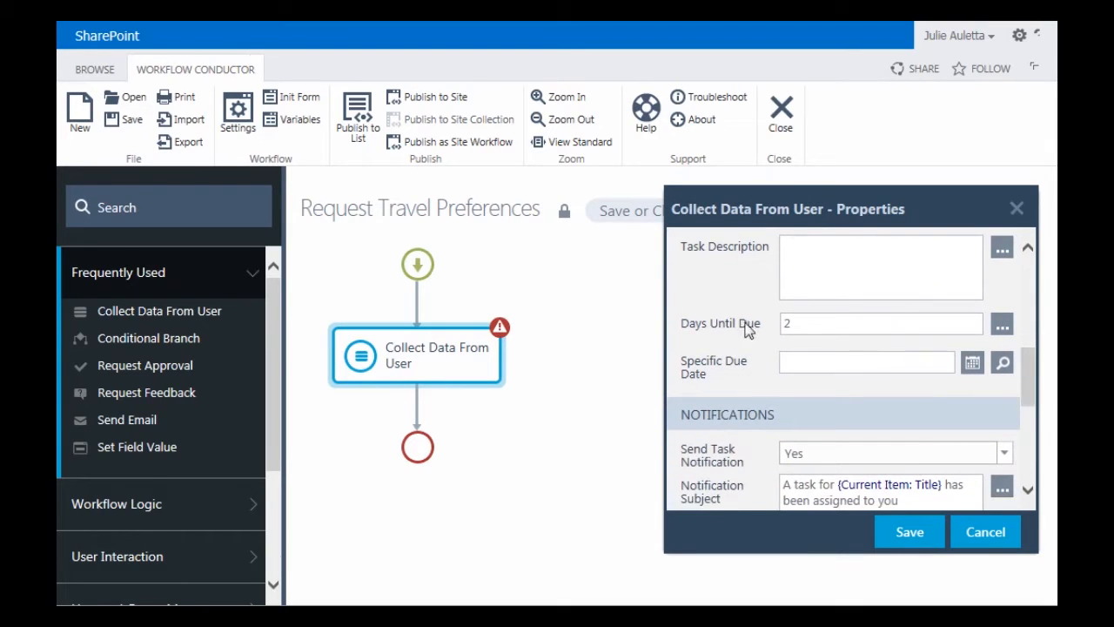
mouse_move(767, 331)
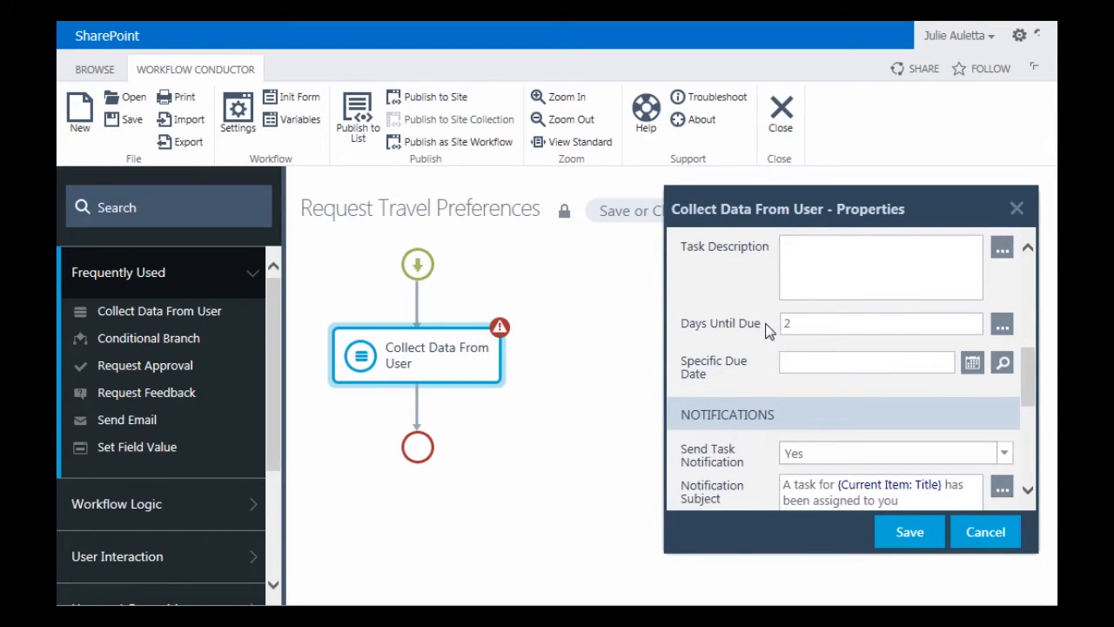
scroll("down", 3)
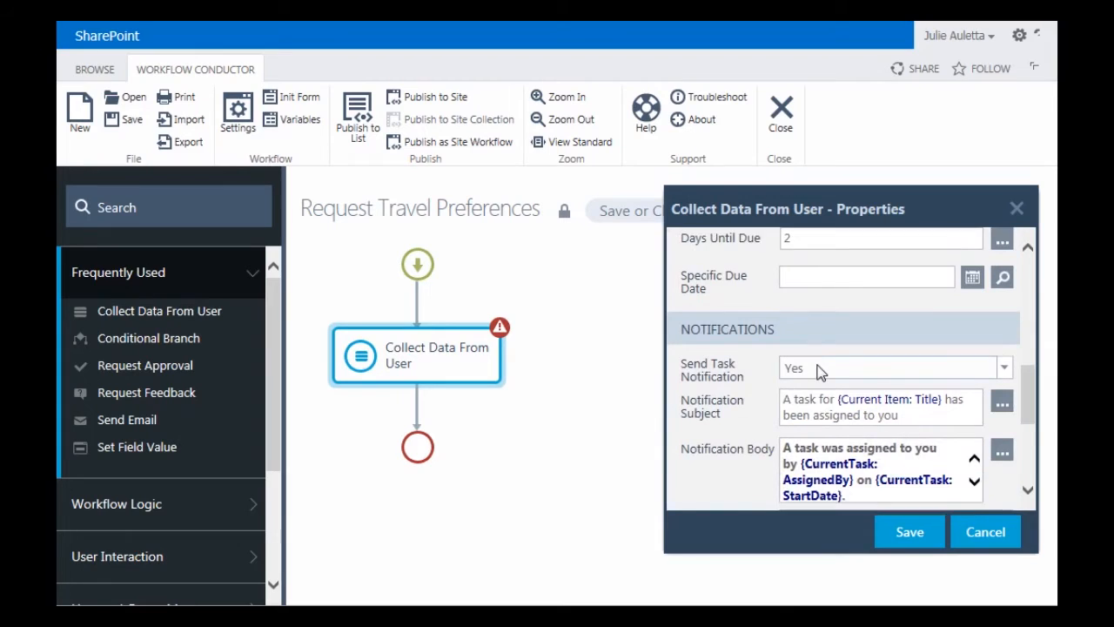
scroll("down", 3)
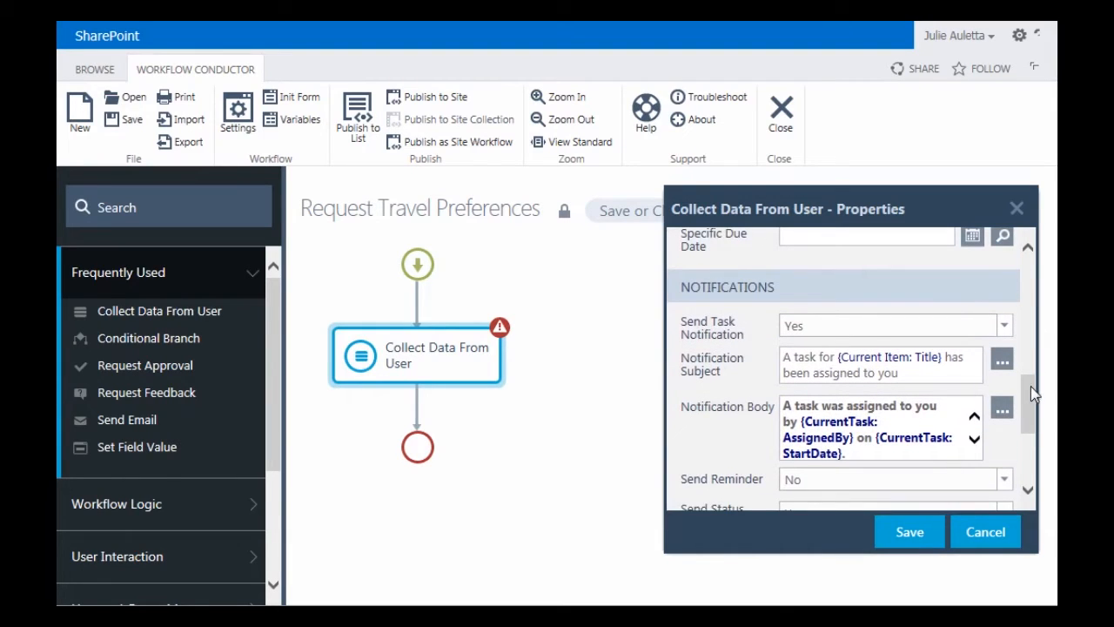
scroll("down", 3)
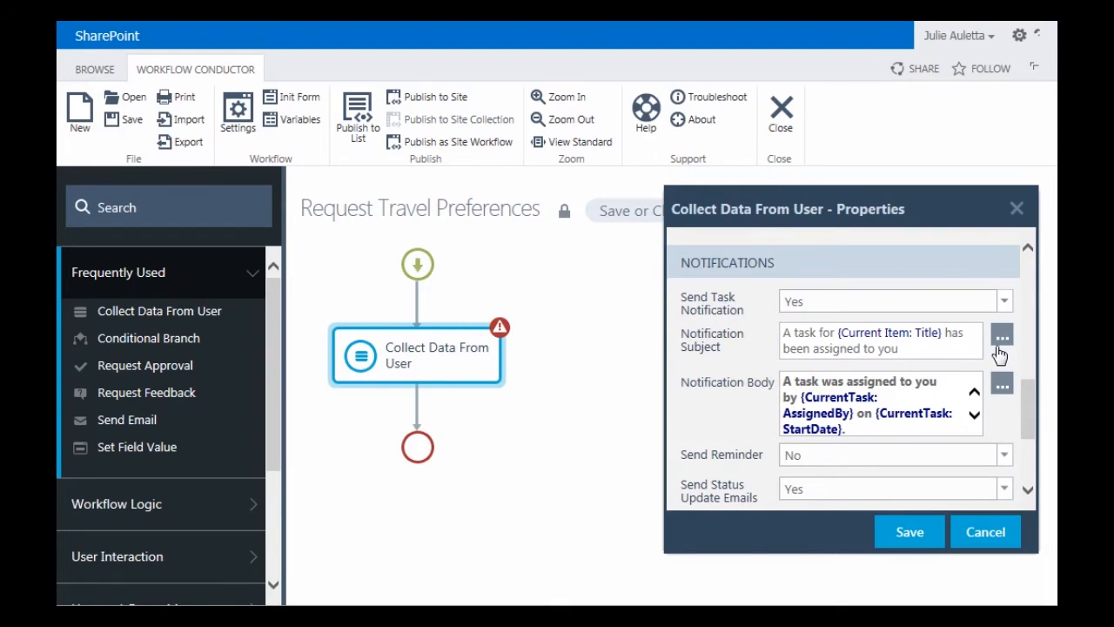
Step: Replace the Notification Subject with 'Please submit your travel preferences!' in the Text Editor
left_click(1001, 331)
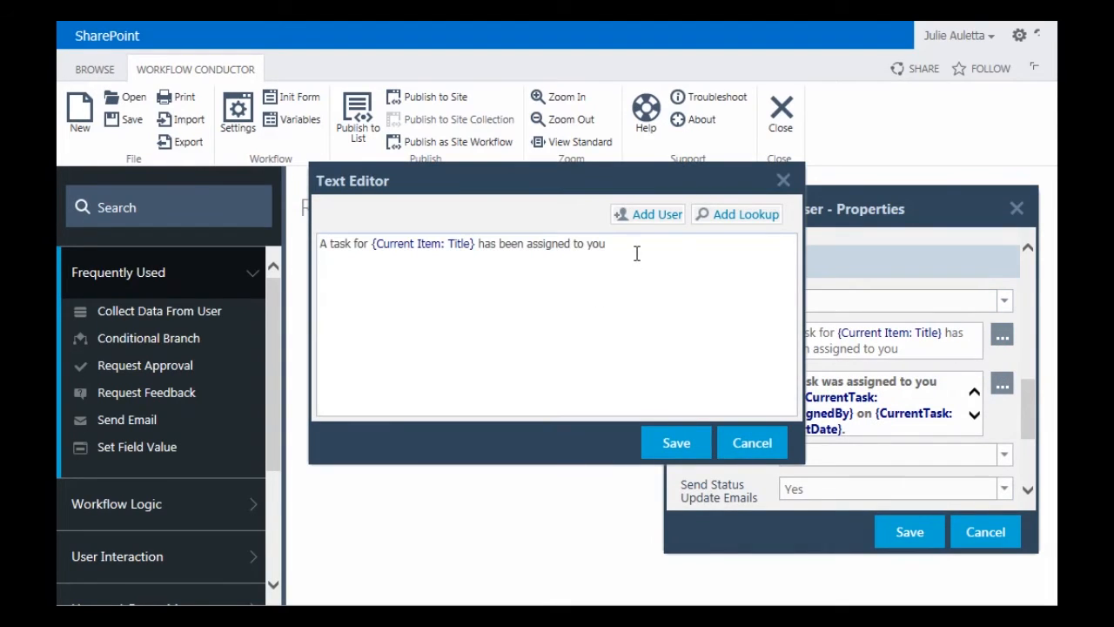
type("Please submit your")
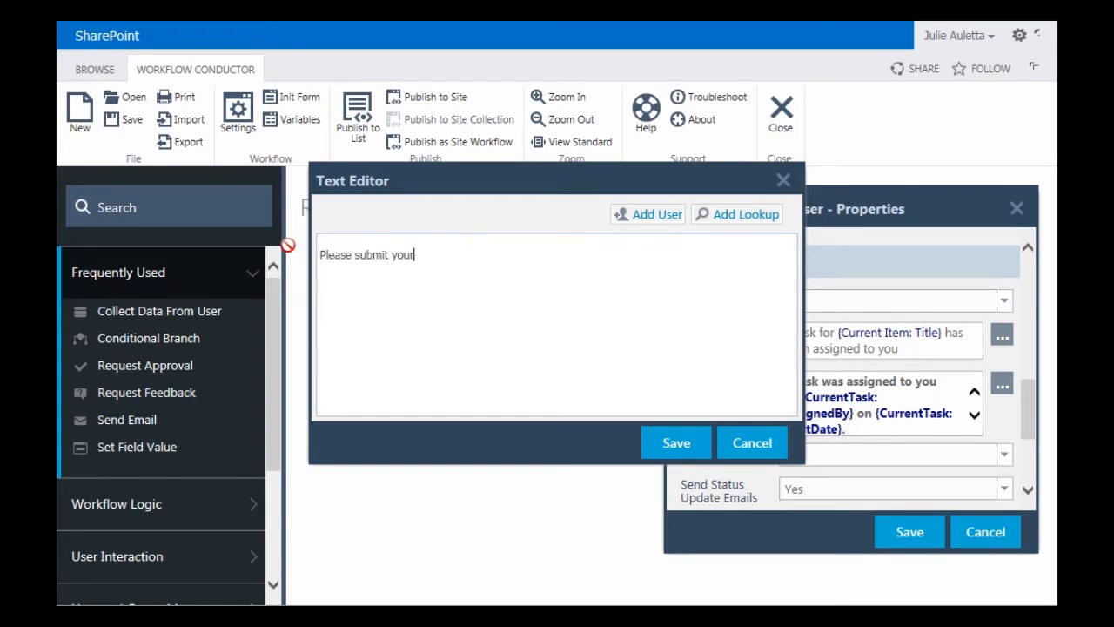
type("travel pr")
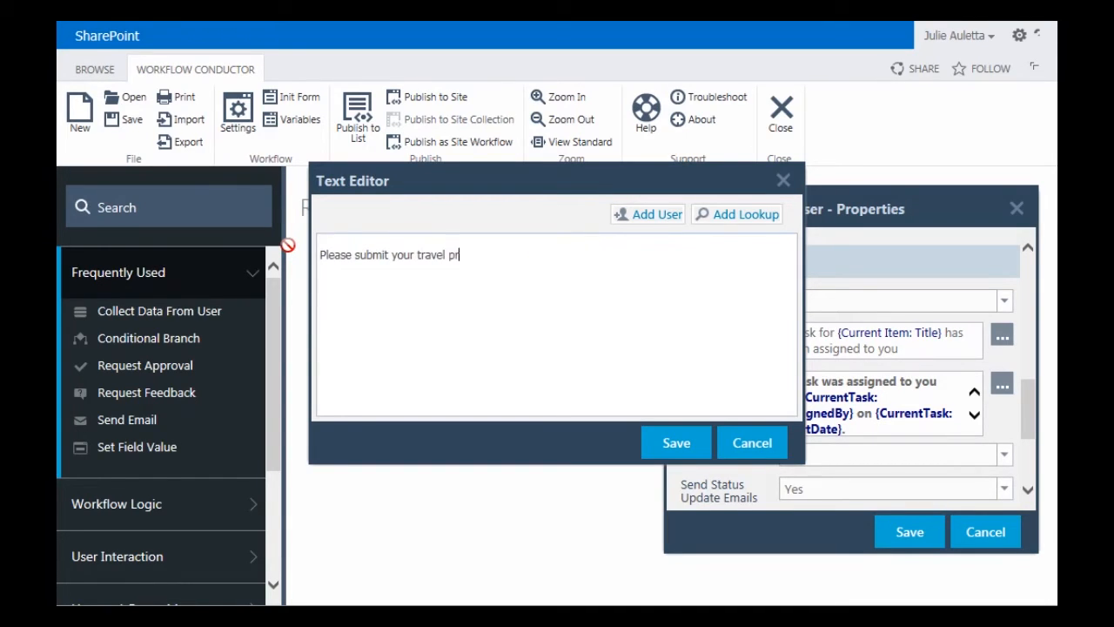
type("eferences")
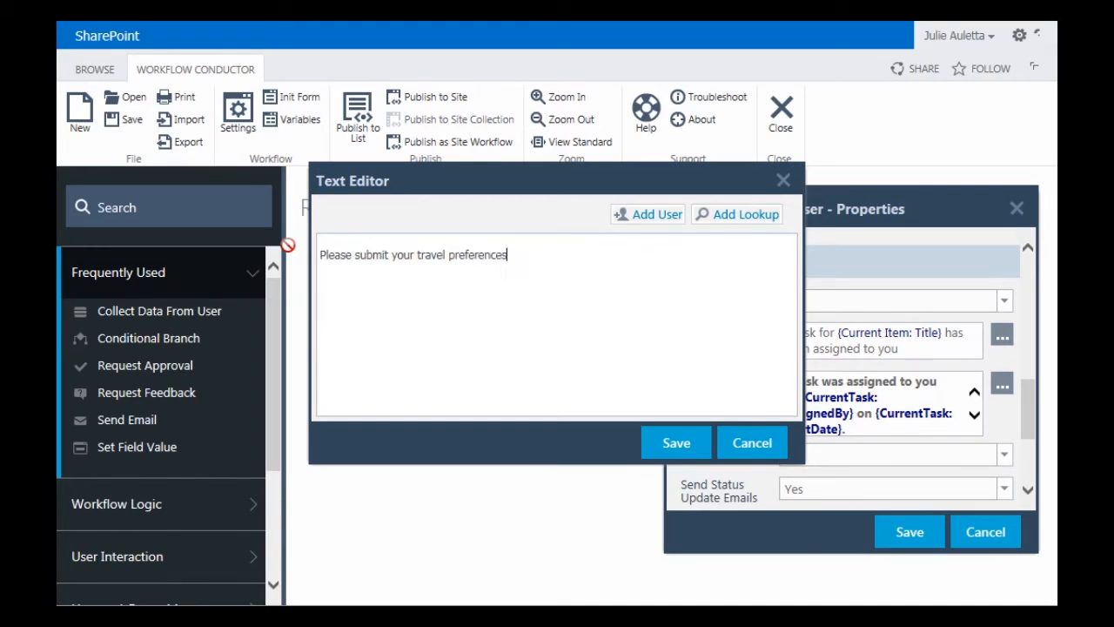
type("!")
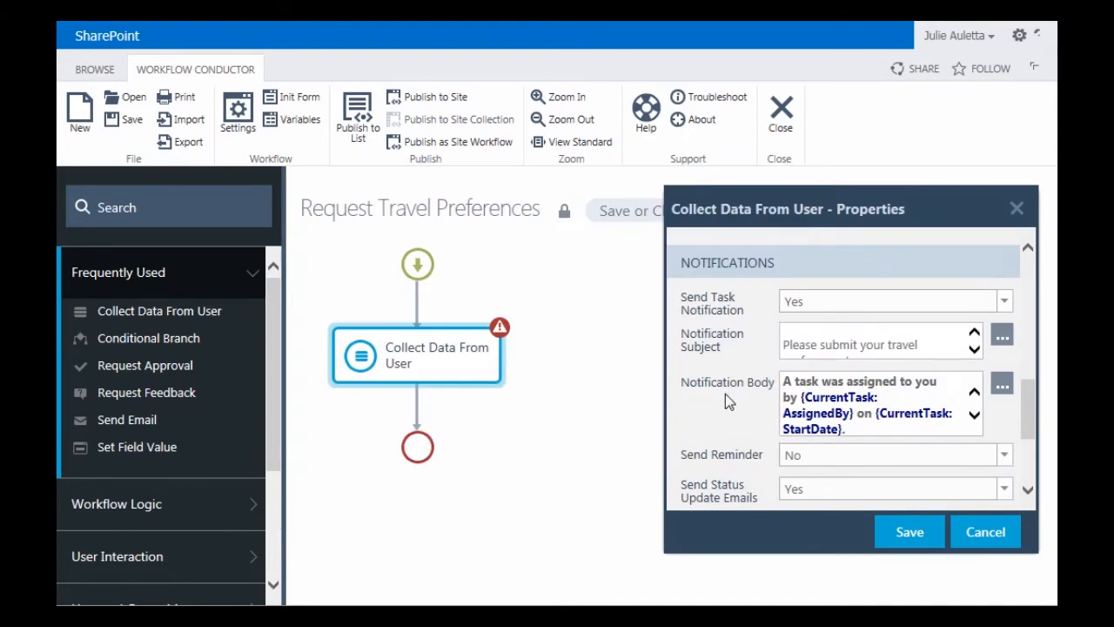
Step: Set Send Status Update Emails to No and save the Collect Data From User properties
scroll("down", 3)
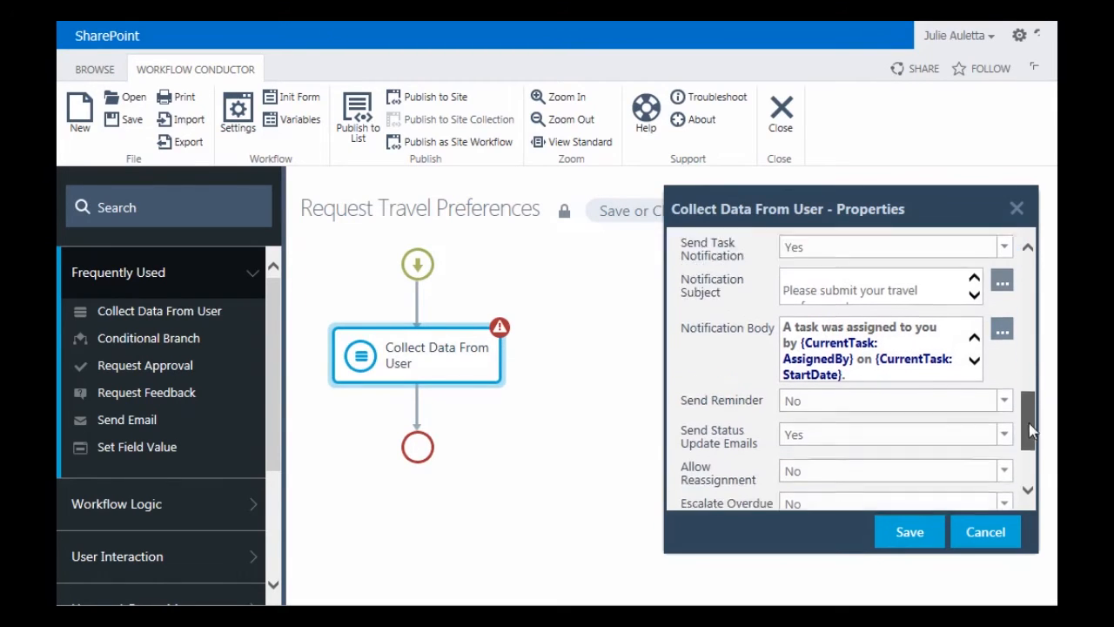
scroll("down", 3)
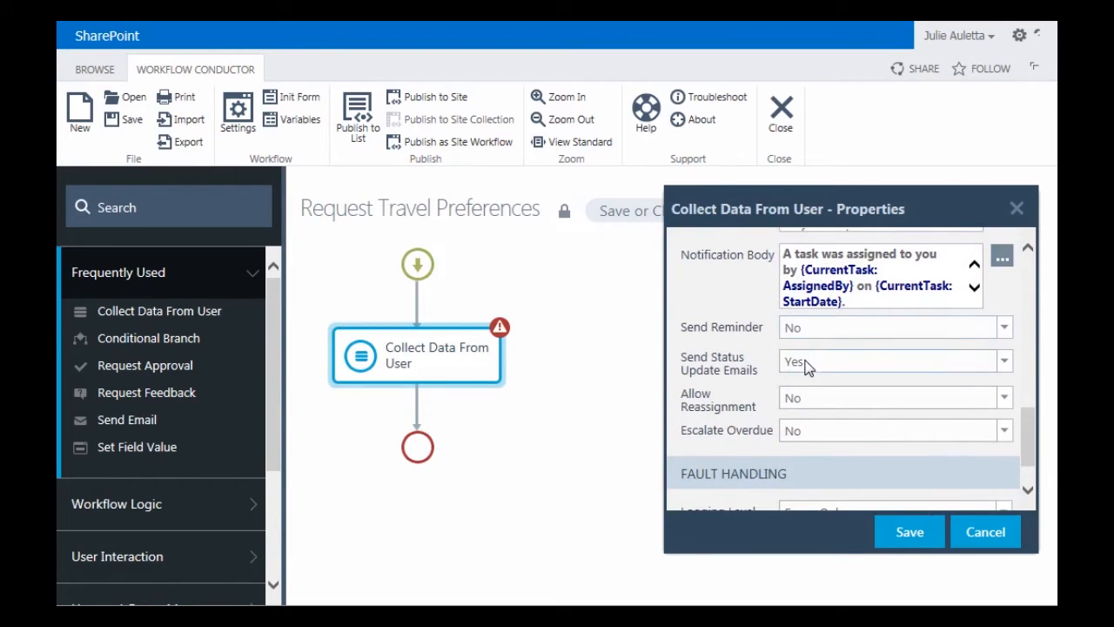
left_click(1002, 360)
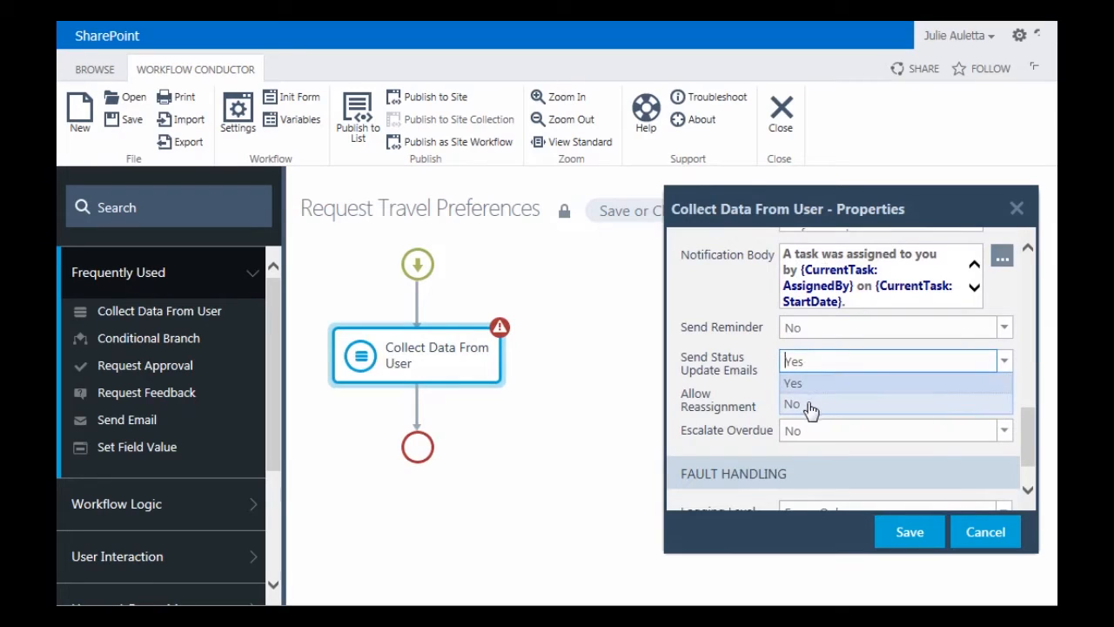
left_click(792, 404)
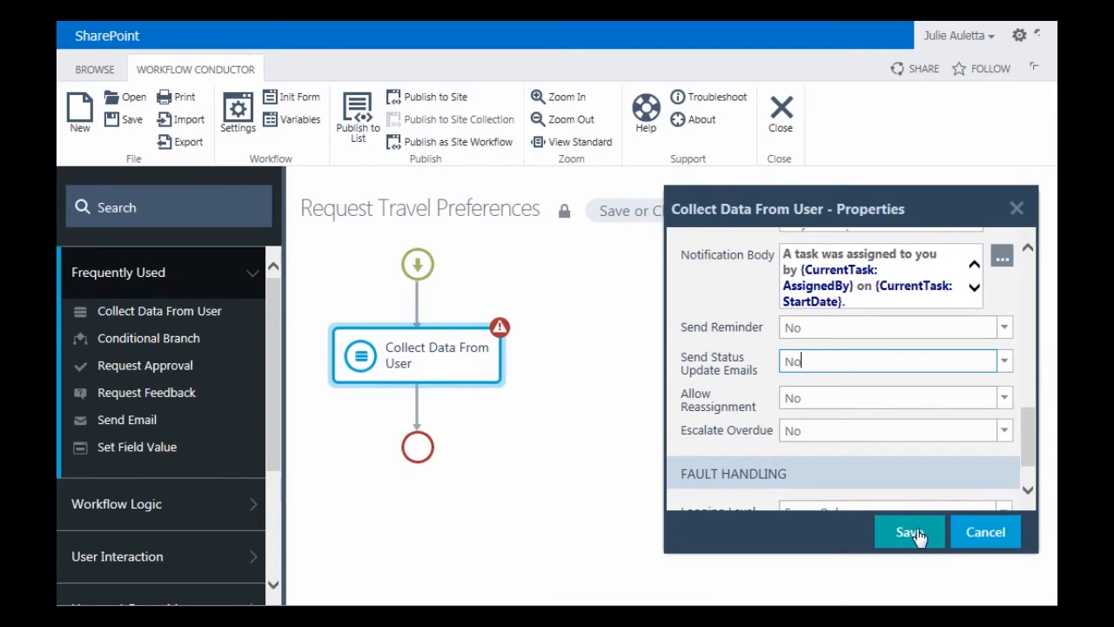
left_click(909, 533)
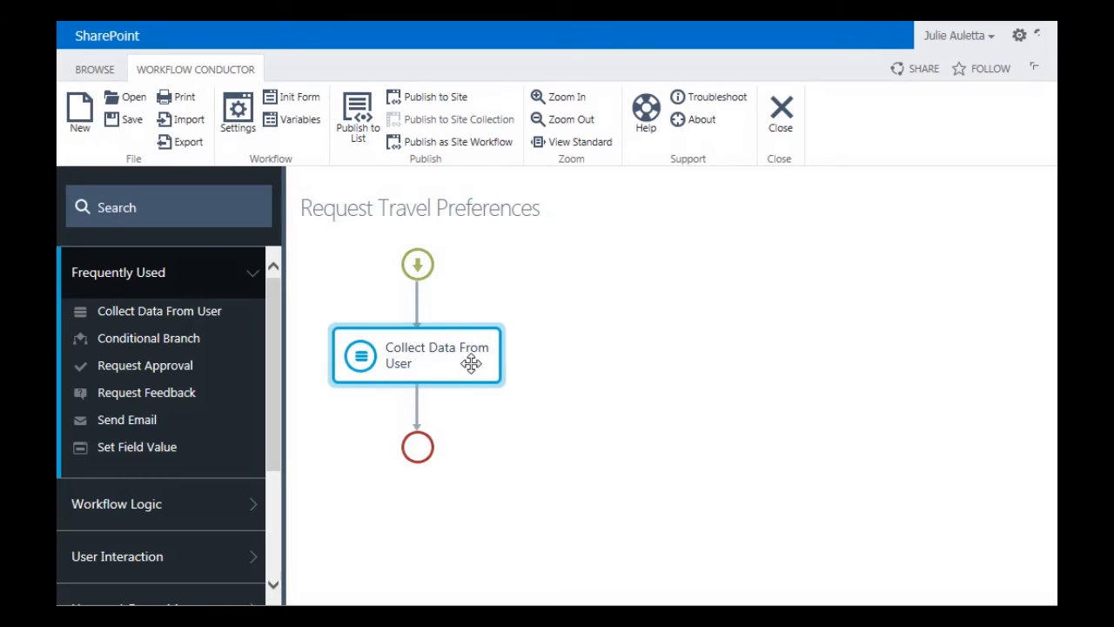
mouse_move(466, 363)
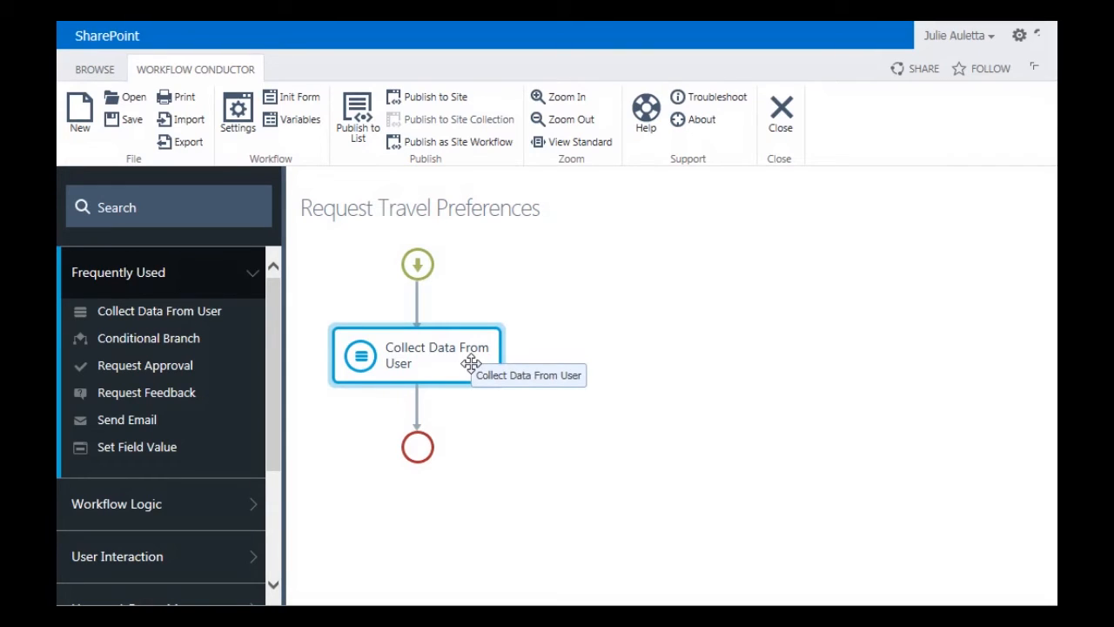
mouse_move(543, 503)
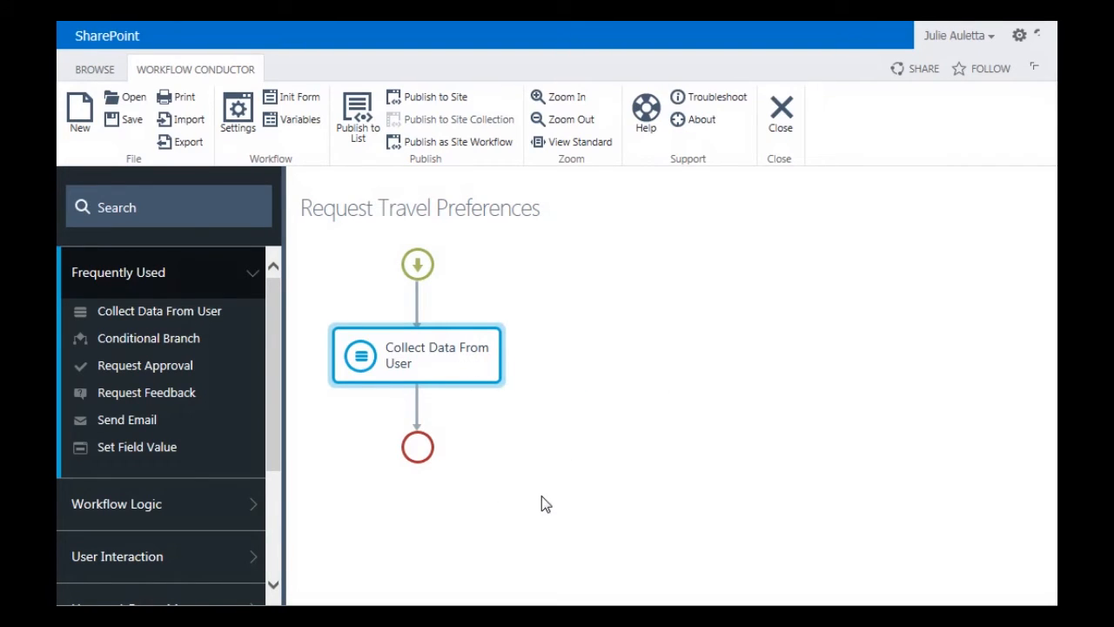
mouse_move(532, 522)
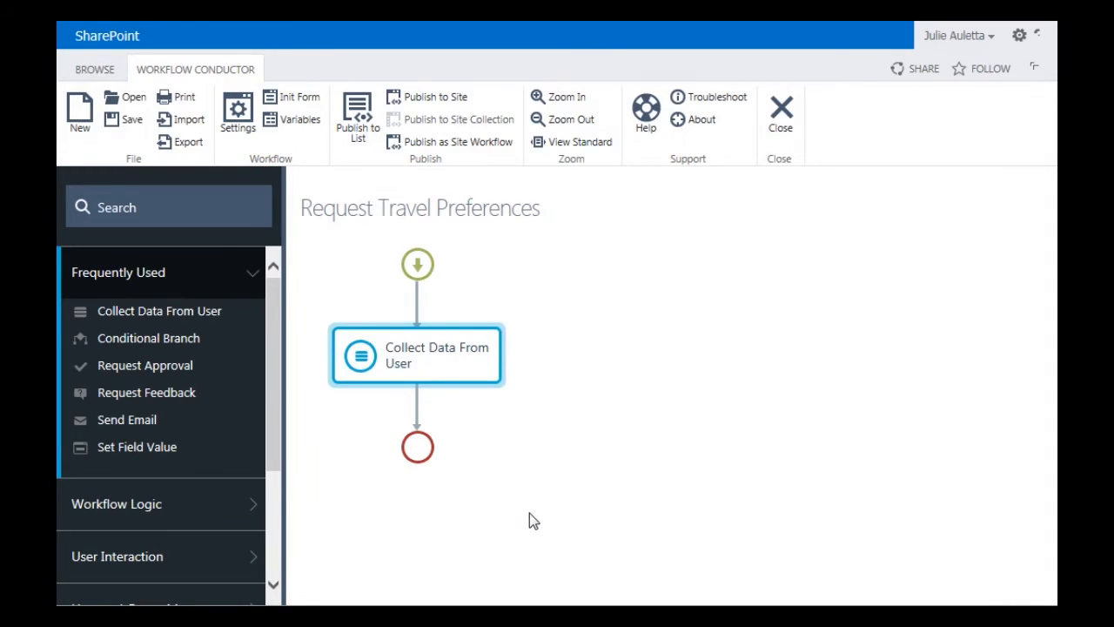
mouse_move(127, 420)
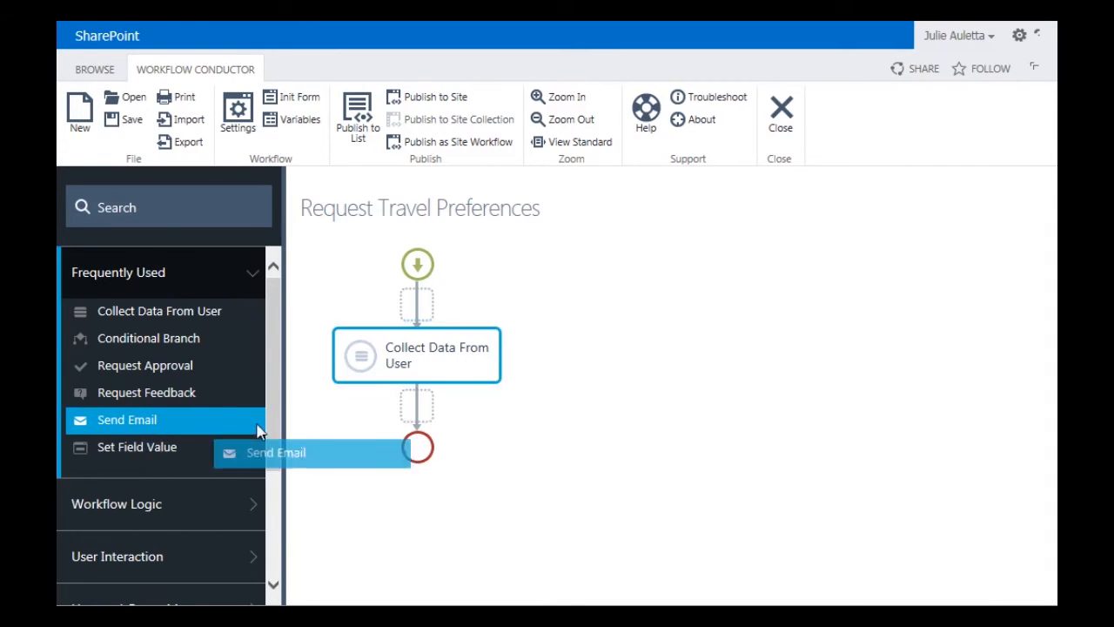
Step: Drag a Send Email action onto the canvas below the Collect Data From User step
left_click_drag(125, 419, 416, 456)
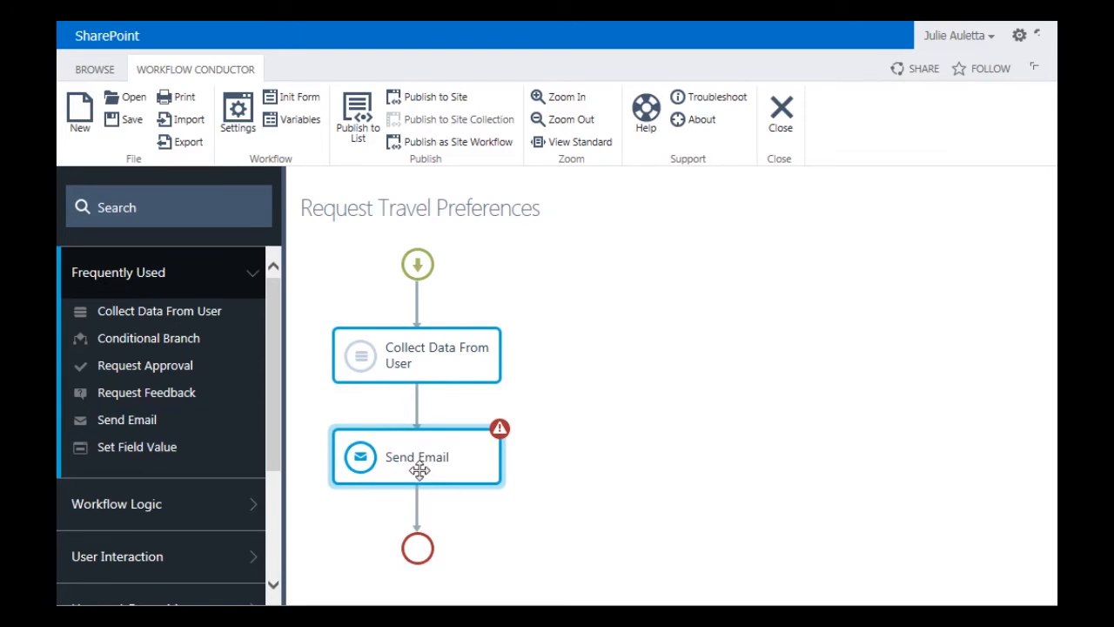
mouse_move(393, 466)
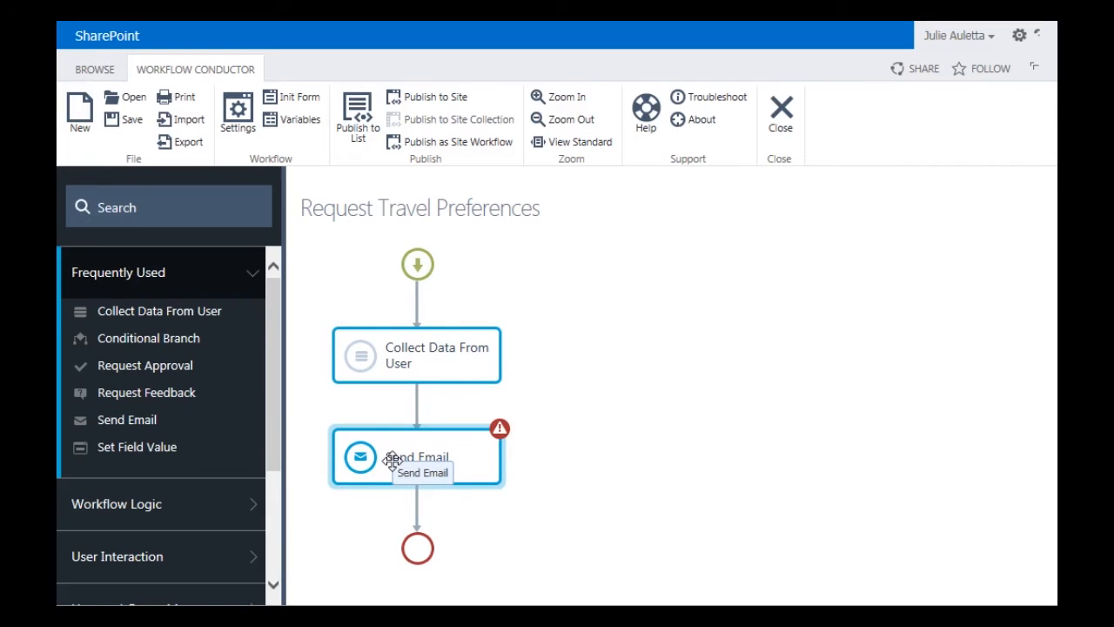
mouse_move(710, 504)
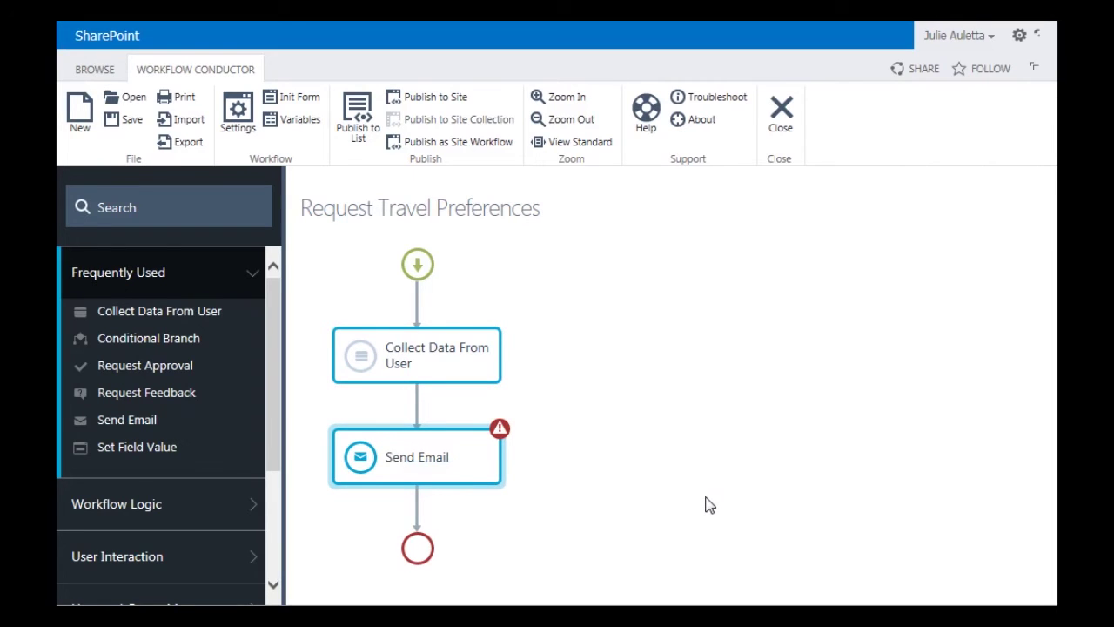
Step: Address the Send Email step to the Initiator via the Easy Reference lookup
double_click(416, 456)
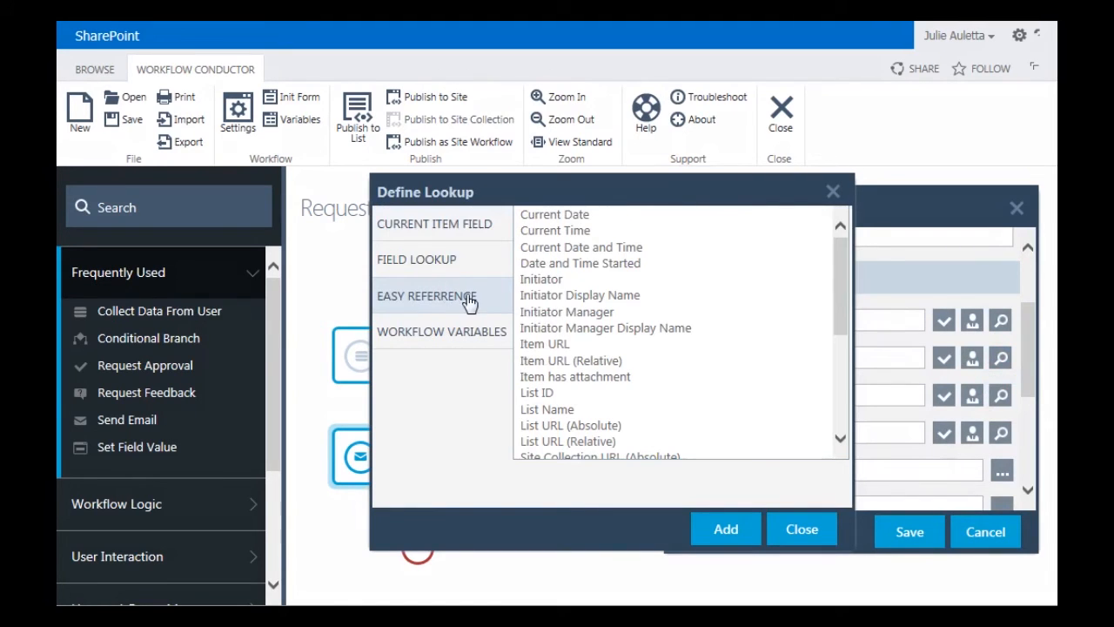
left_click(541, 279)
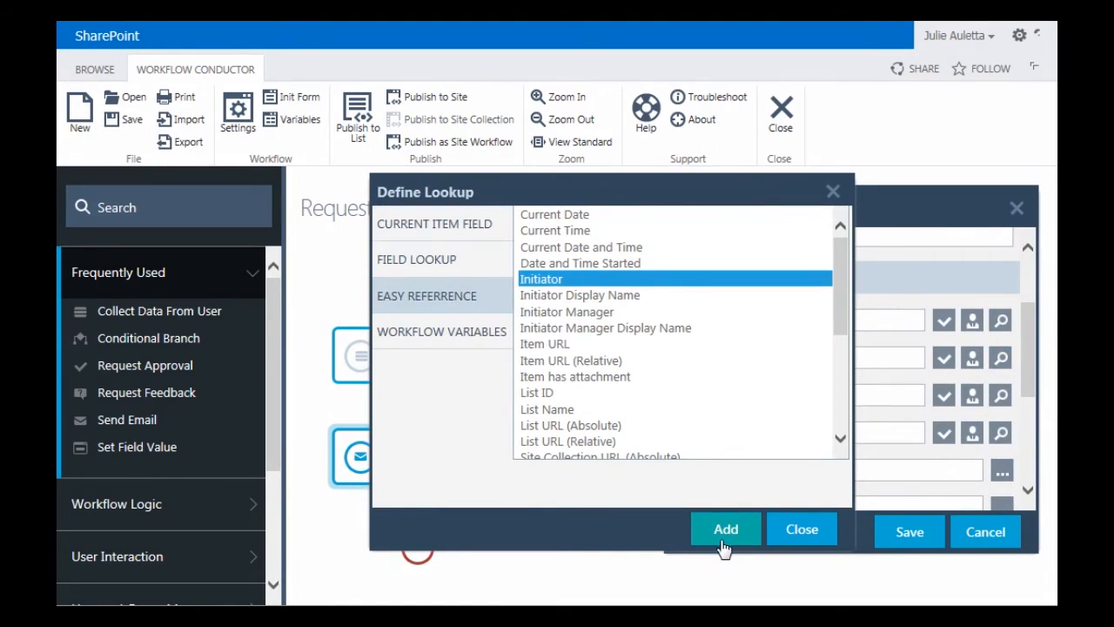
left_click(725, 529)
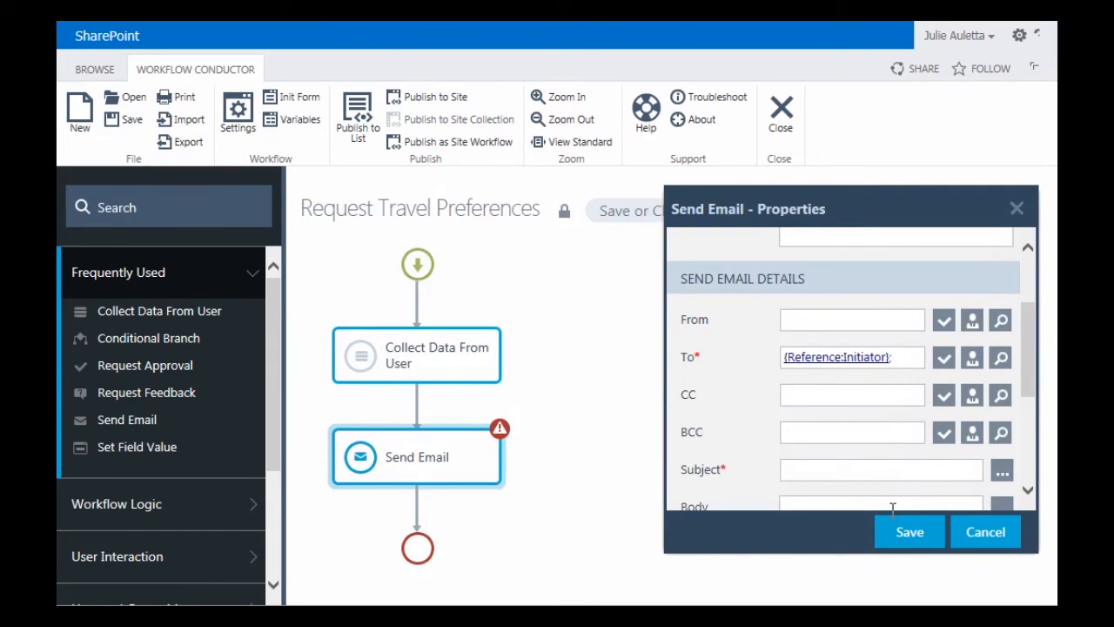
left_click(1006, 491)
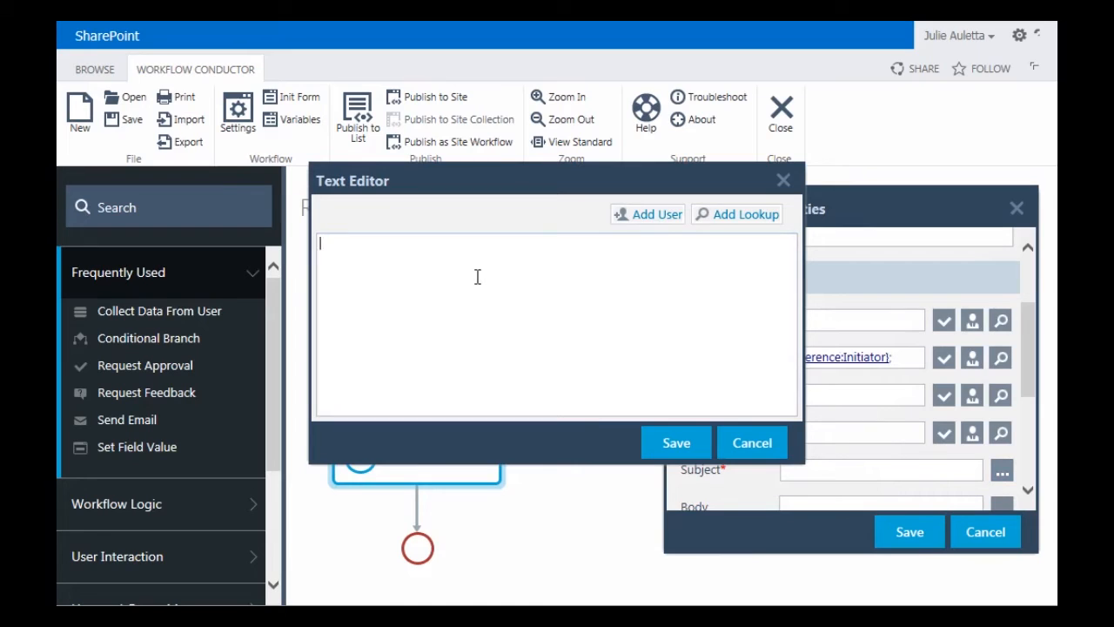
Step: Set the subject to 'Travel Preferences for' followed by the Employee parameter and save it
type("Travel Preferences for")
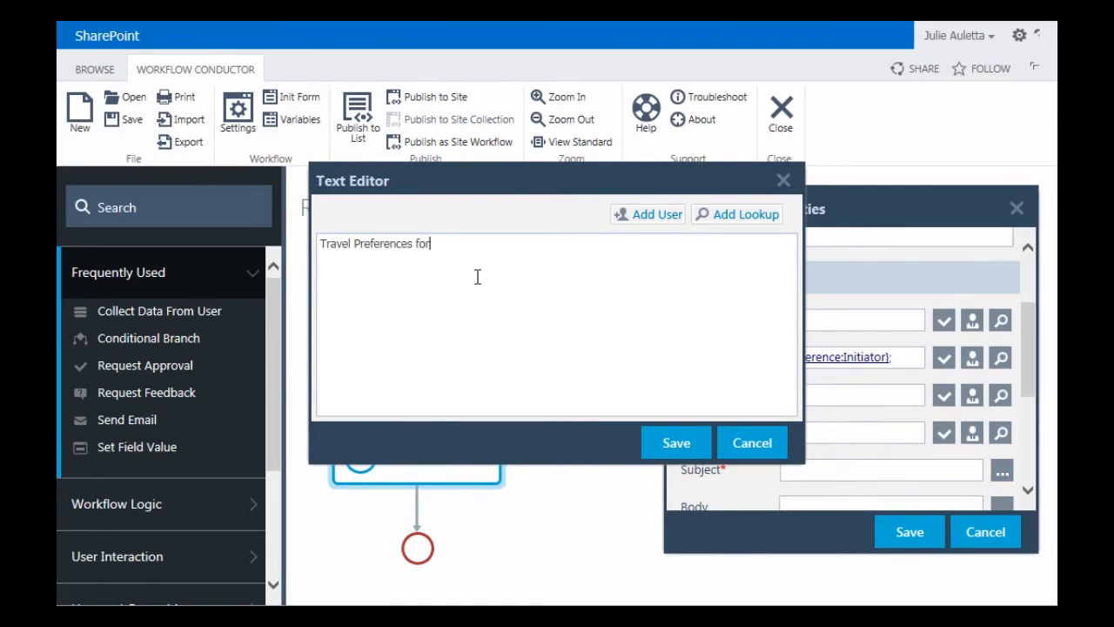
left_click(745, 214)
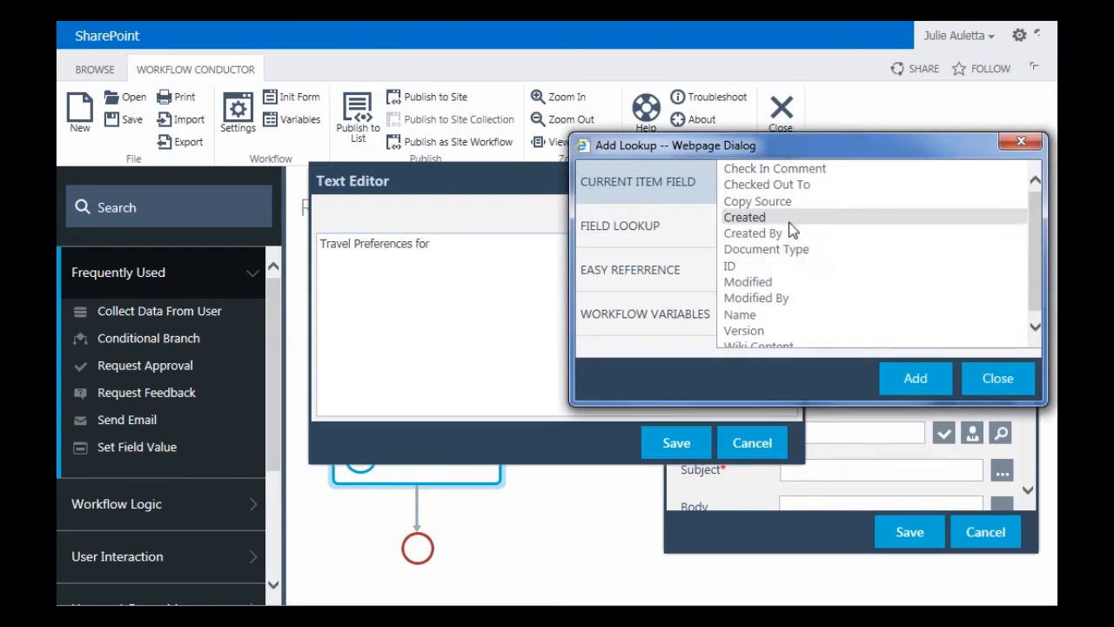
left_click(644, 313)
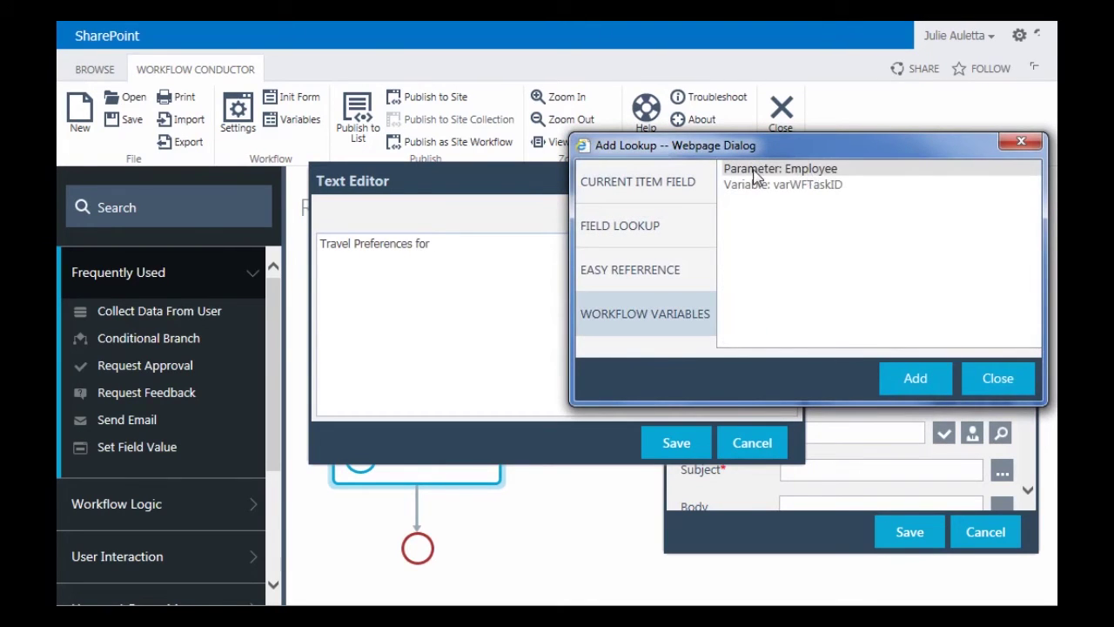
left_click(780, 174)
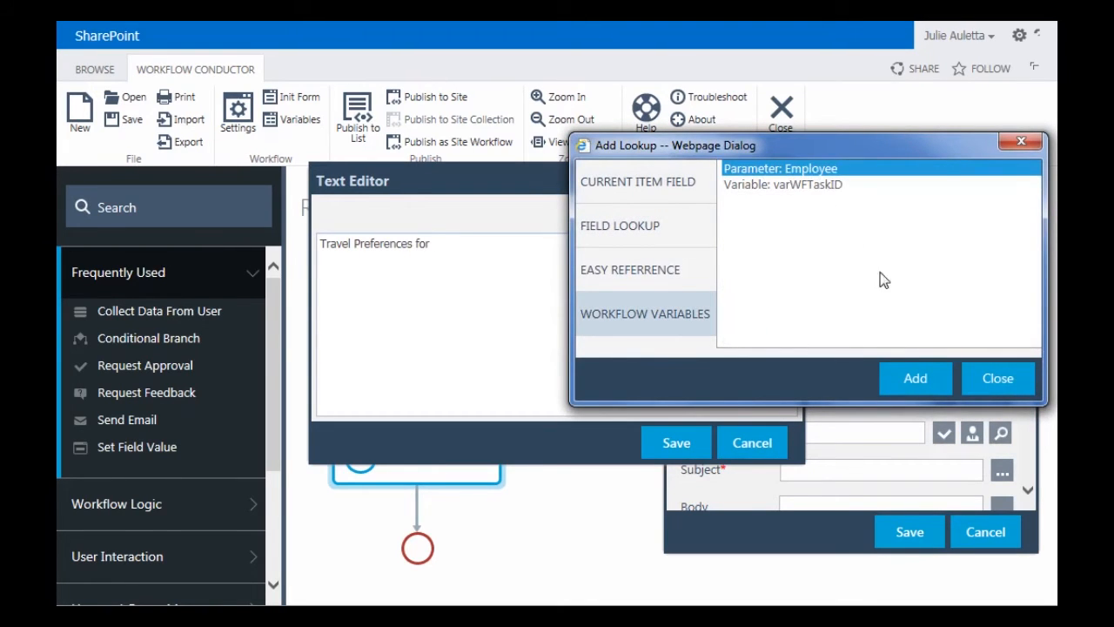
left_click(916, 378)
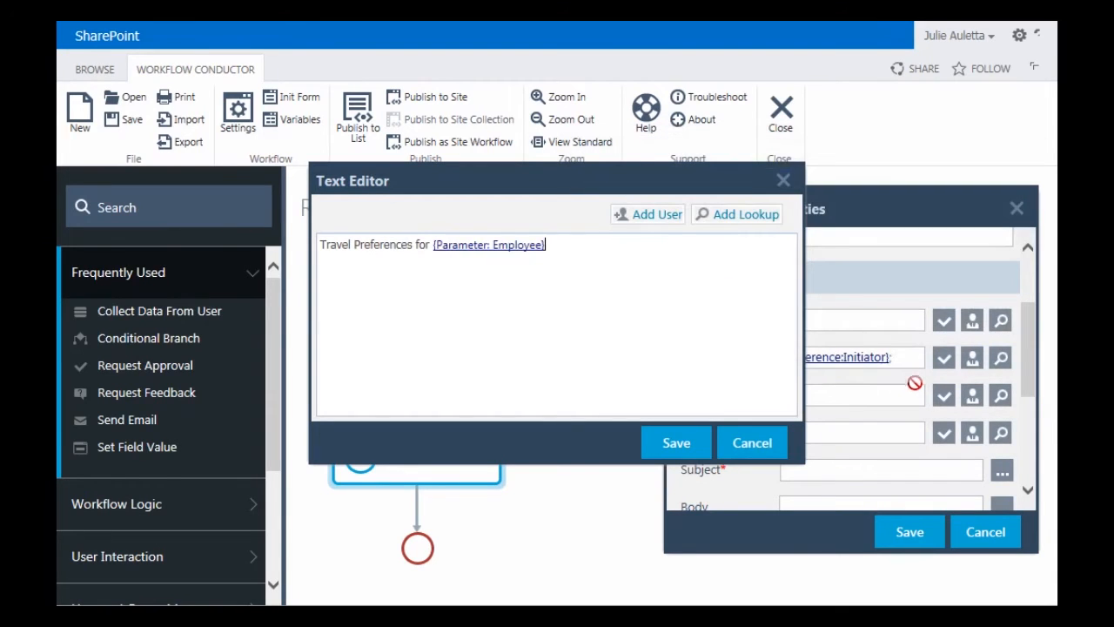
left_click(675, 442)
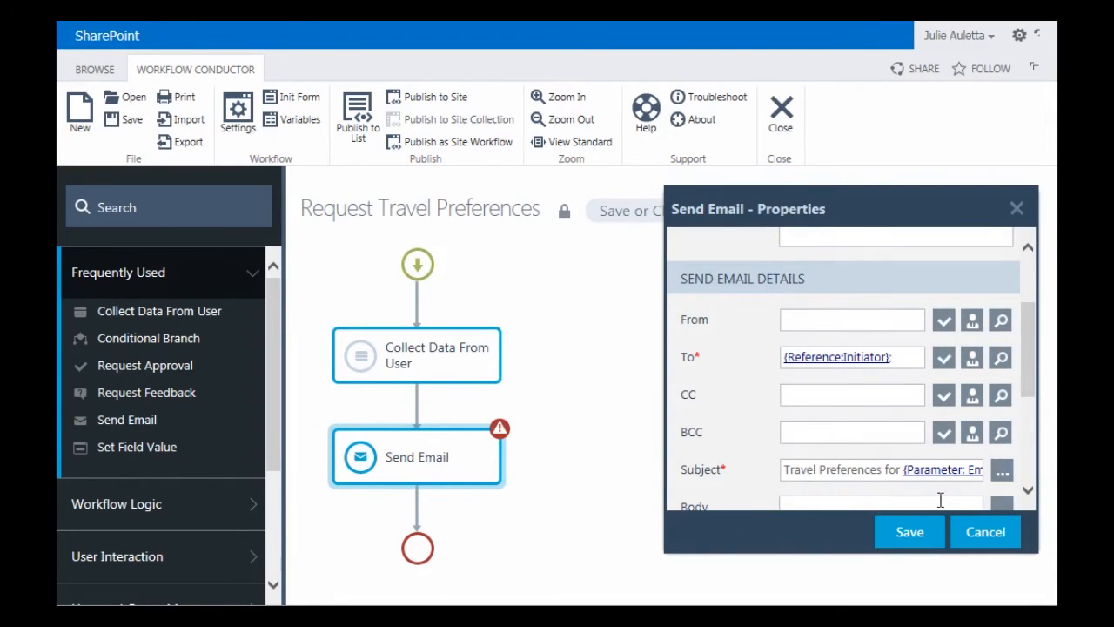
Step: Start the email body with 'Preferred Airline:' and begin a field lookup from another list
scroll("down", 3)
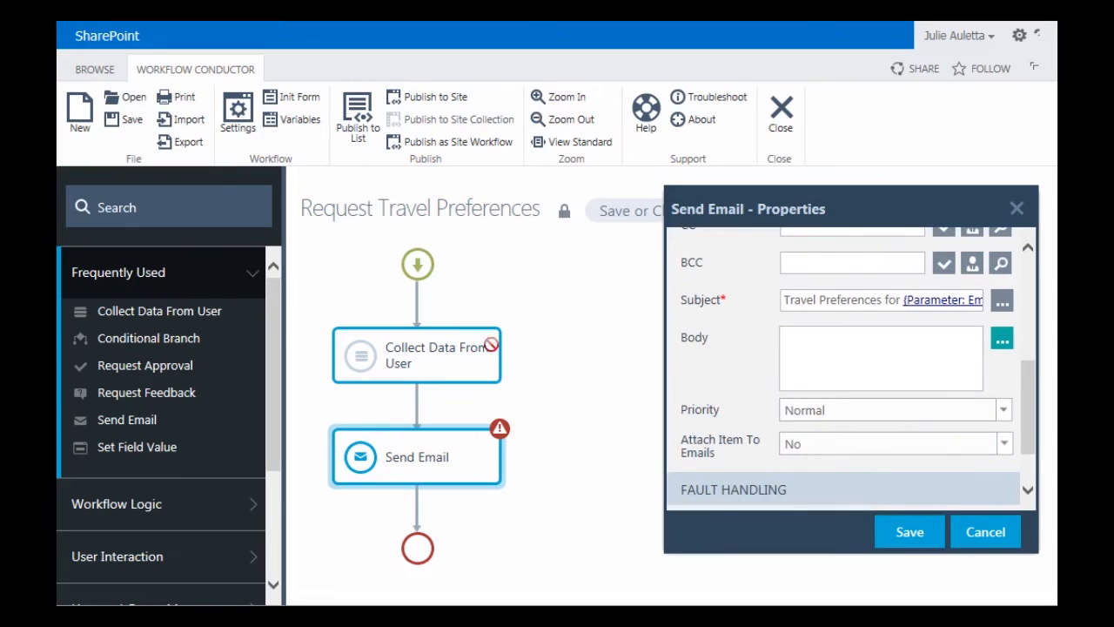
left_click(1001, 338)
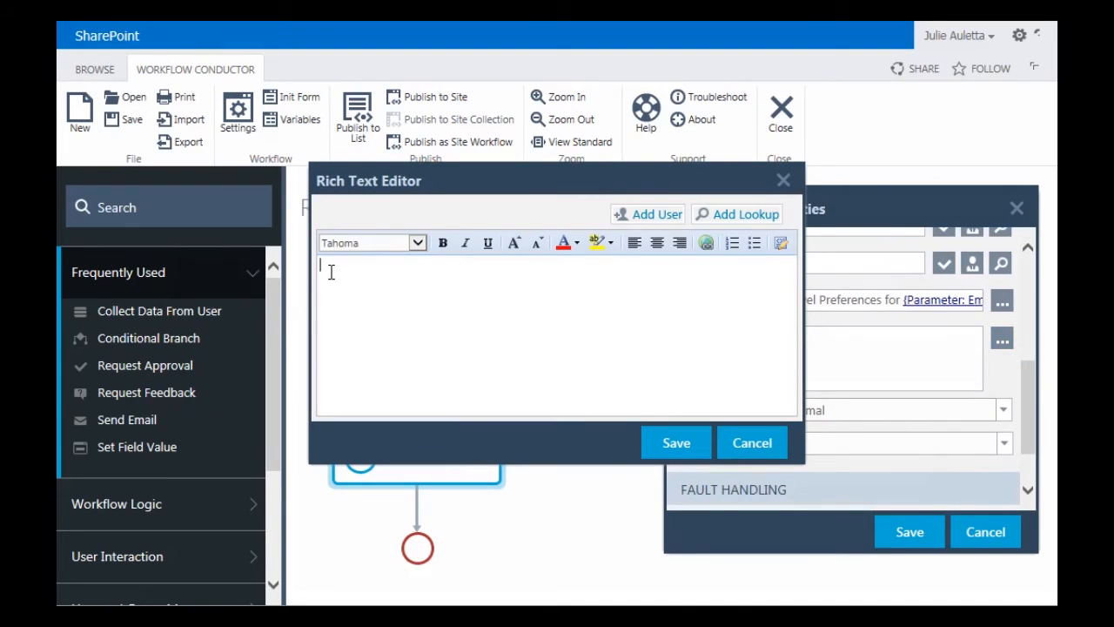
type("Preferre")
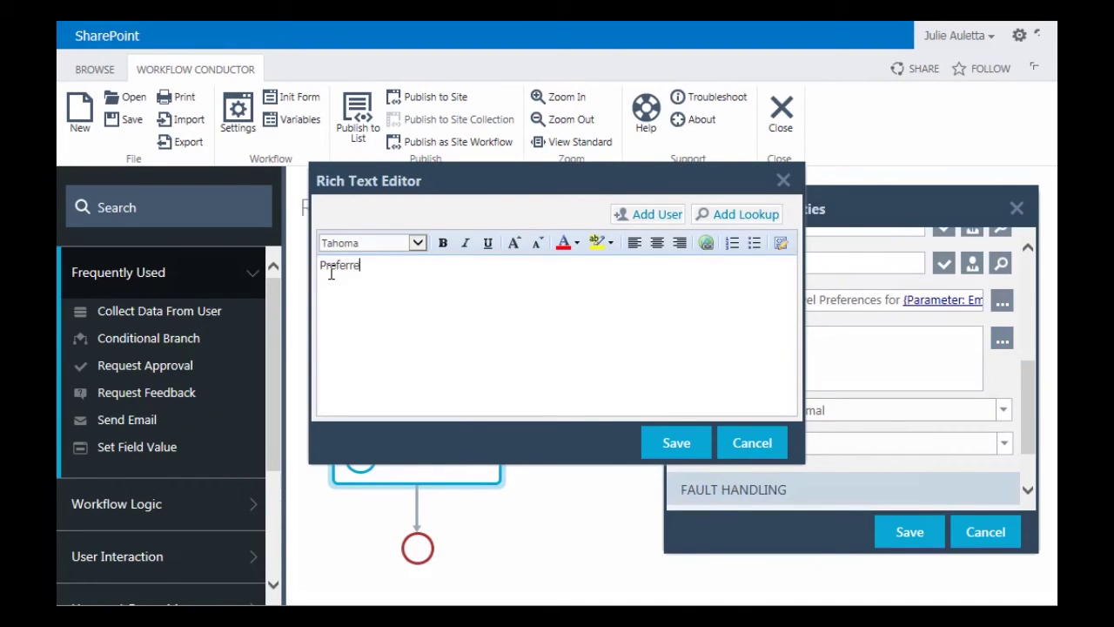
type("d Airline:")
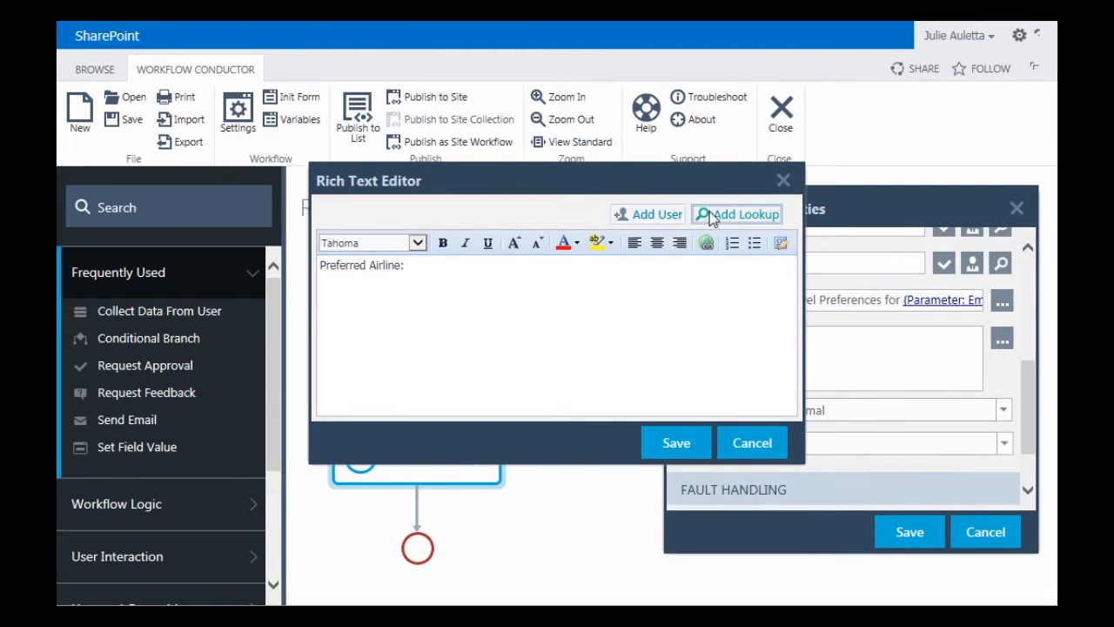
left_click(741, 214)
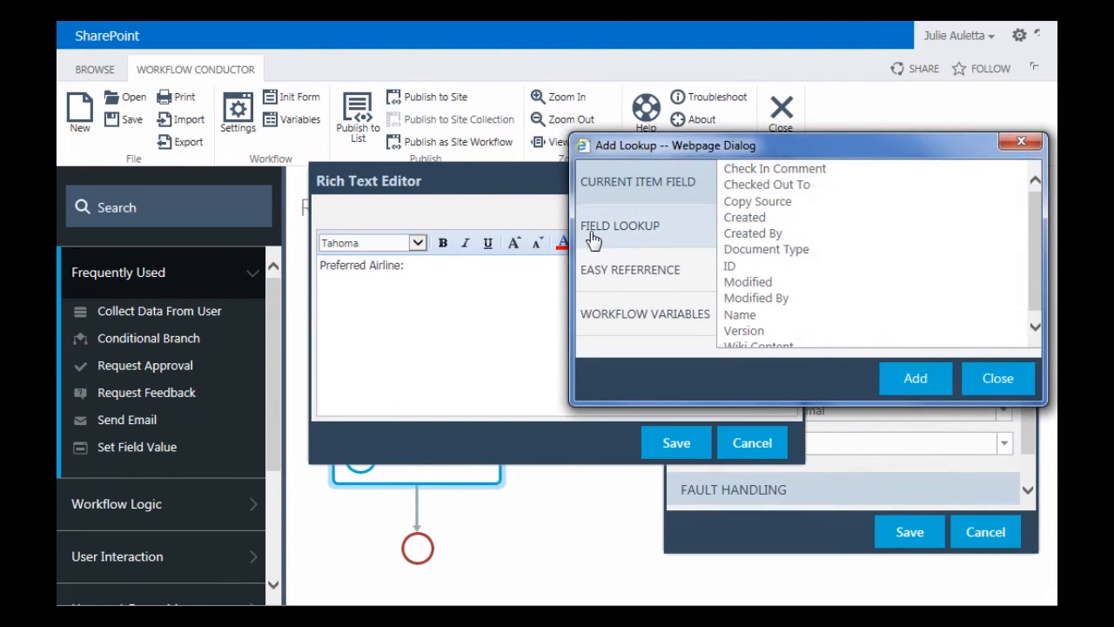
left_click(620, 226)
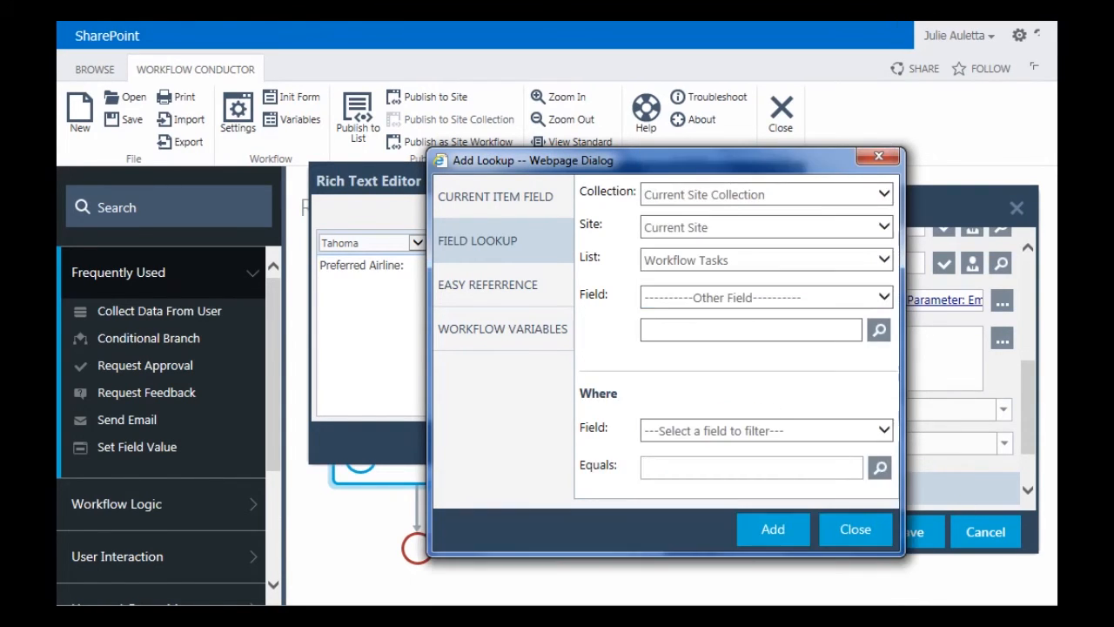
Step: Insert the Workflow Tasks Preferred Airline lookup where ID equals varWFTaskID
left_click(750, 331)
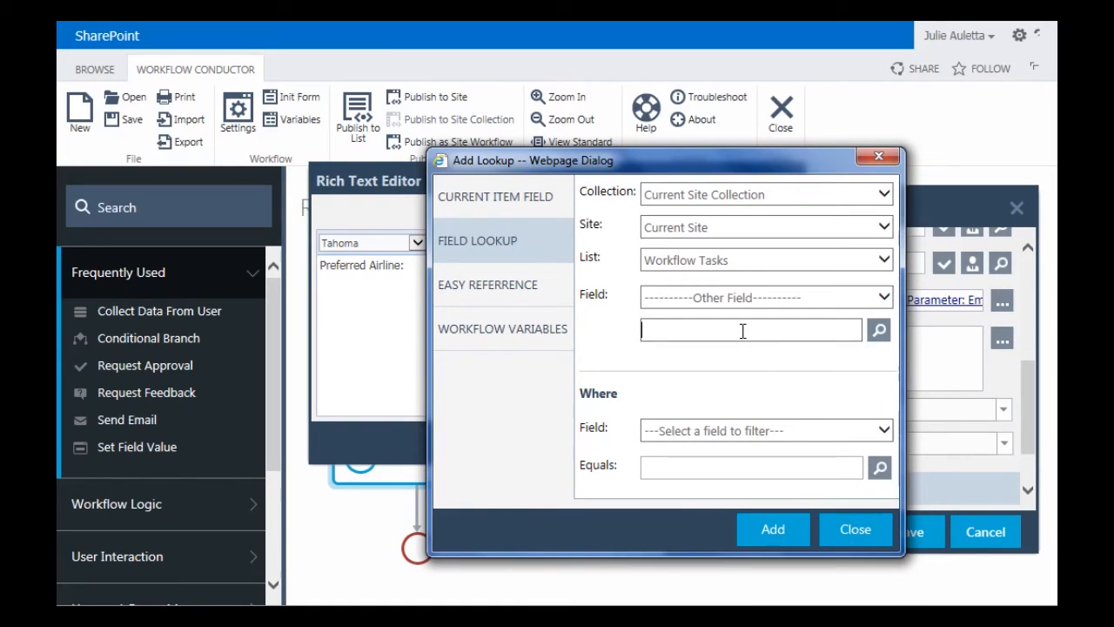
type("Preferred Airline")
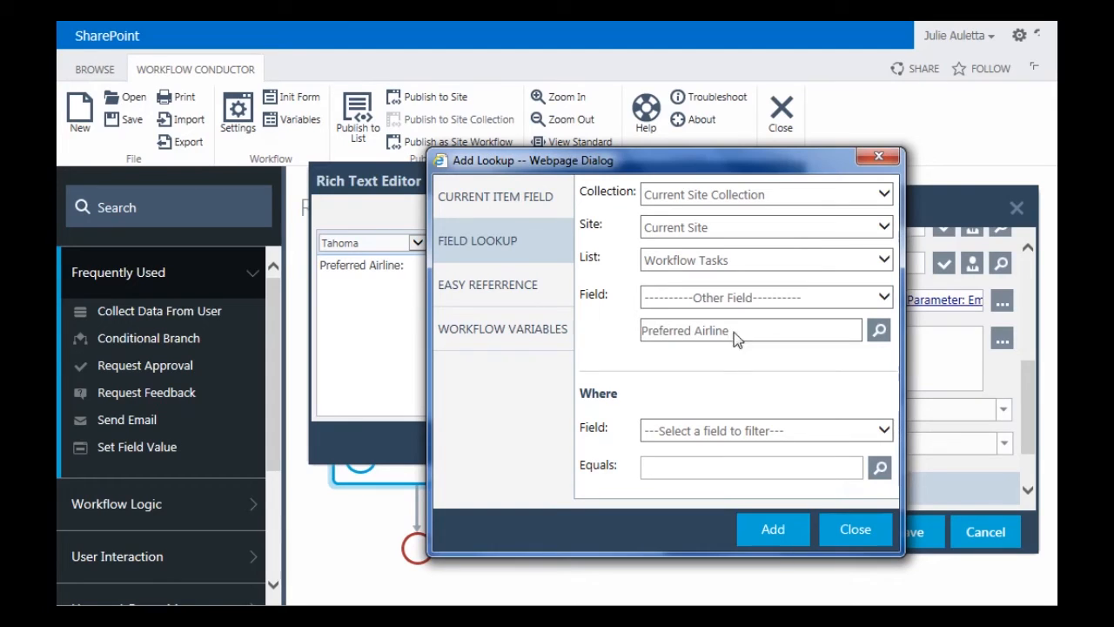
left_click(765, 430)
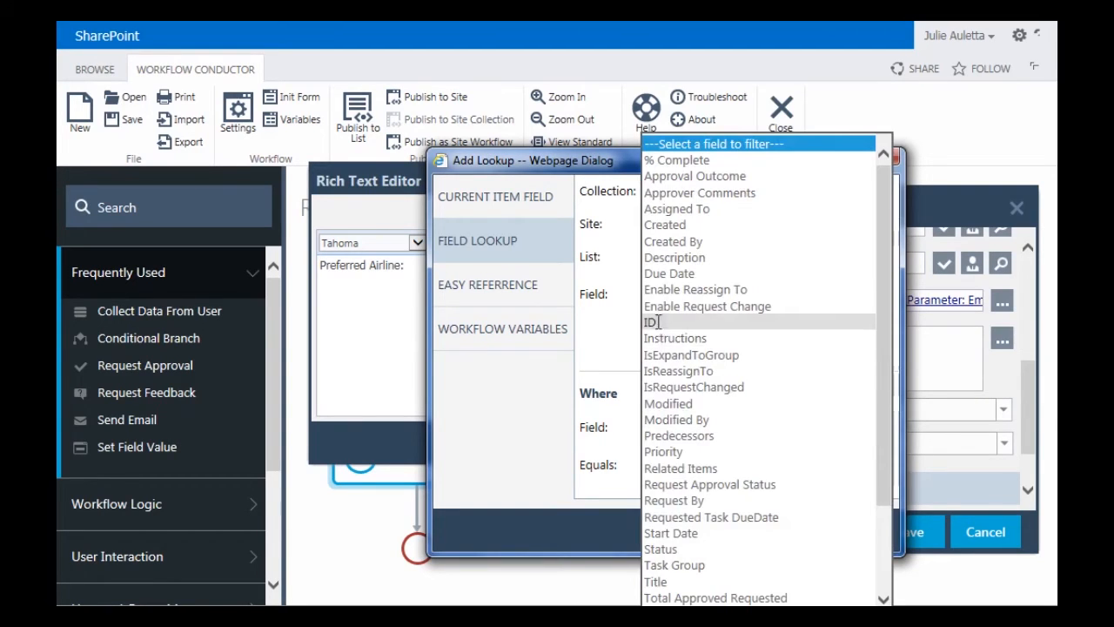
left_click(651, 322)
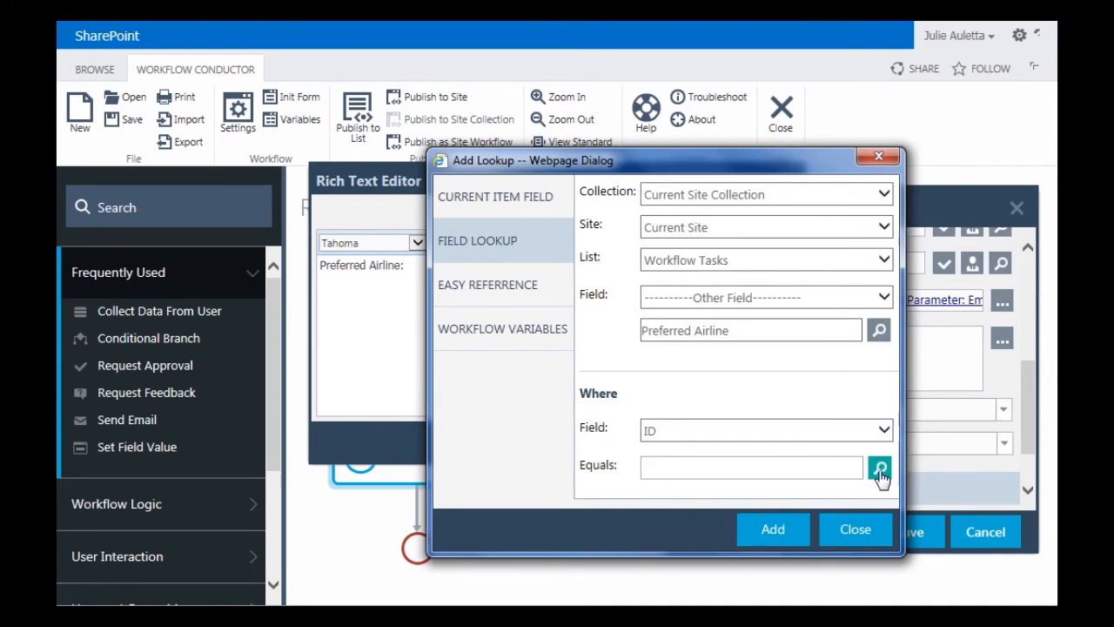
left_click(877, 467)
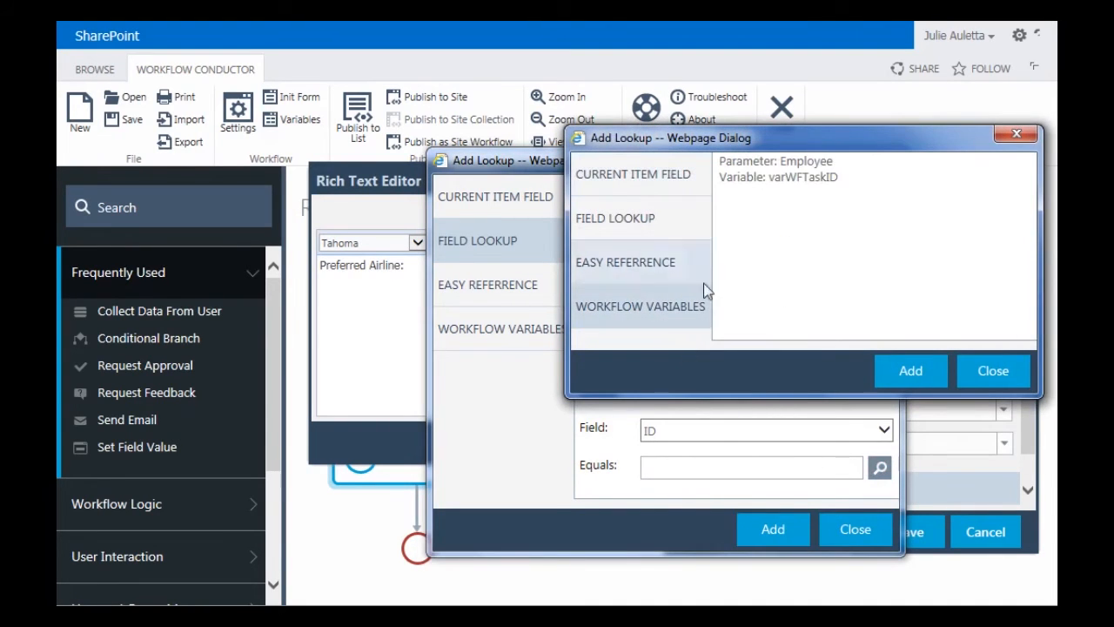
left_click(776, 177)
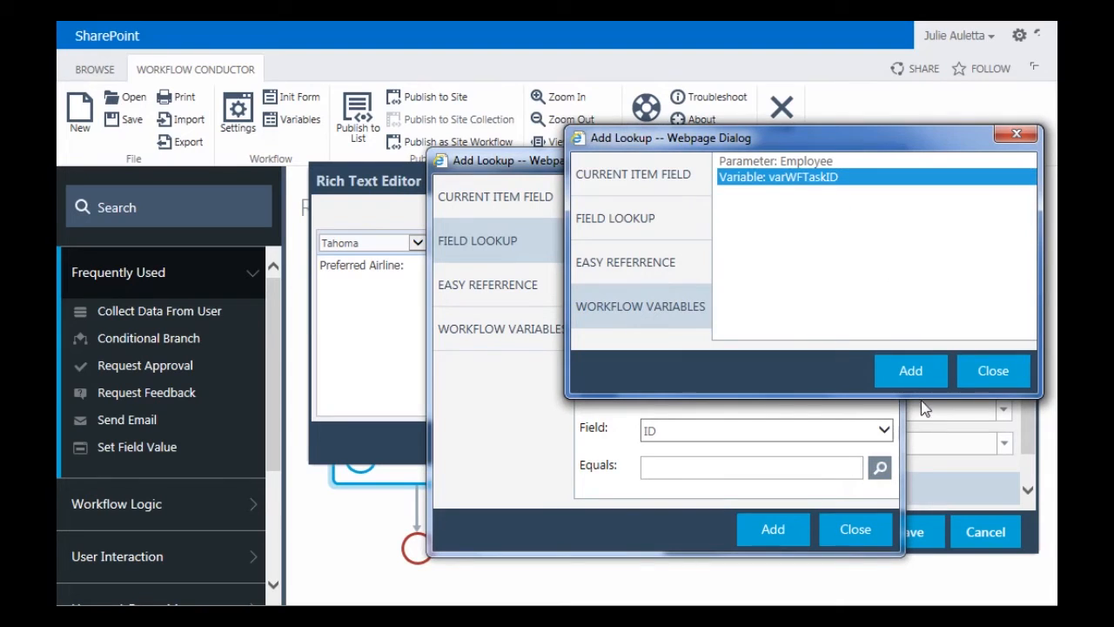
left_click(909, 369)
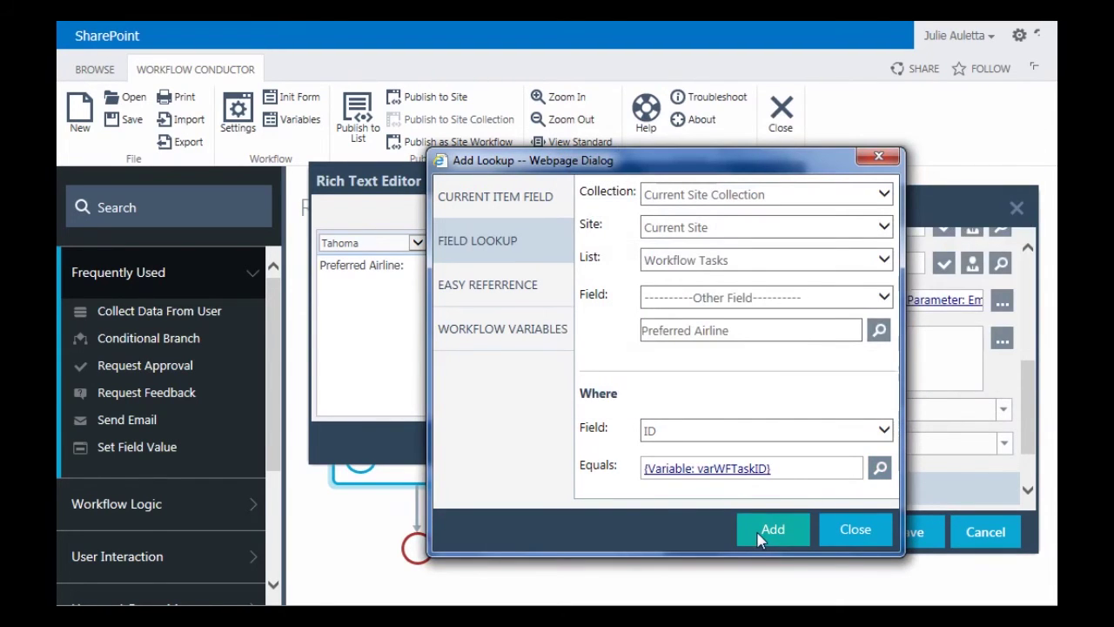
left_click(773, 529)
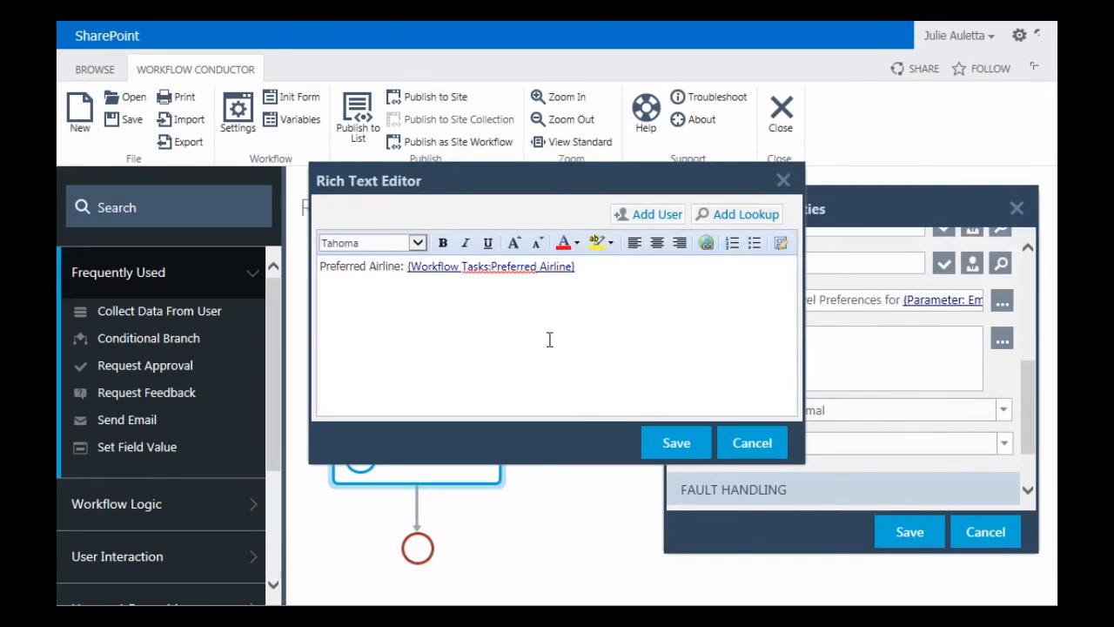
mouse_move(598, 275)
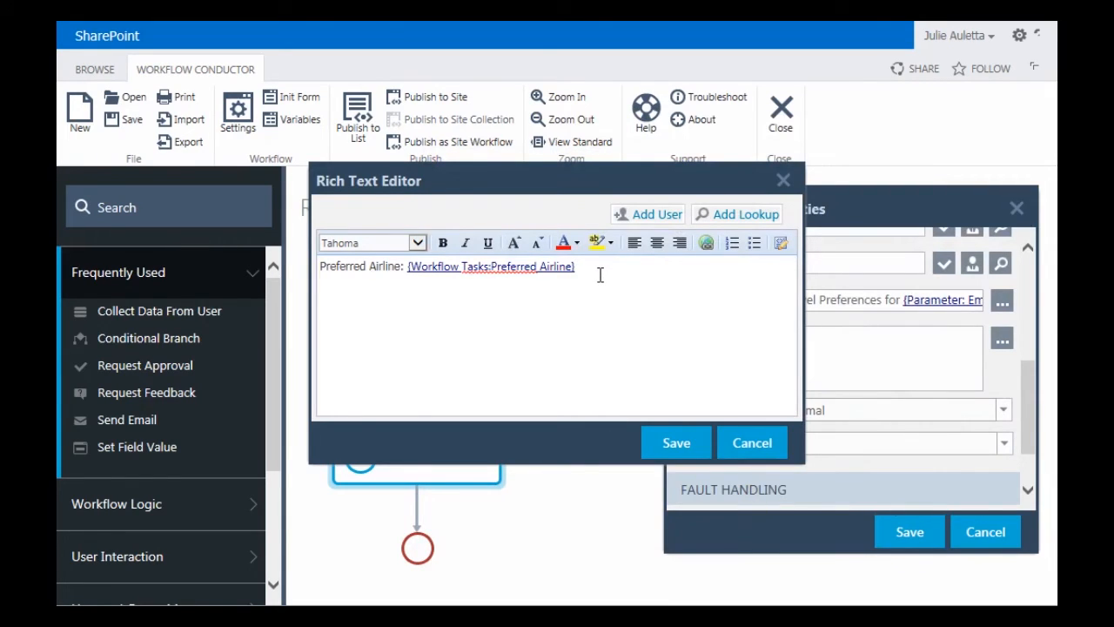
Step: Add a 'Freq. Flier Num' line and start a lookup from the Workflow Tasks list
type("Freq")
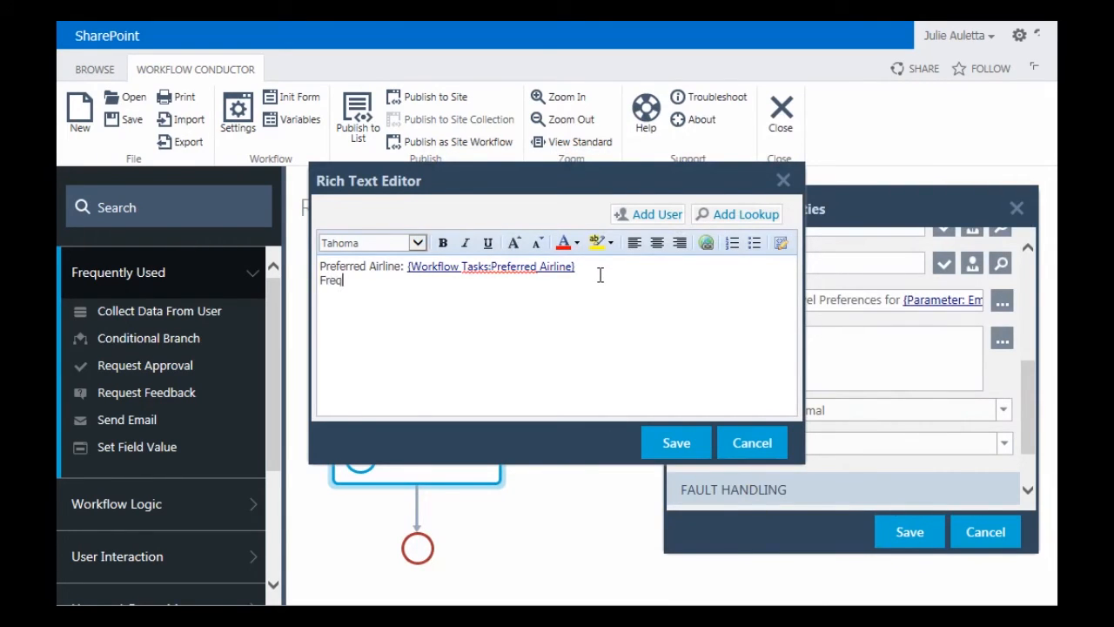
type(". Flier Number:")
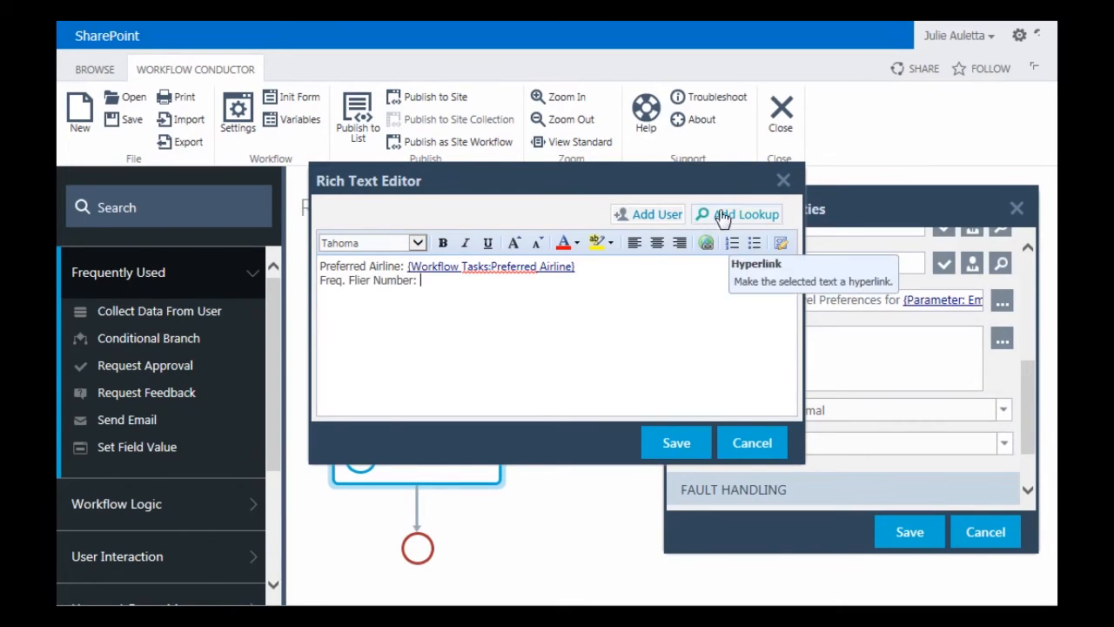
left_click(745, 212)
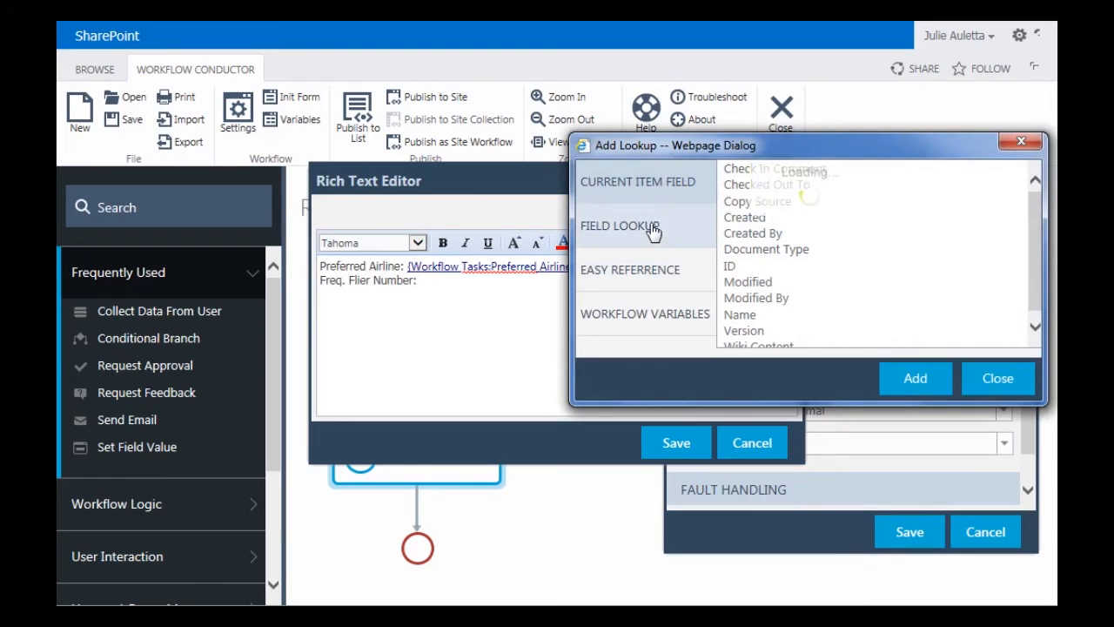
left_click(619, 226)
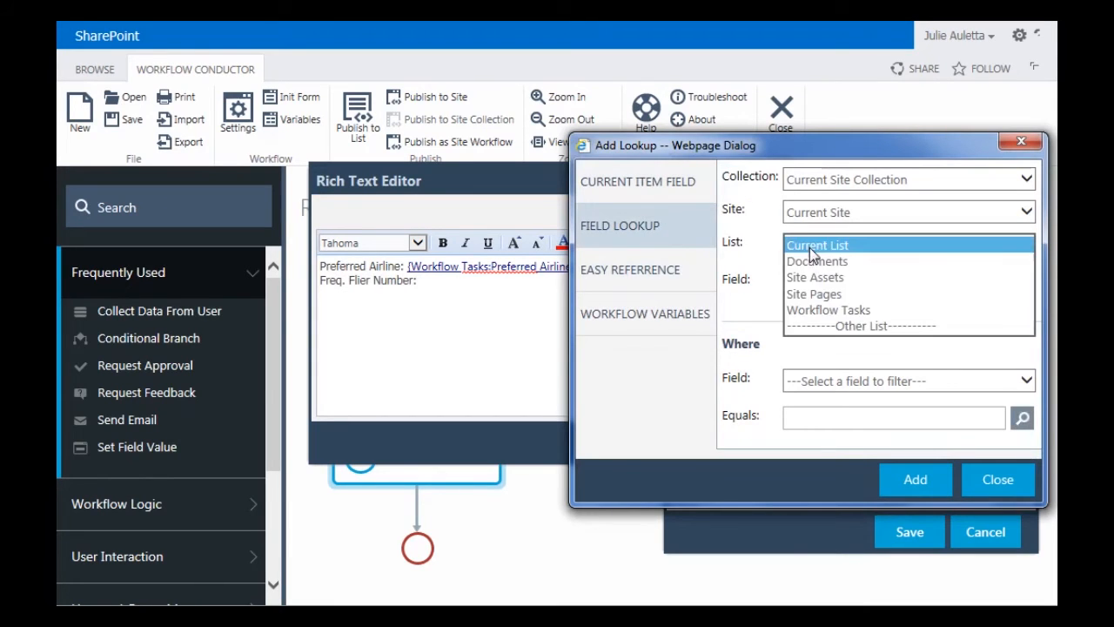
left_click(828, 310)
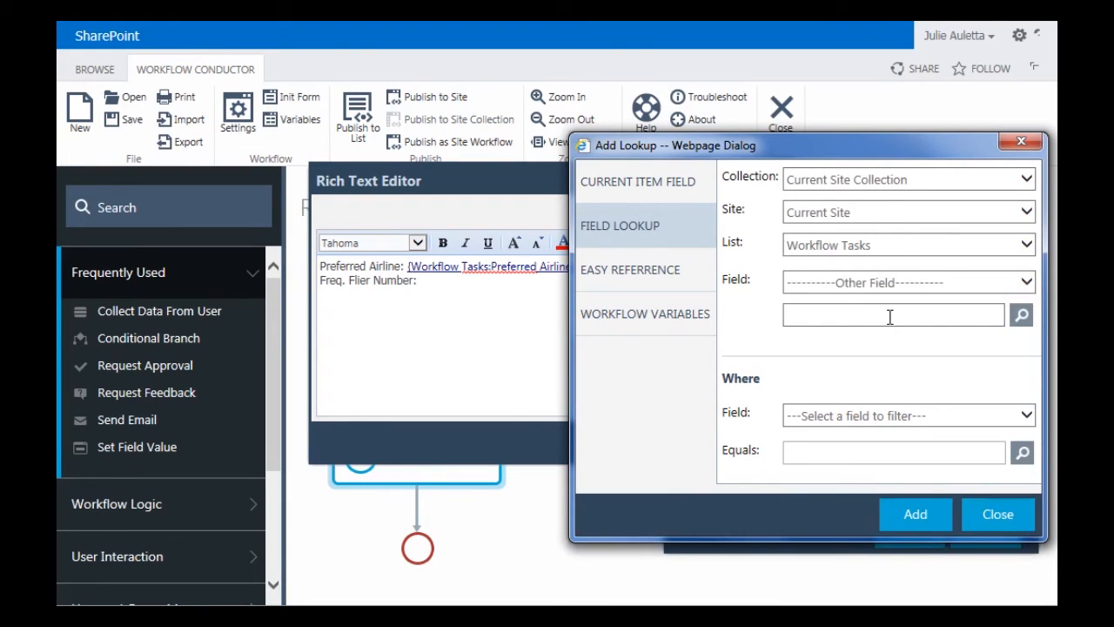
Step: Insert the Frequent Flier Number field lookup filtered by task ID
type("Frequent Flier")
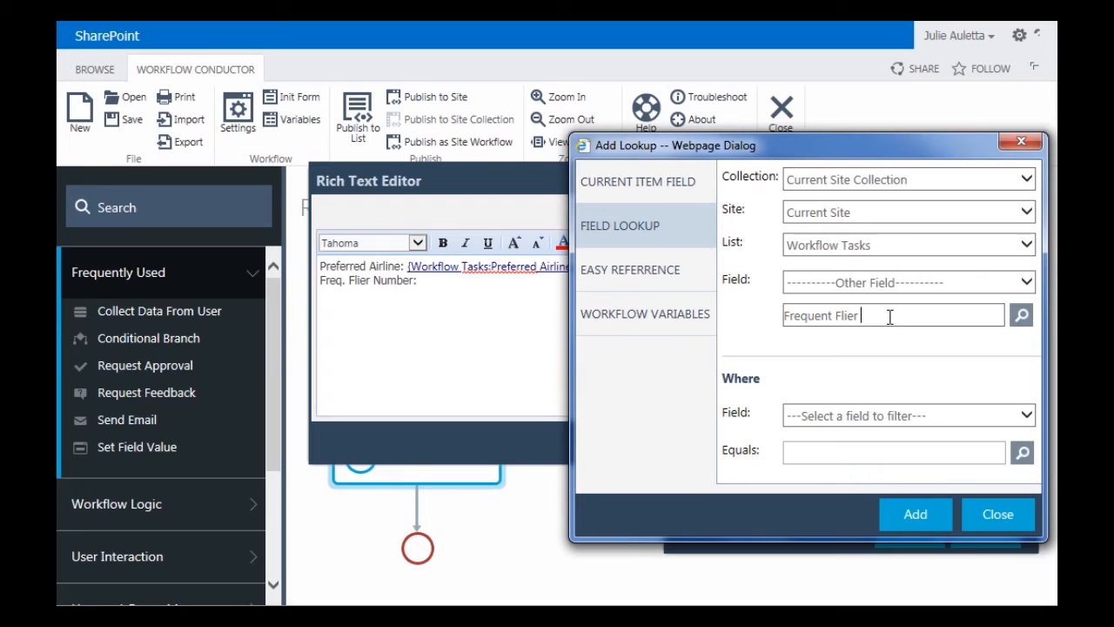
type("Number")
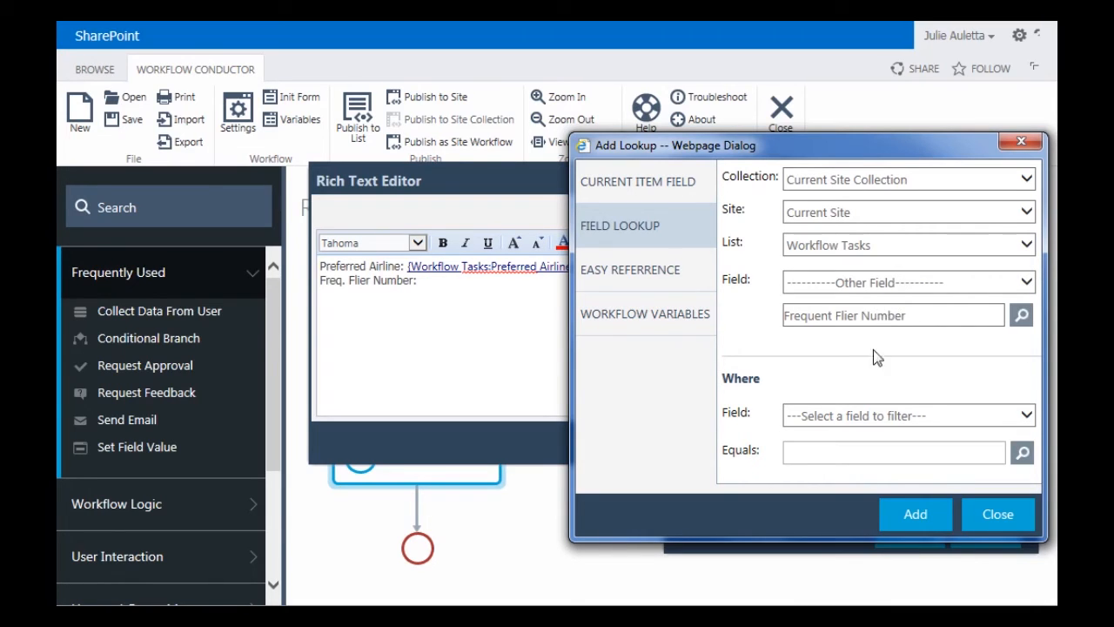
left_click(909, 414)
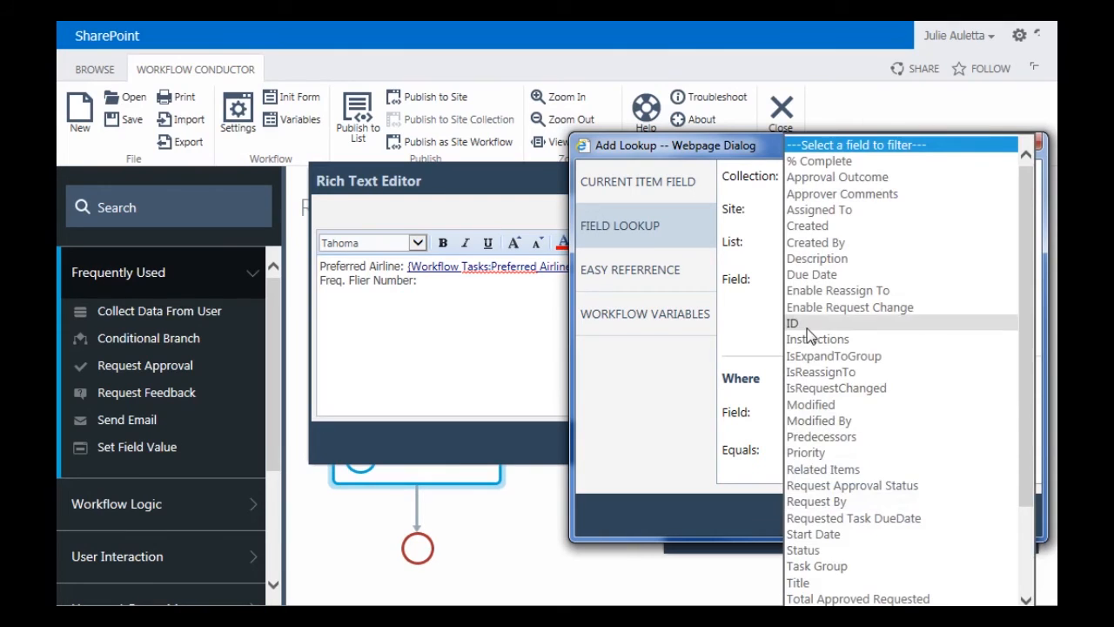
left_click(792, 322)
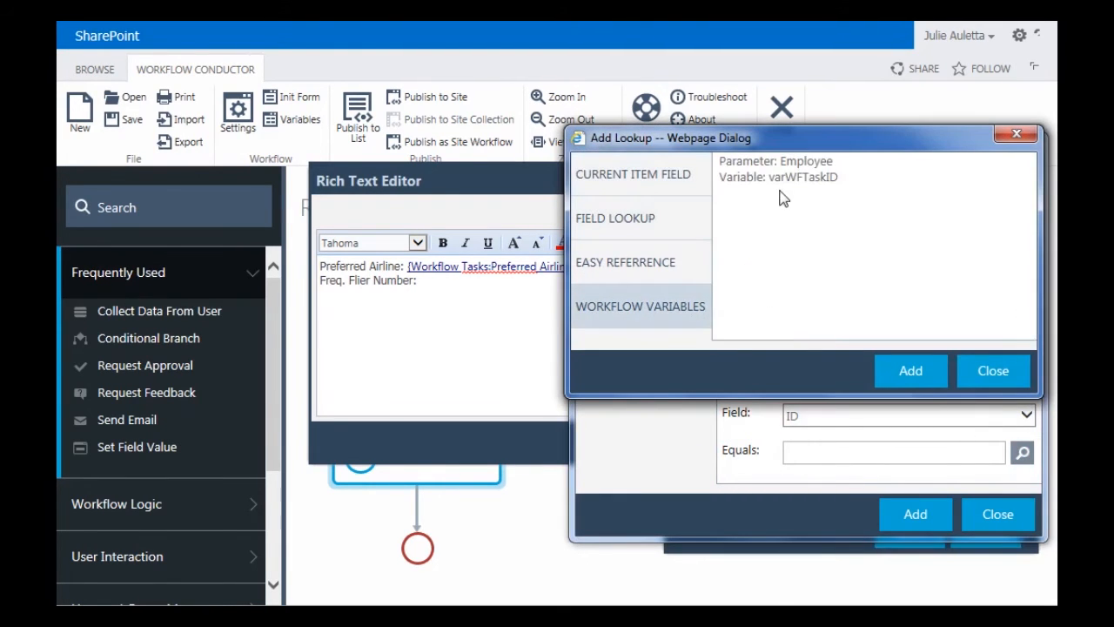
left_click(615, 217)
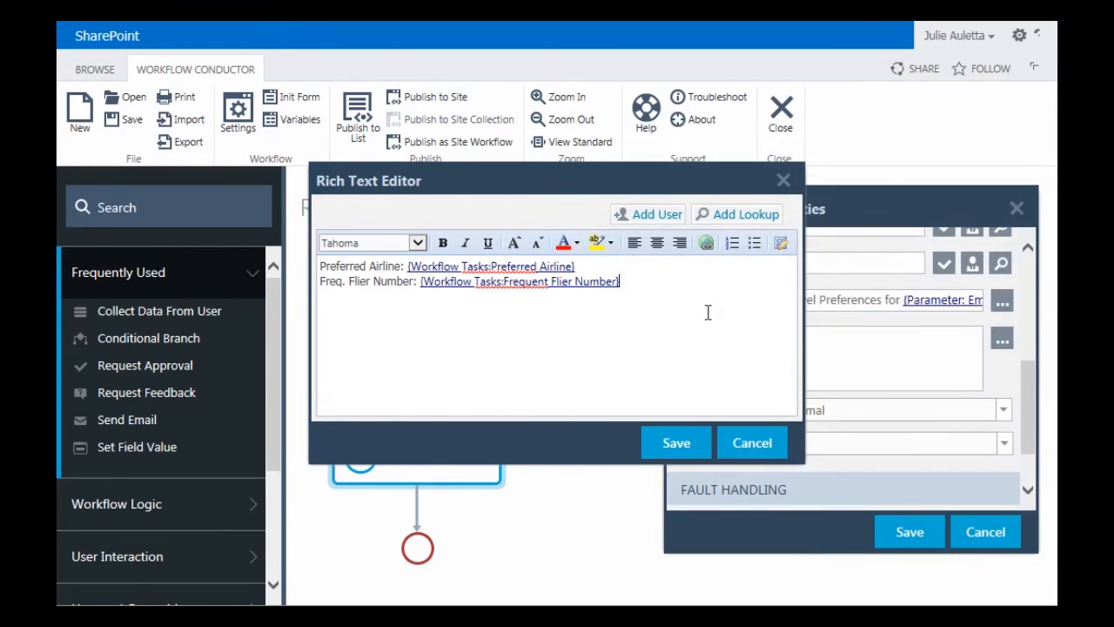
Step: Add a 'Seat Preference:' line and name the custom task field Seat Preference for lookup
type("Seat Preference:")
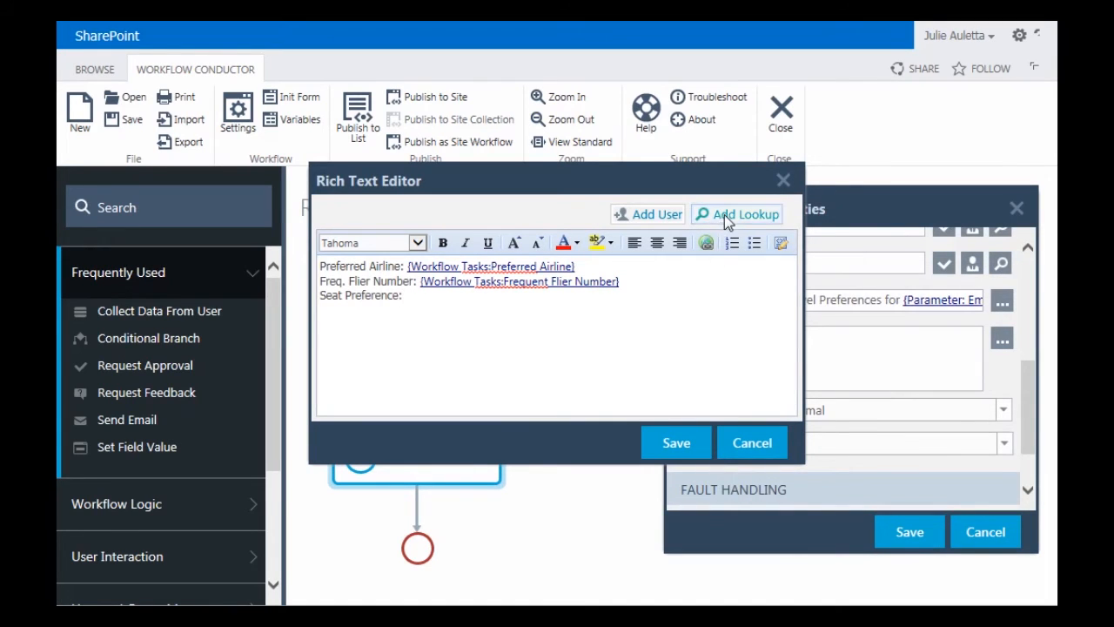
left_click(745, 214)
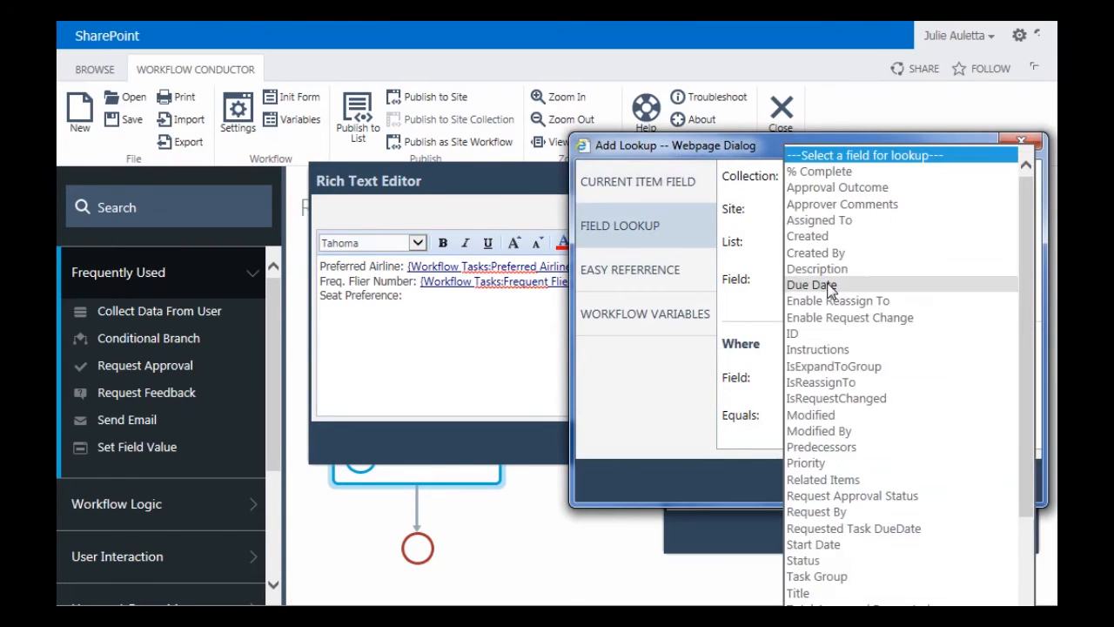
left_click(811, 286)
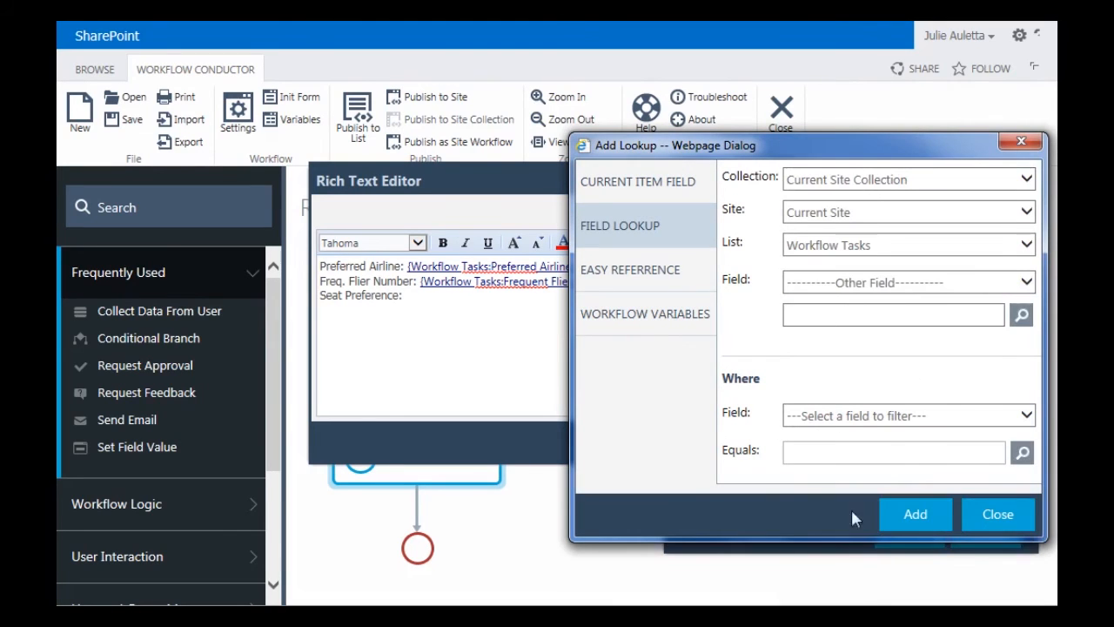
type("S")
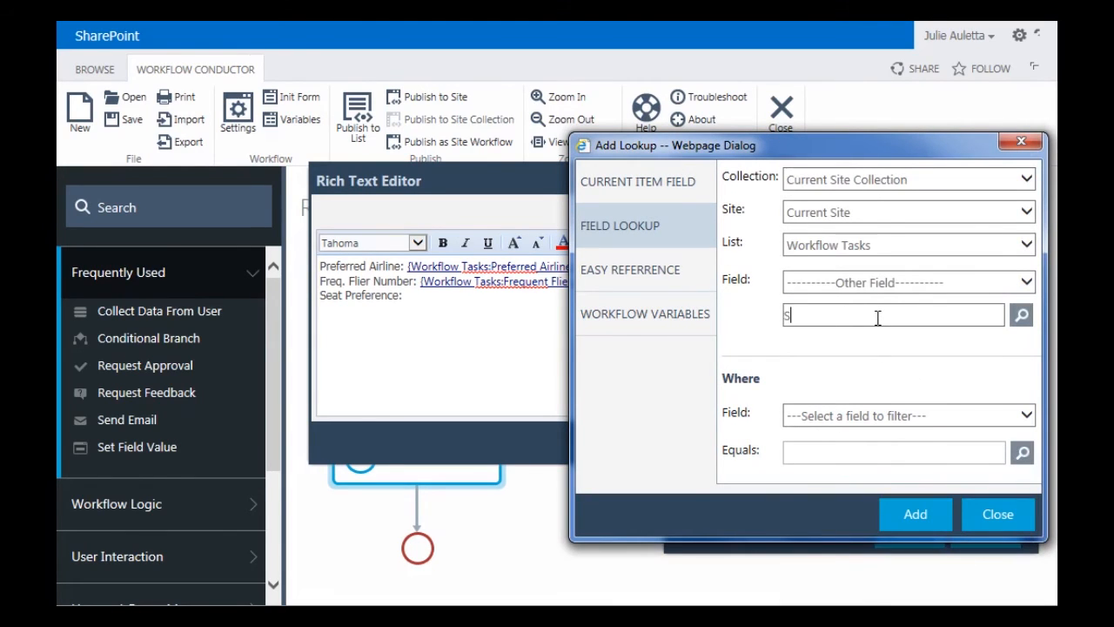
type("eat Preference")
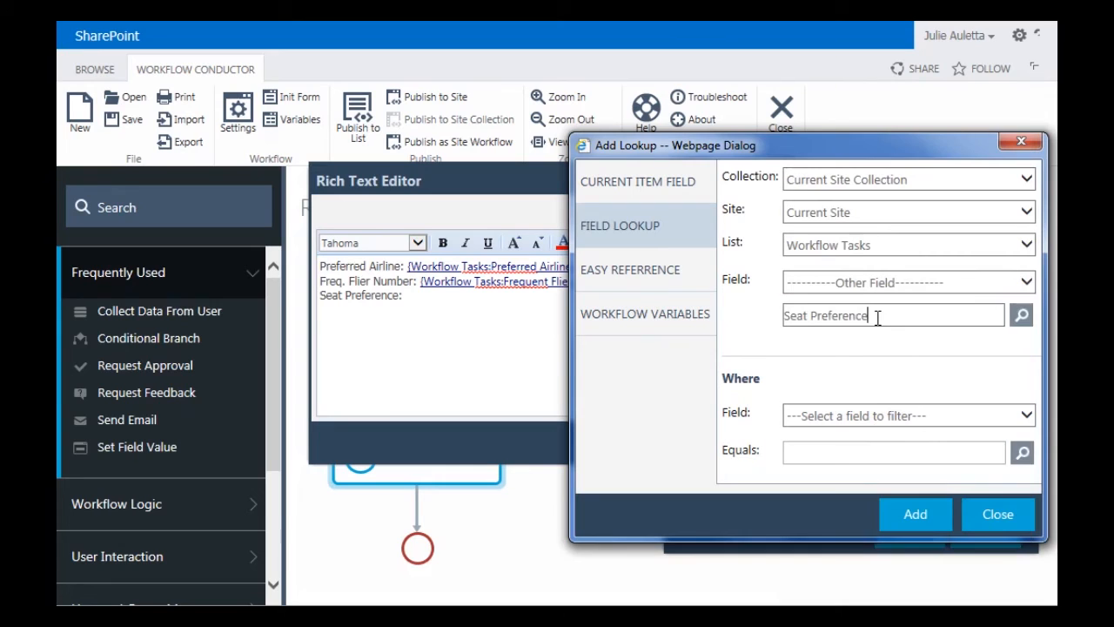
Step: Match the lookup on ID equals varWFTaskID, insert it, and save the body and Send Email settings
left_click(909, 416)
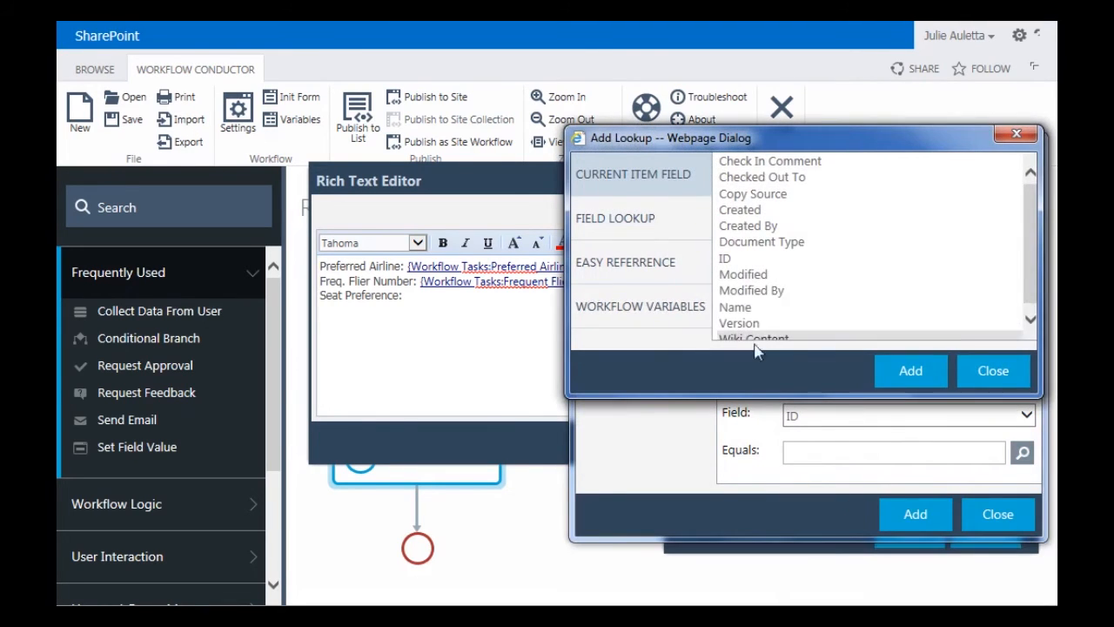
left_click(641, 307)
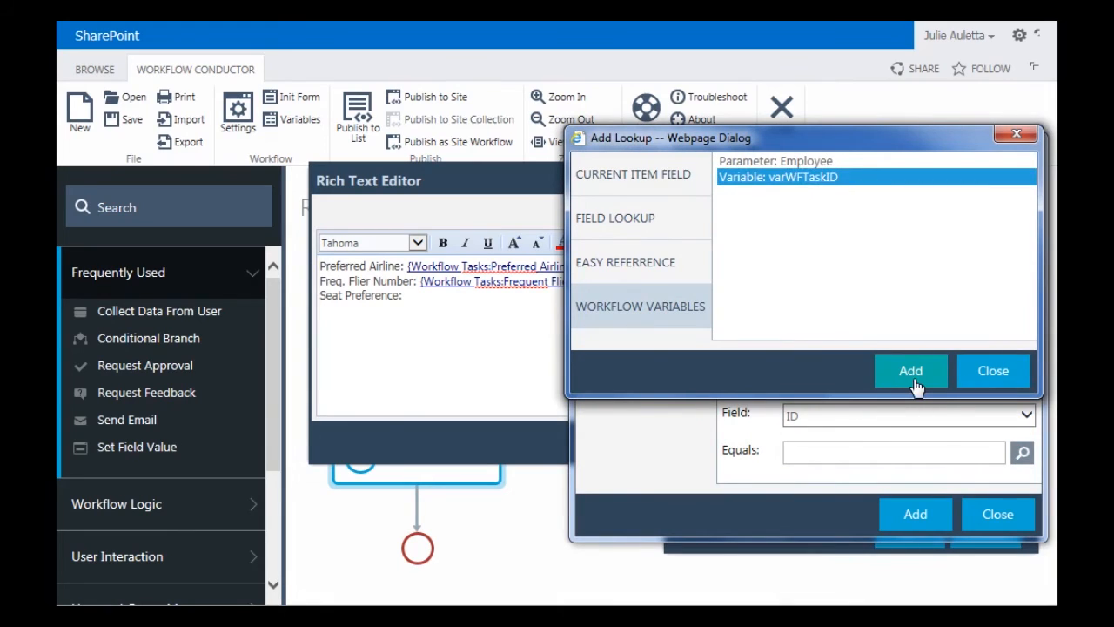
left_click(908, 371)
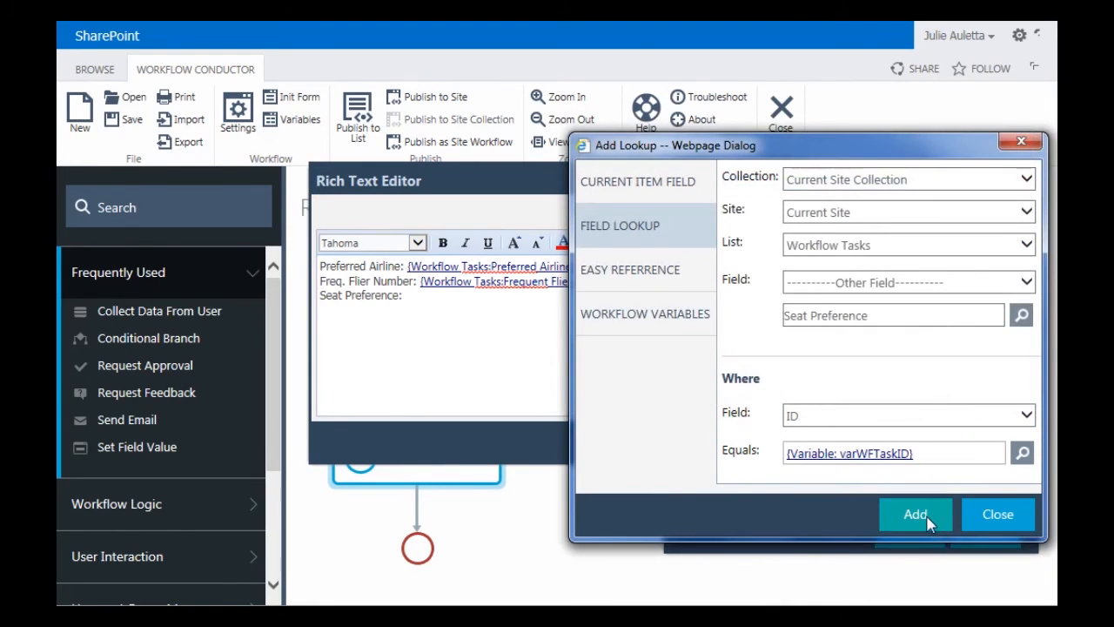
left_click(915, 515)
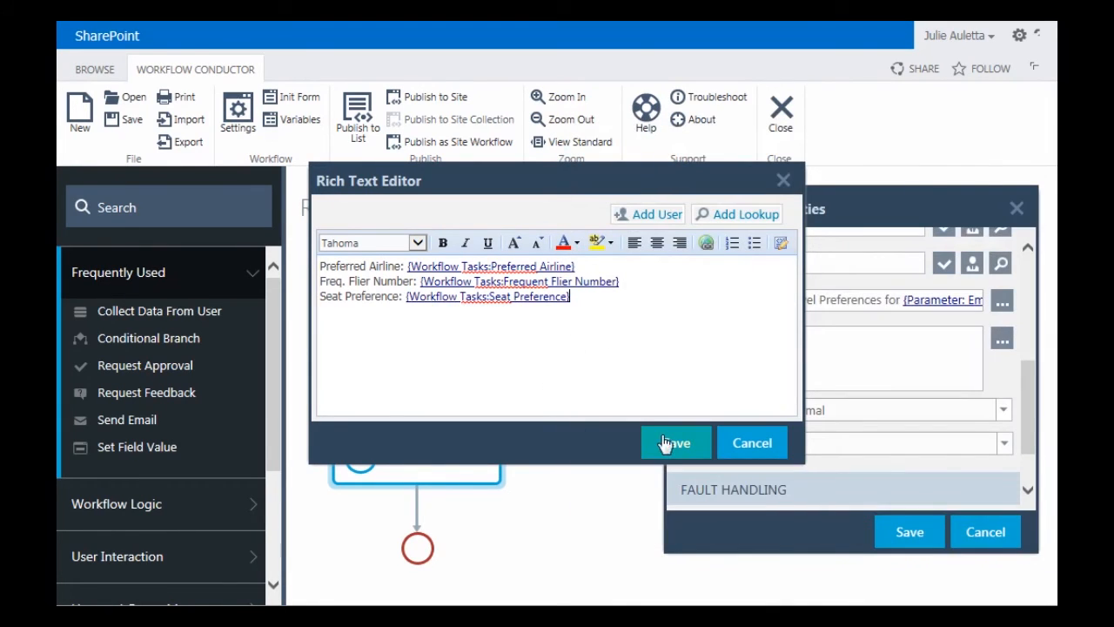
left_click(675, 442)
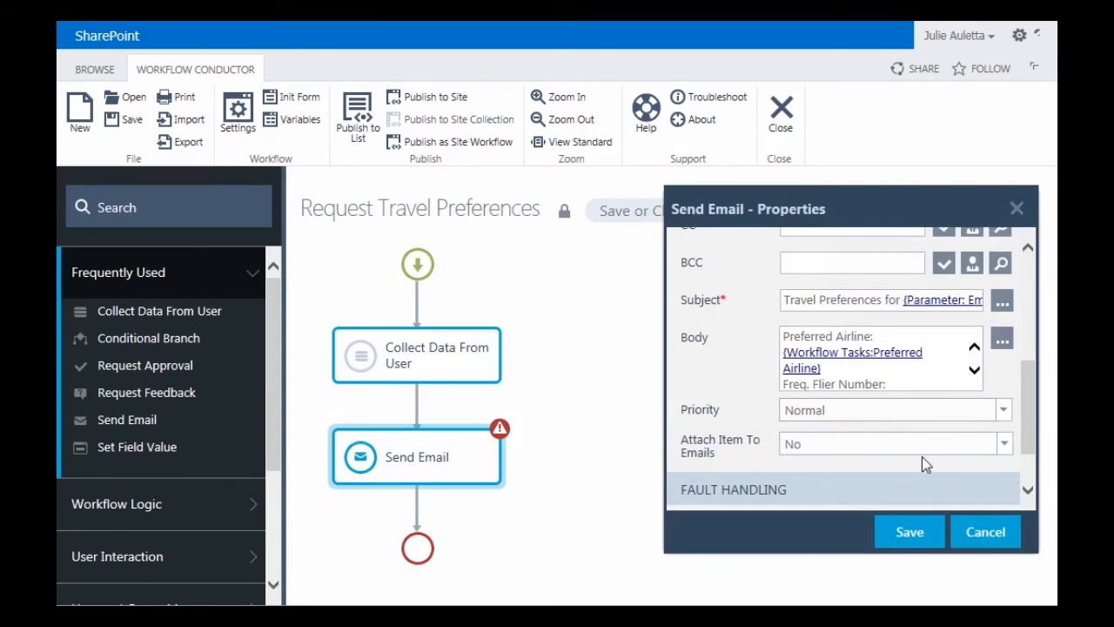
mouse_move(909, 532)
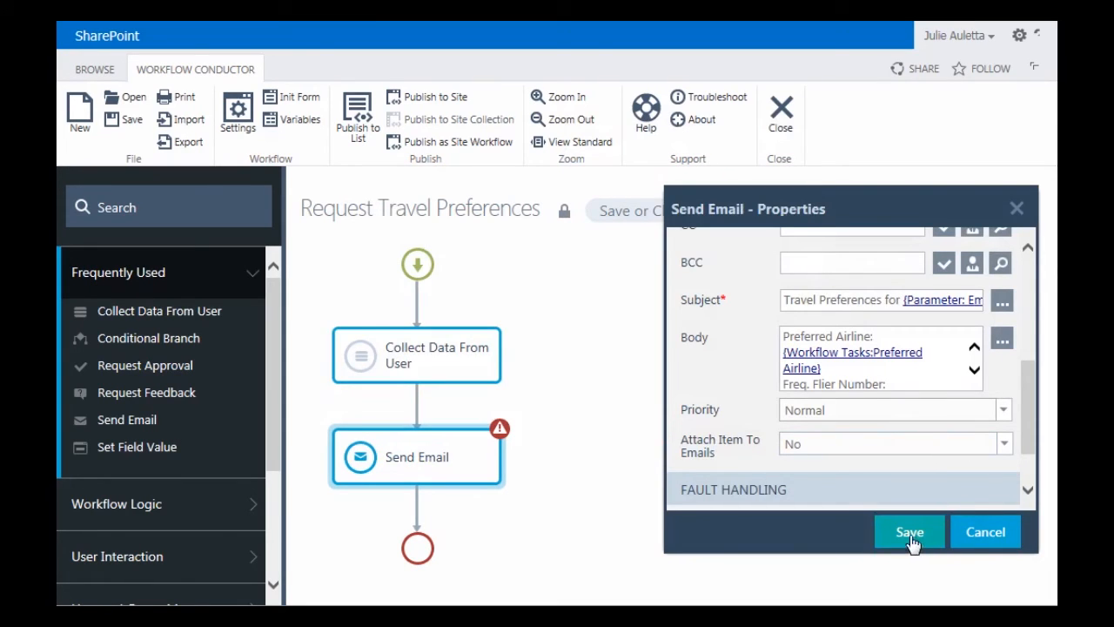
left_click(909, 531)
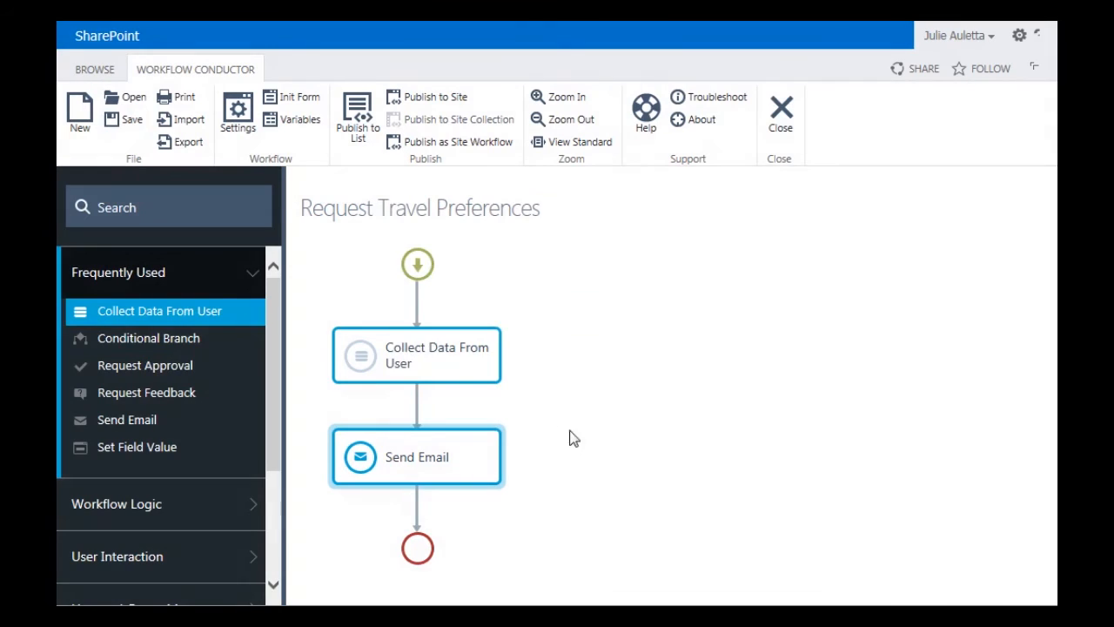
mouse_move(475, 148)
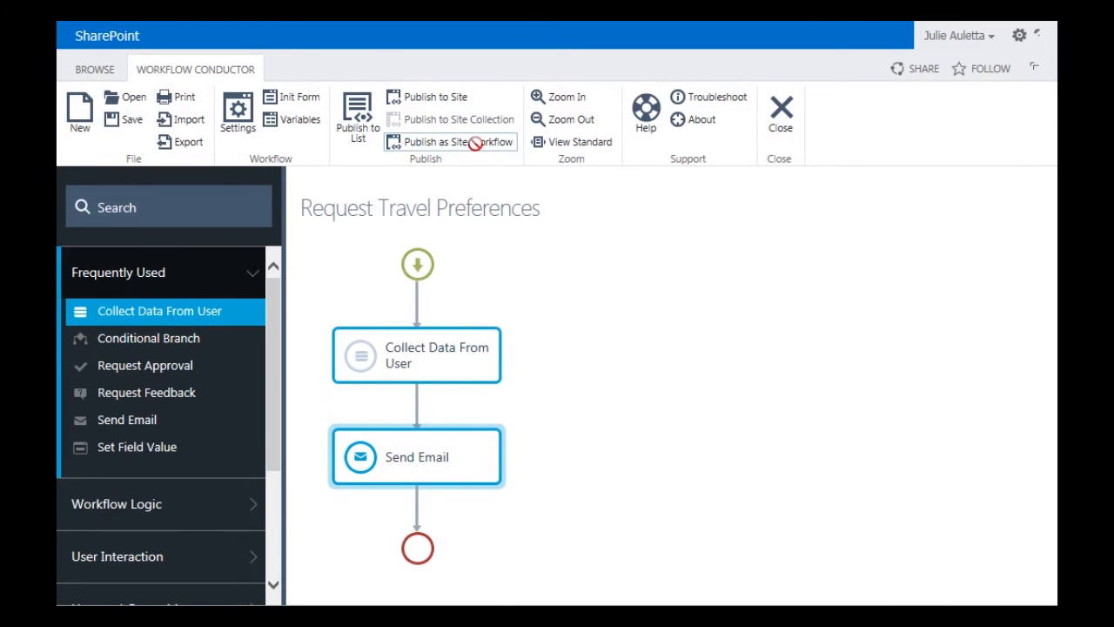
Step: Publish Request Travel Preferences as a site workflow and dismiss the success message
left_click(451, 143)
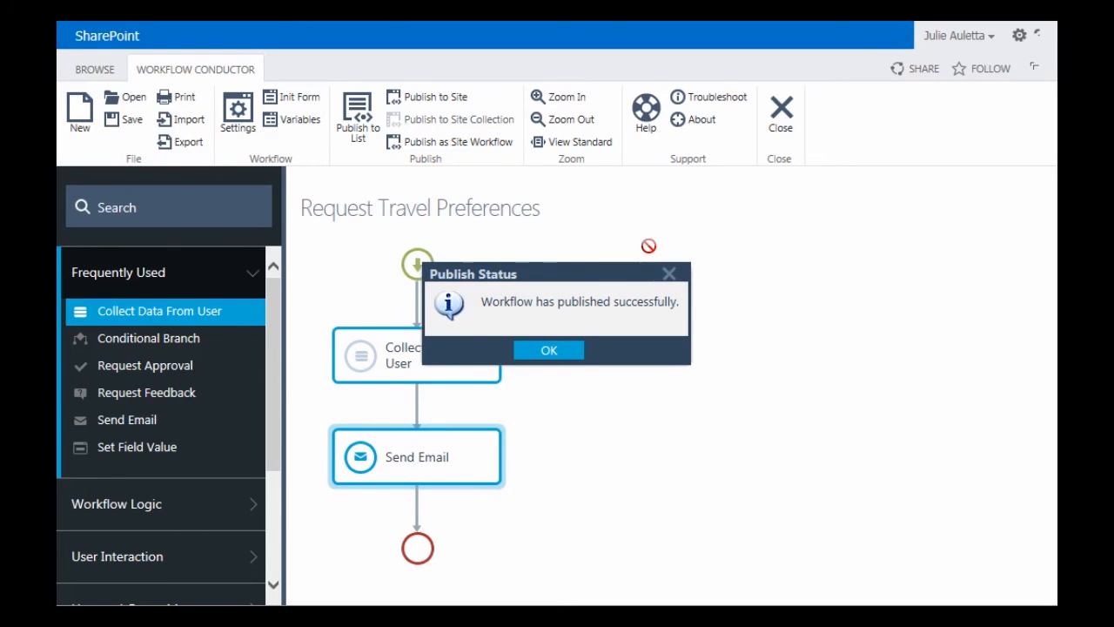
mouse_move(531, 337)
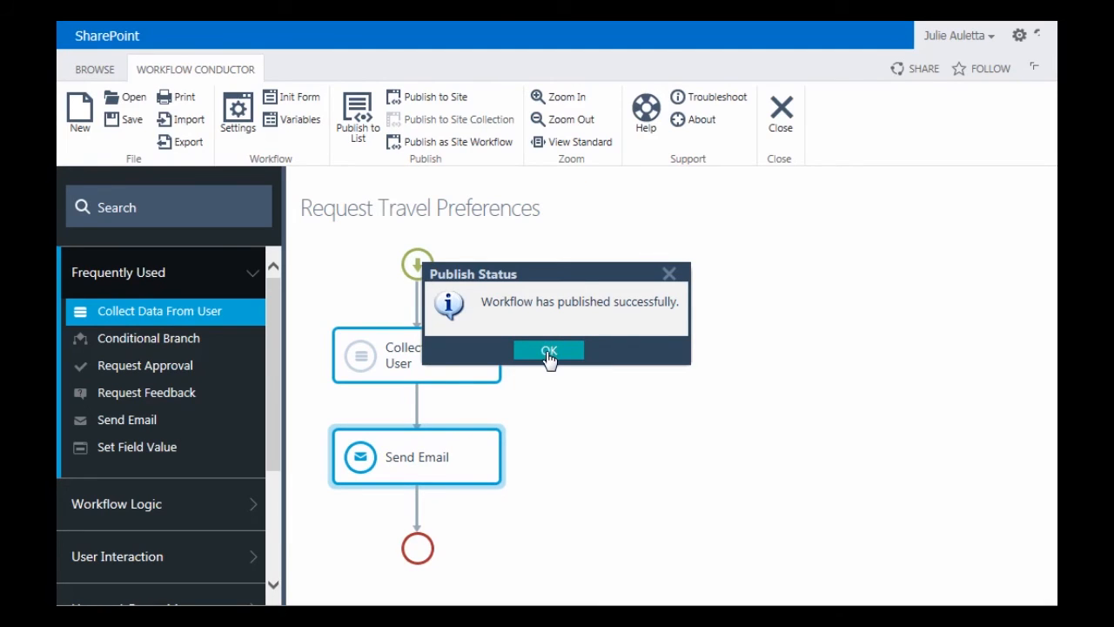
left_click(548, 350)
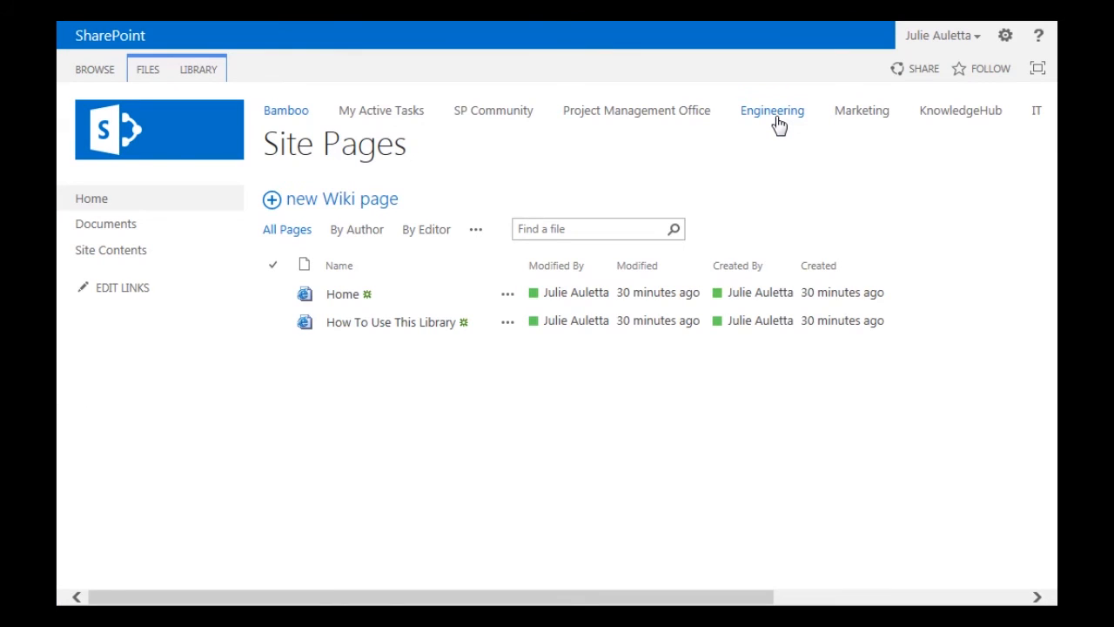
mouse_move(305, 386)
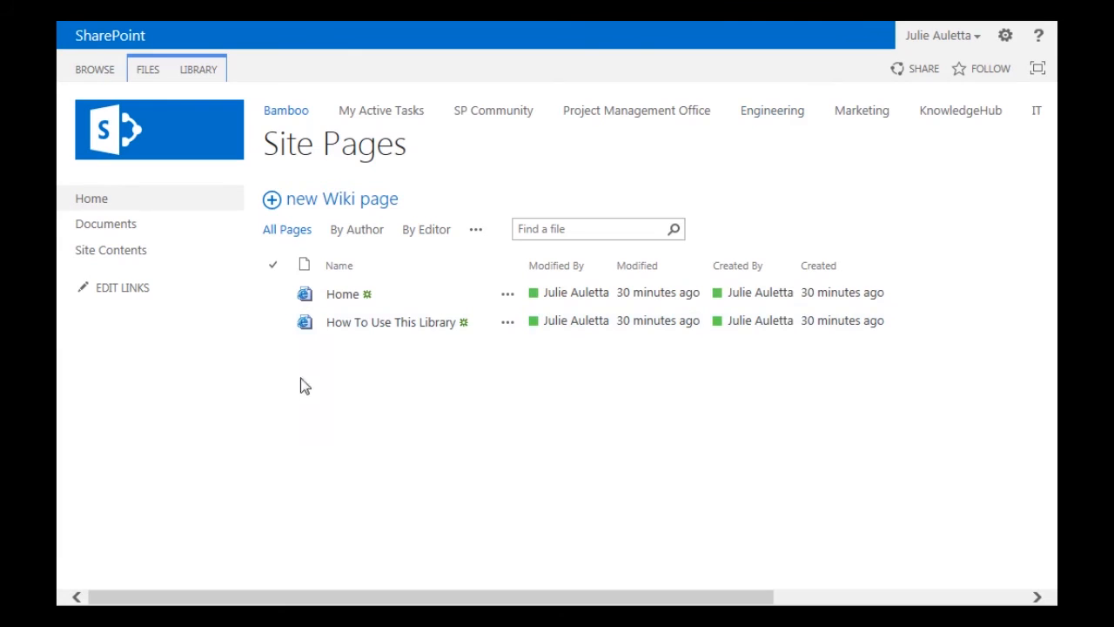
mouse_move(123, 261)
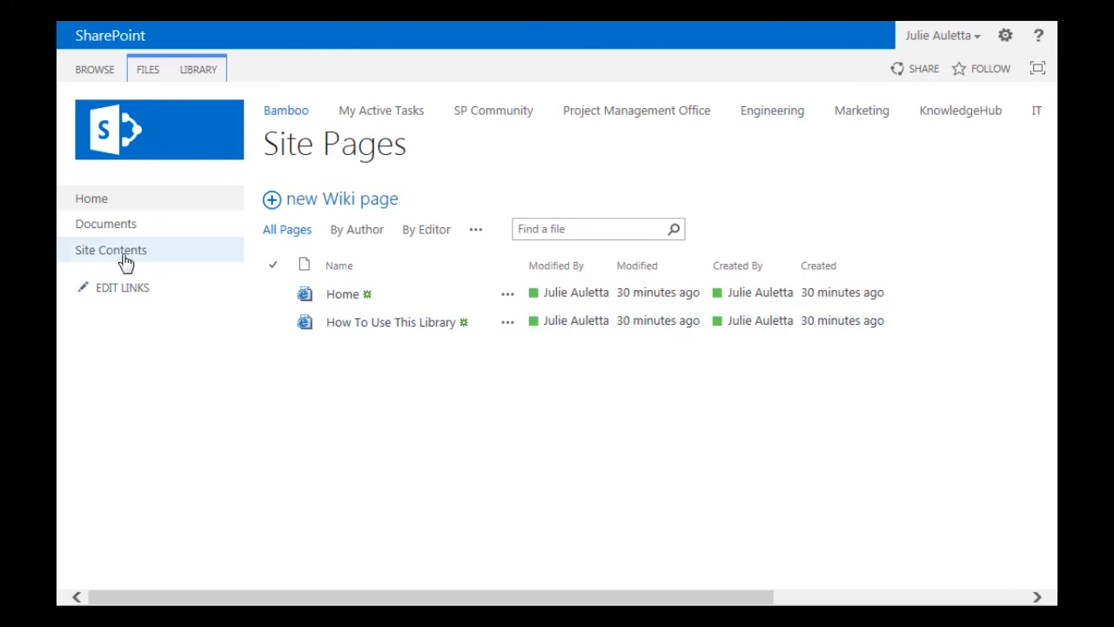
Step: From the site contents, reach Site Workflows and start Request Travel Preferences
left_click(109, 251)
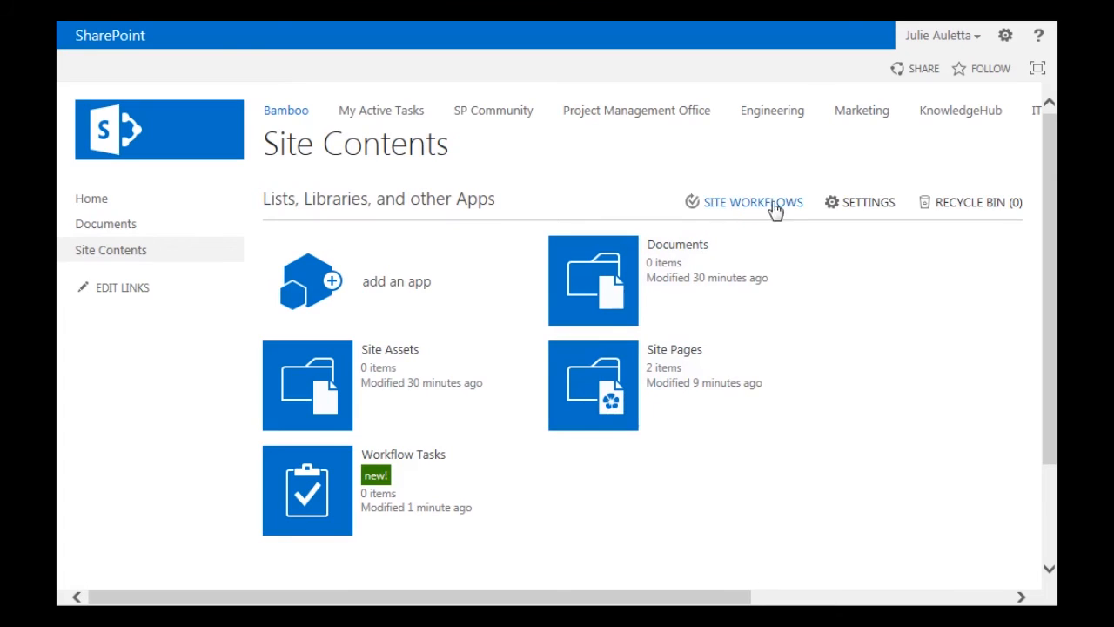
mouse_move(728, 212)
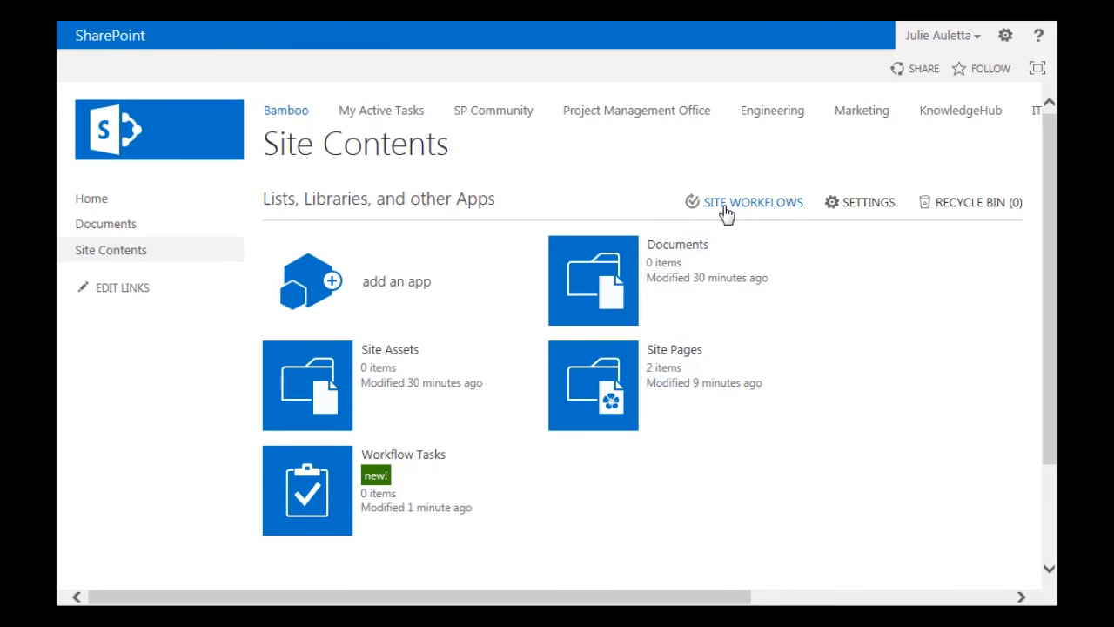
left_click(752, 202)
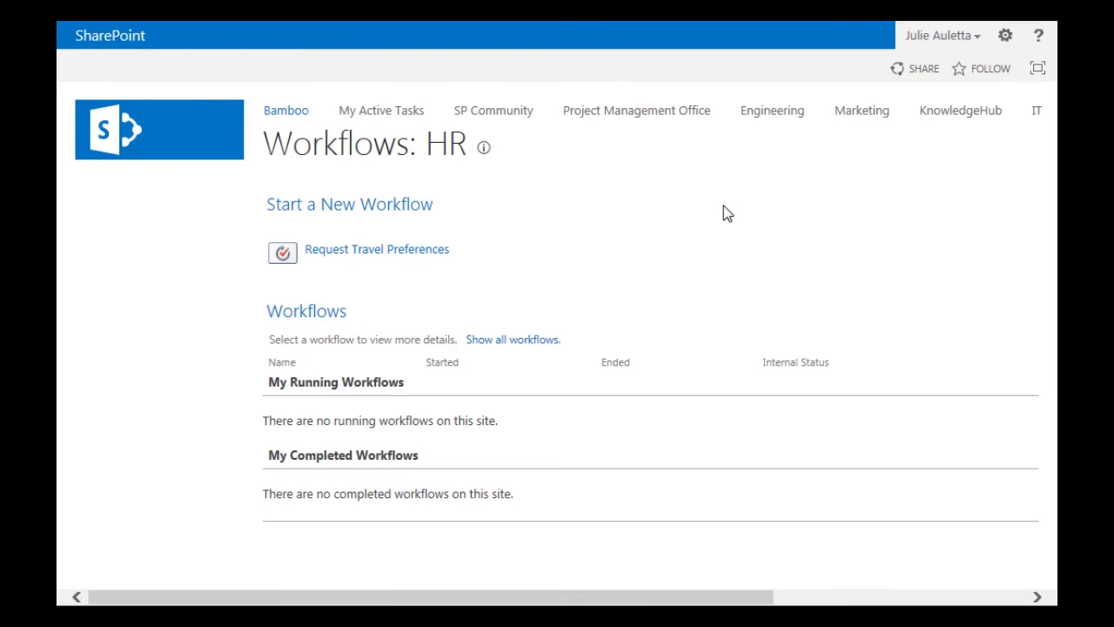
mouse_move(396, 261)
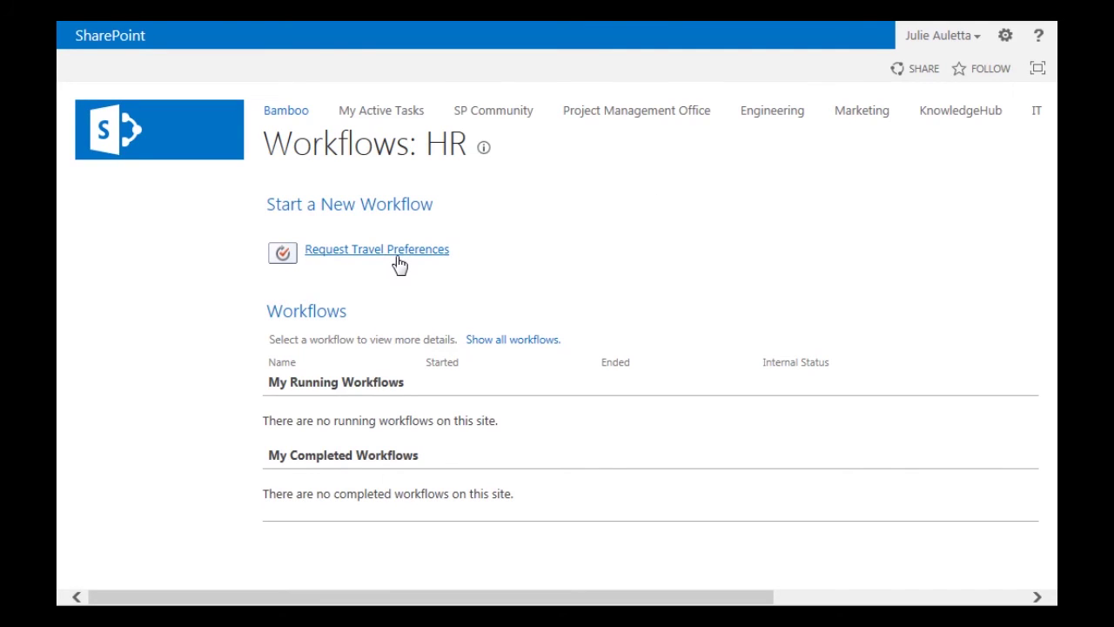
mouse_move(376, 259)
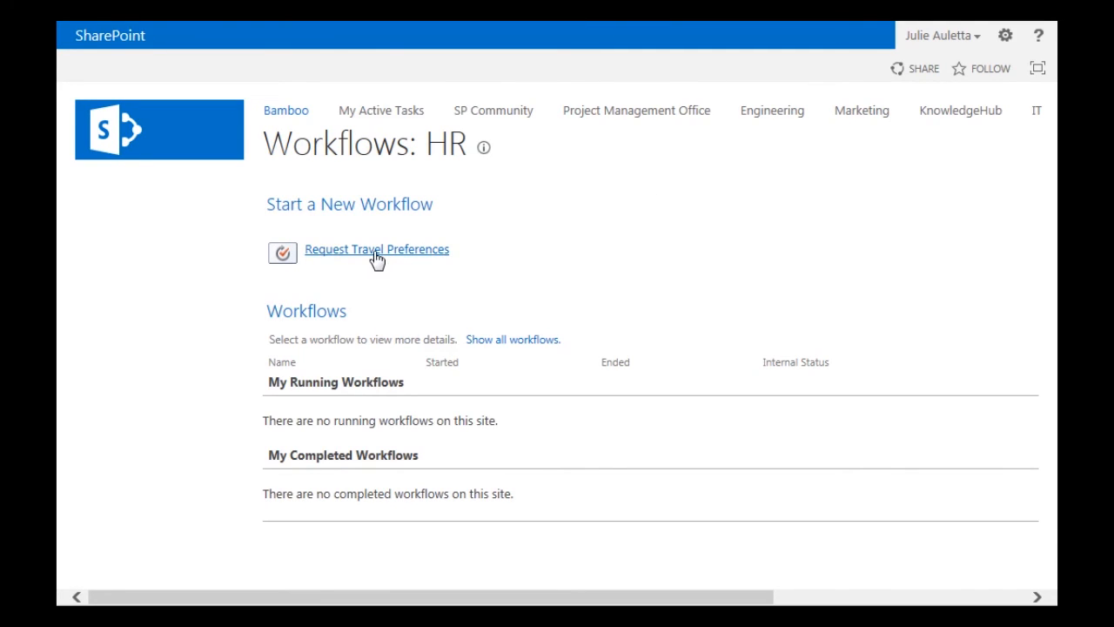
left_click(376, 249)
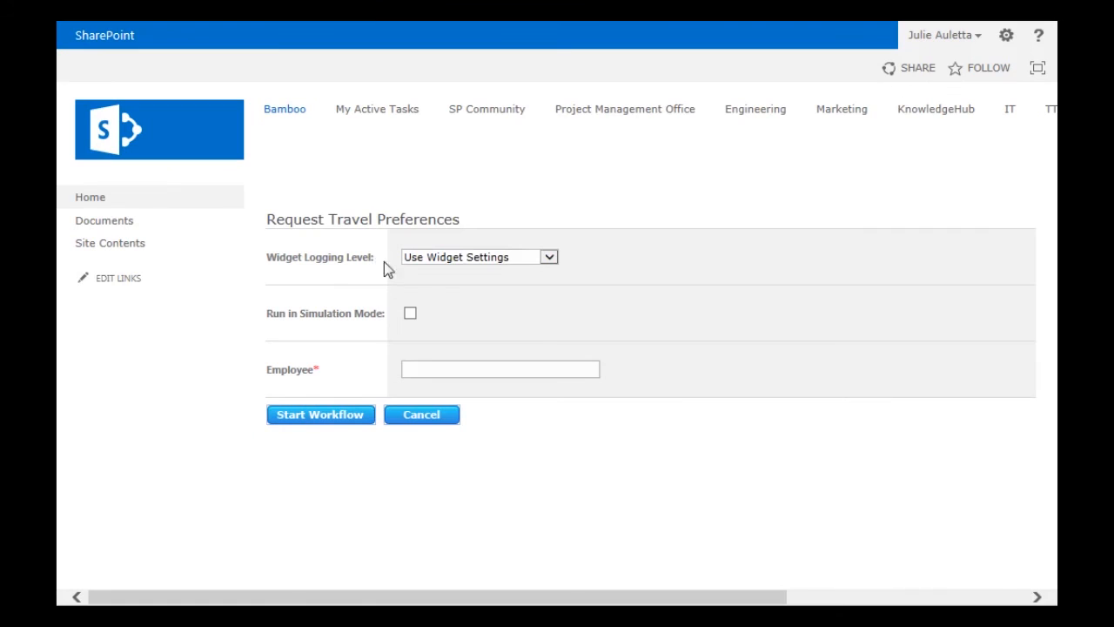
left_click(500, 369)
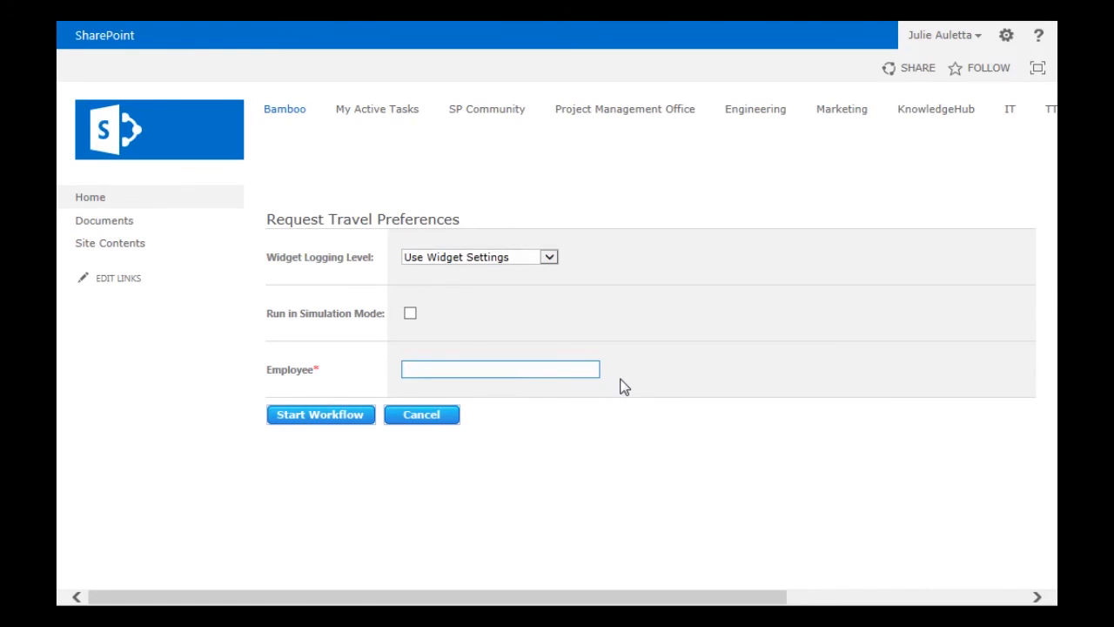
type("Julie Auletta")
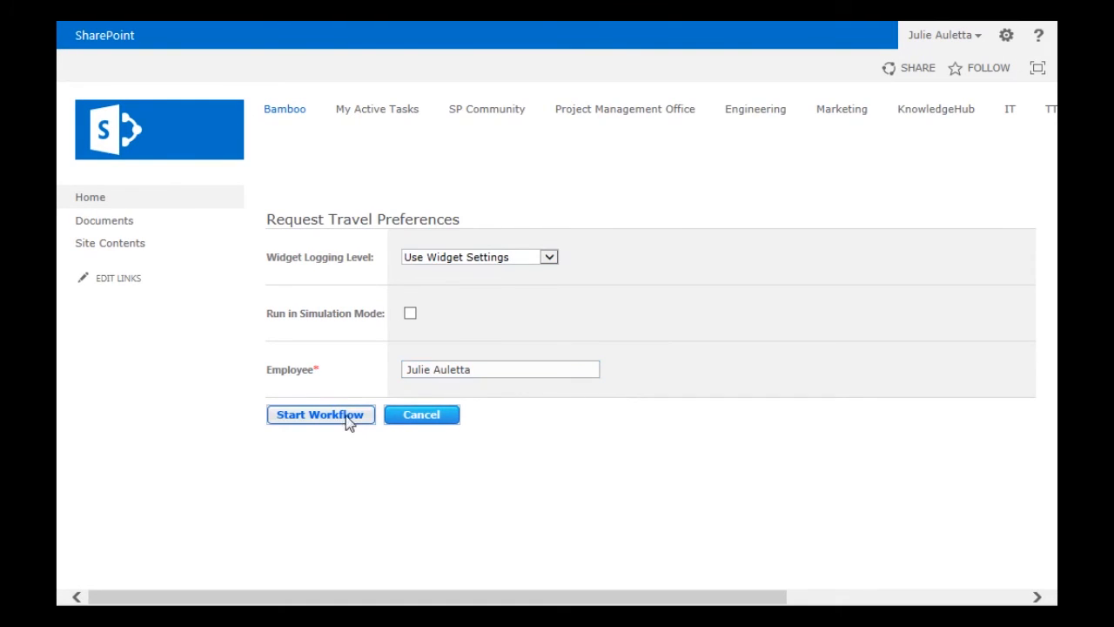
left_click(321, 415)
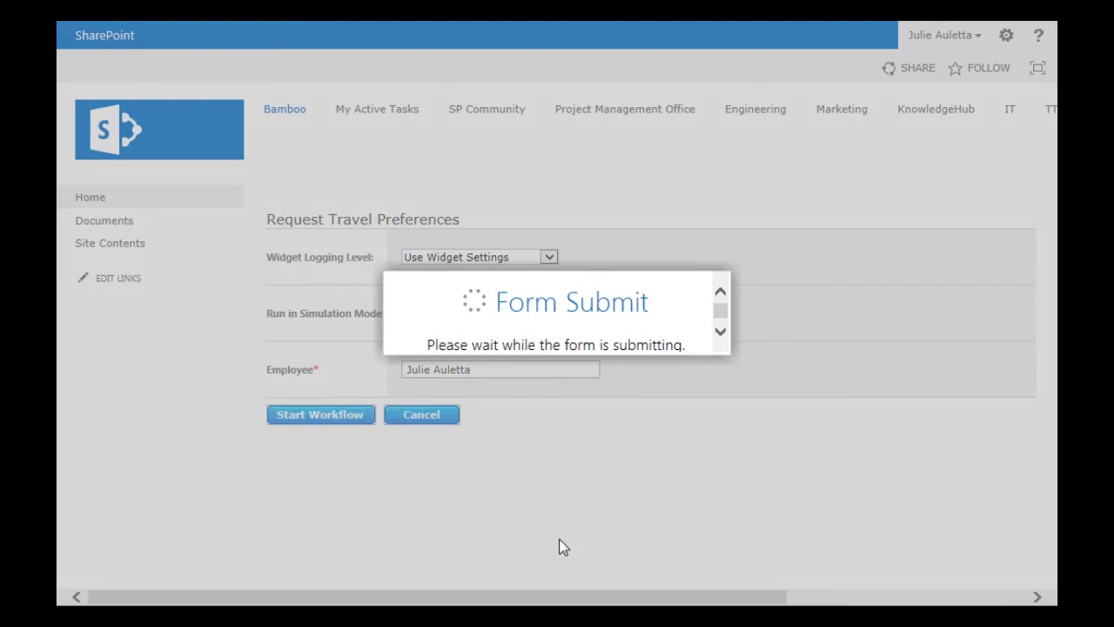
left_click(320, 414)
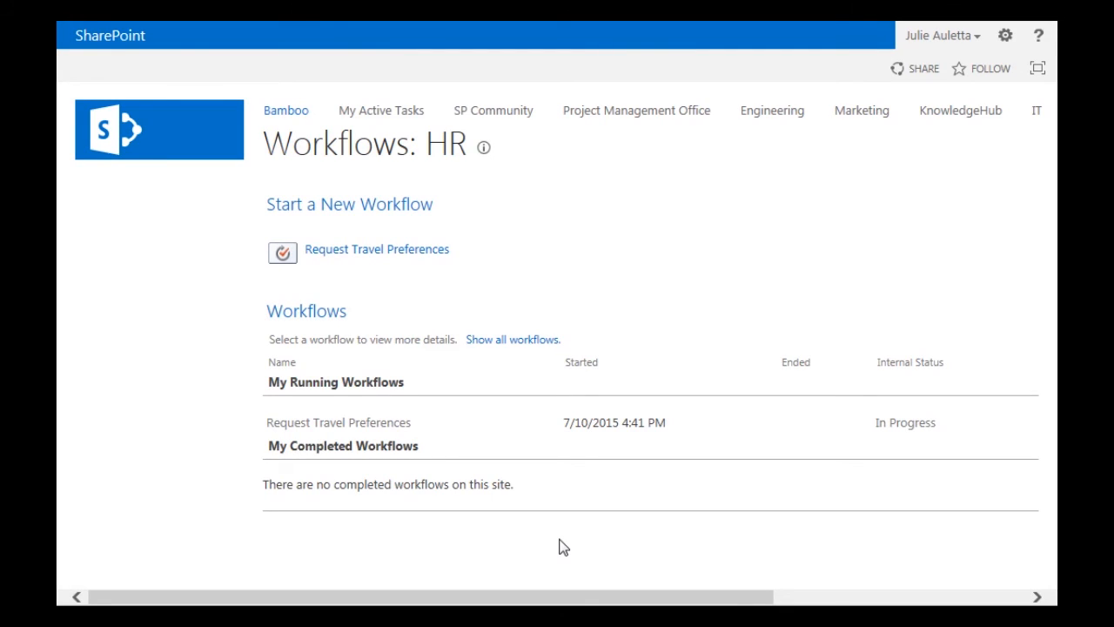
mouse_move(560, 561)
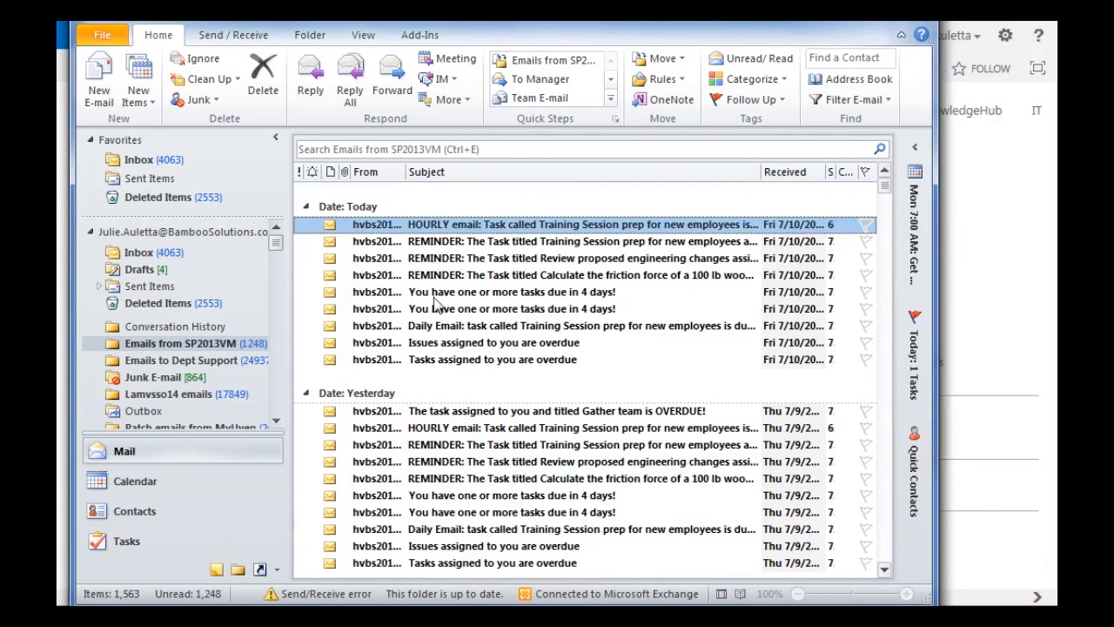
mouse_move(143, 254)
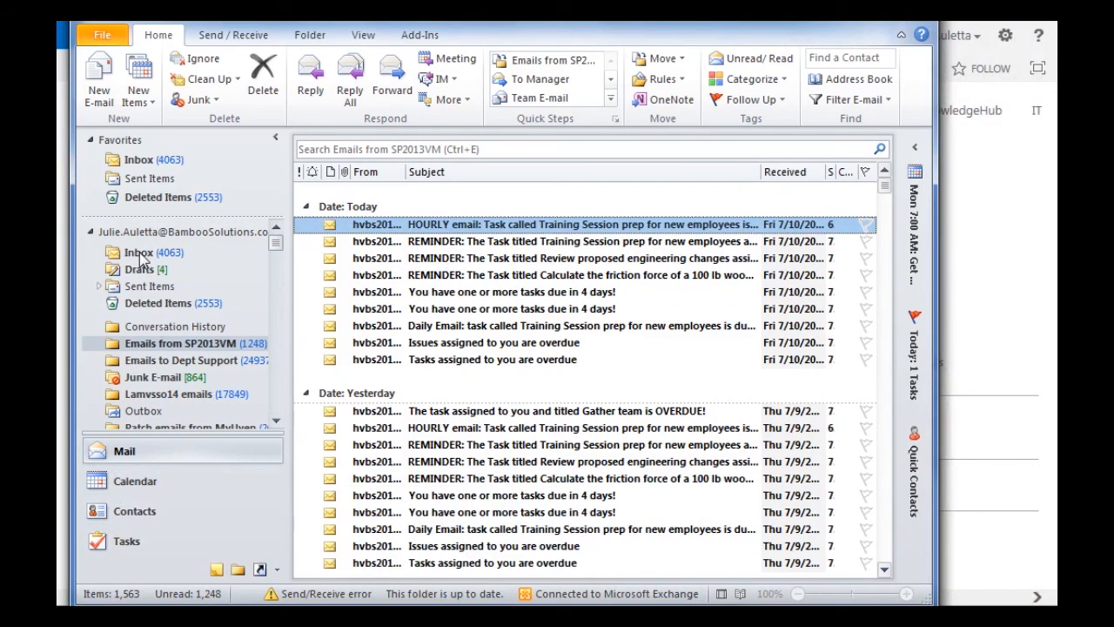
Step: In the Outlook inbox, follow the task email's 'here' link to the SharePoint task form
left_click(139, 250)
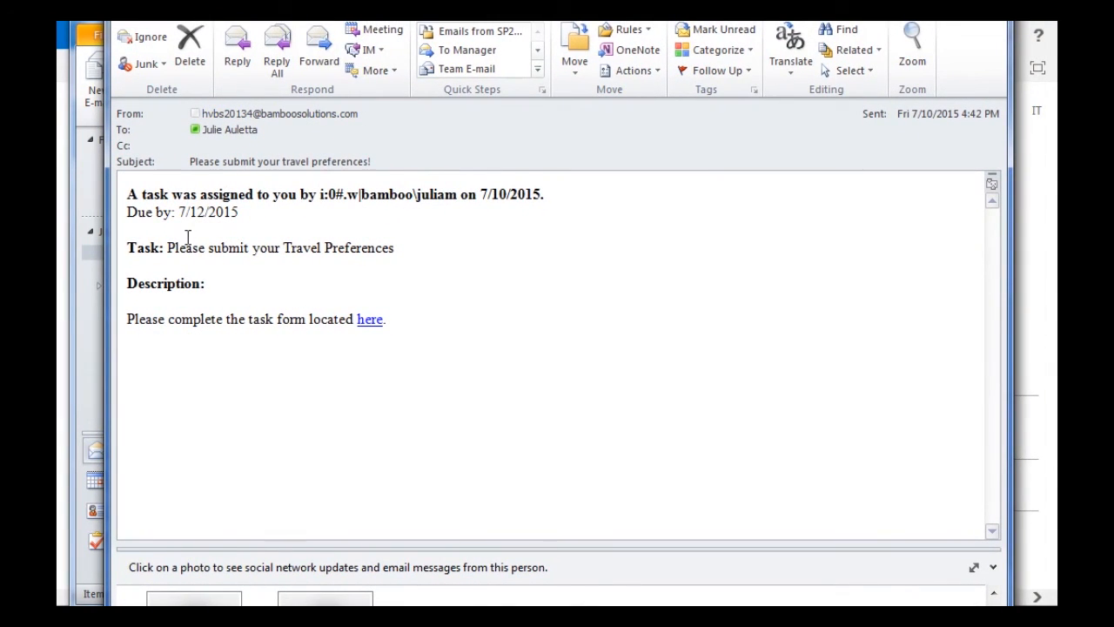
mouse_move(369, 320)
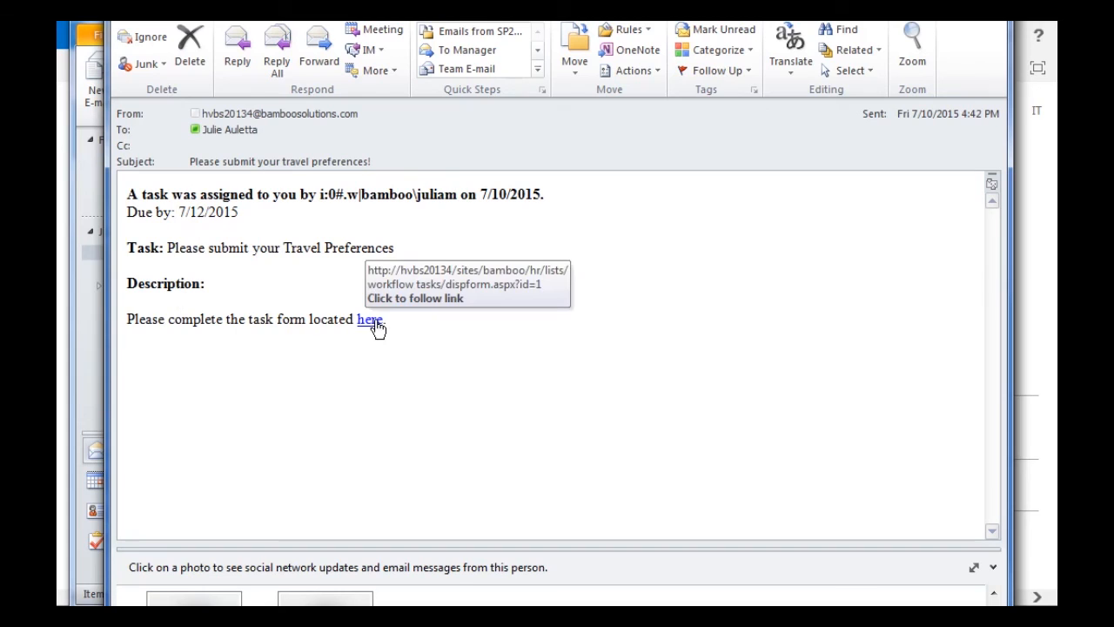
left_click(369, 320)
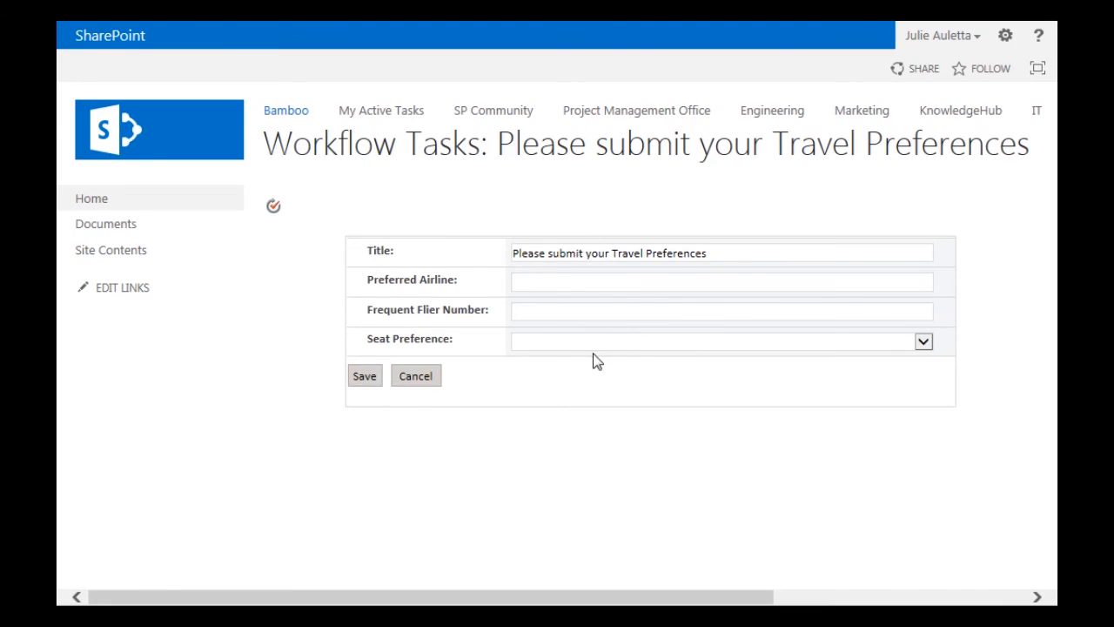
mouse_move(531, 303)
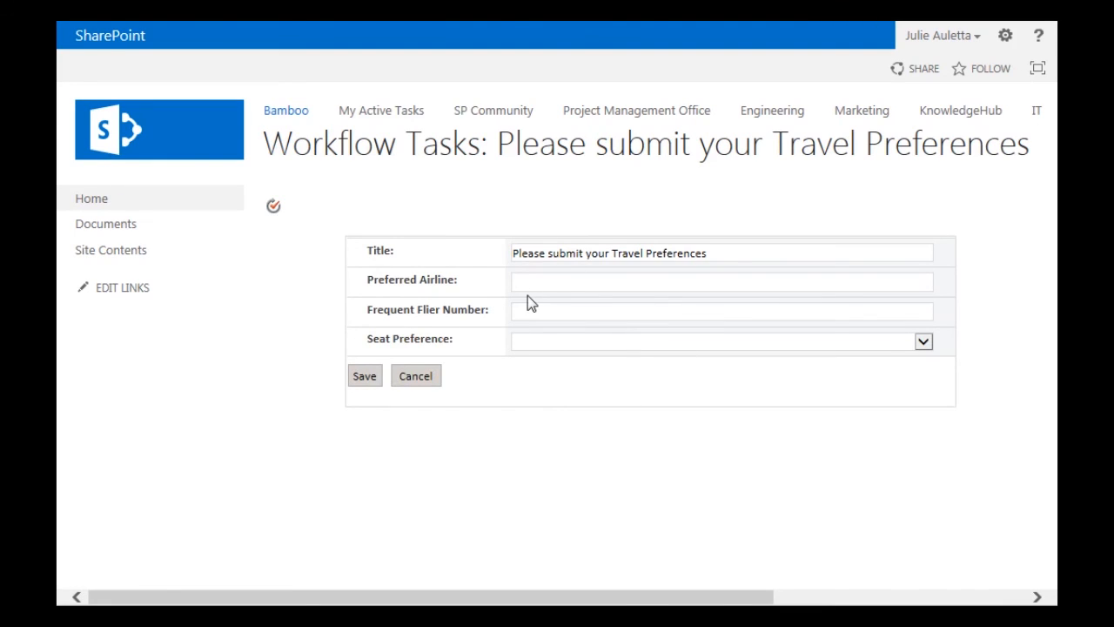
Step: Submit the task with airline United, flier number 12345 and a Window seat
type("United")
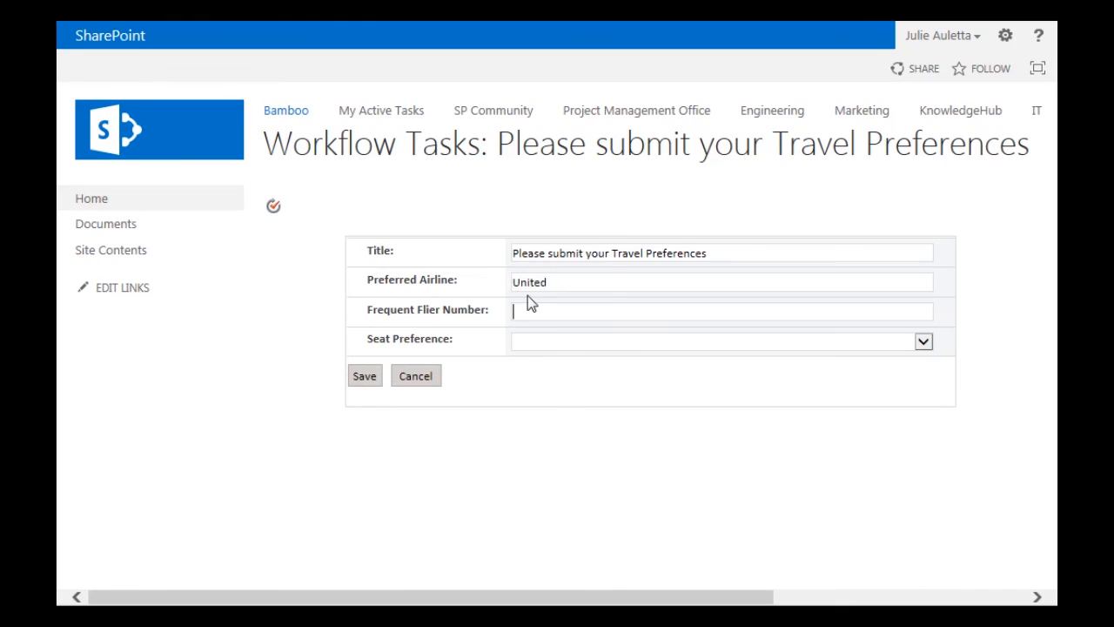
type("12345")
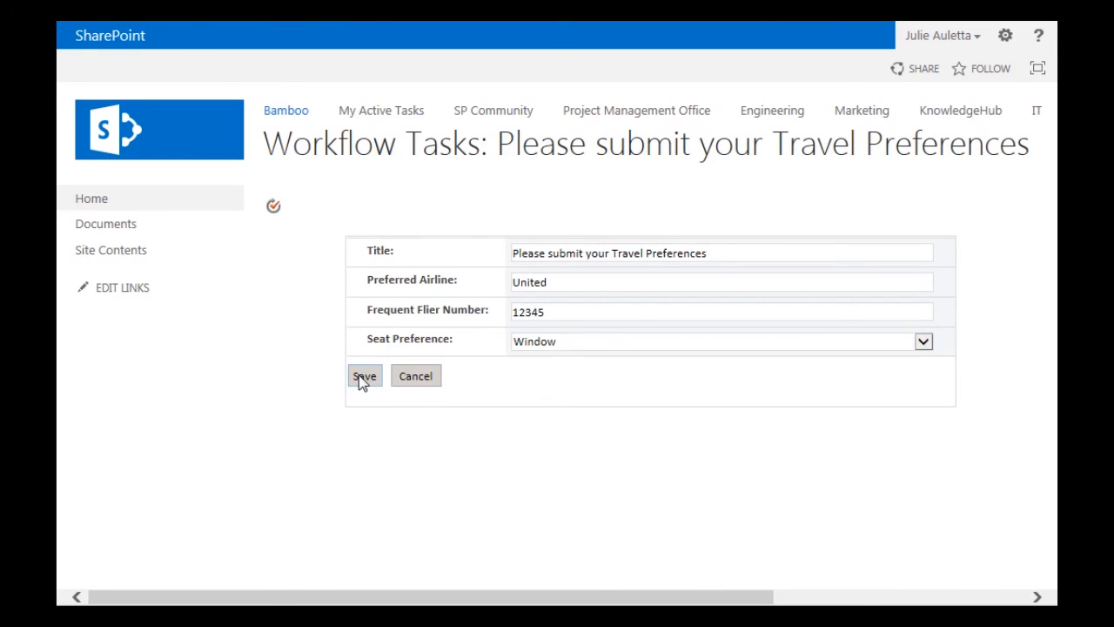
left_click(366, 376)
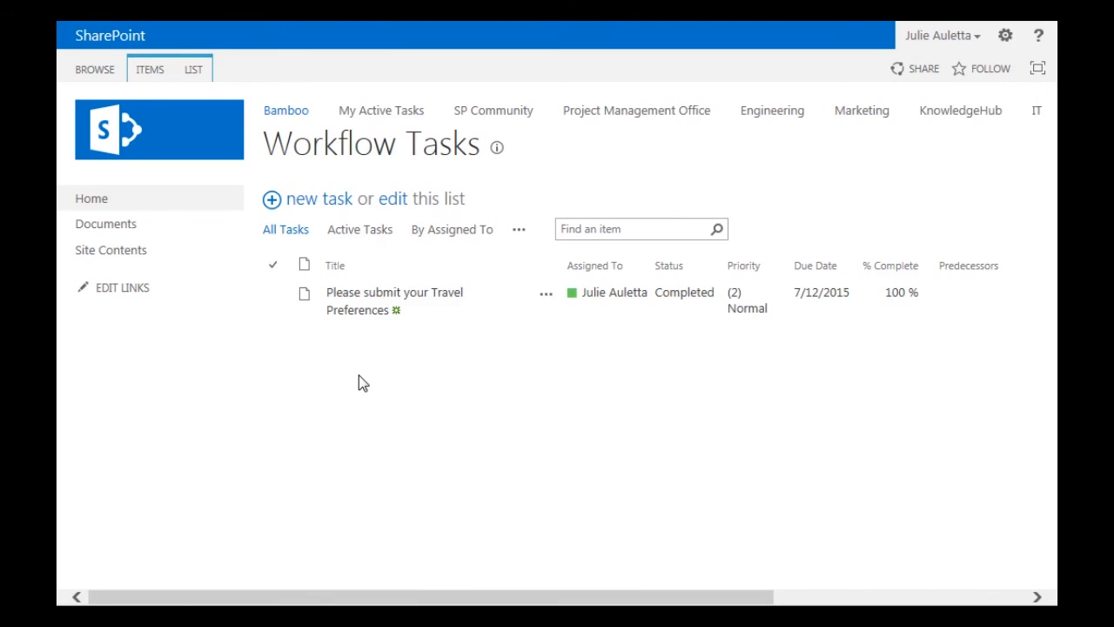
mouse_move(333, 364)
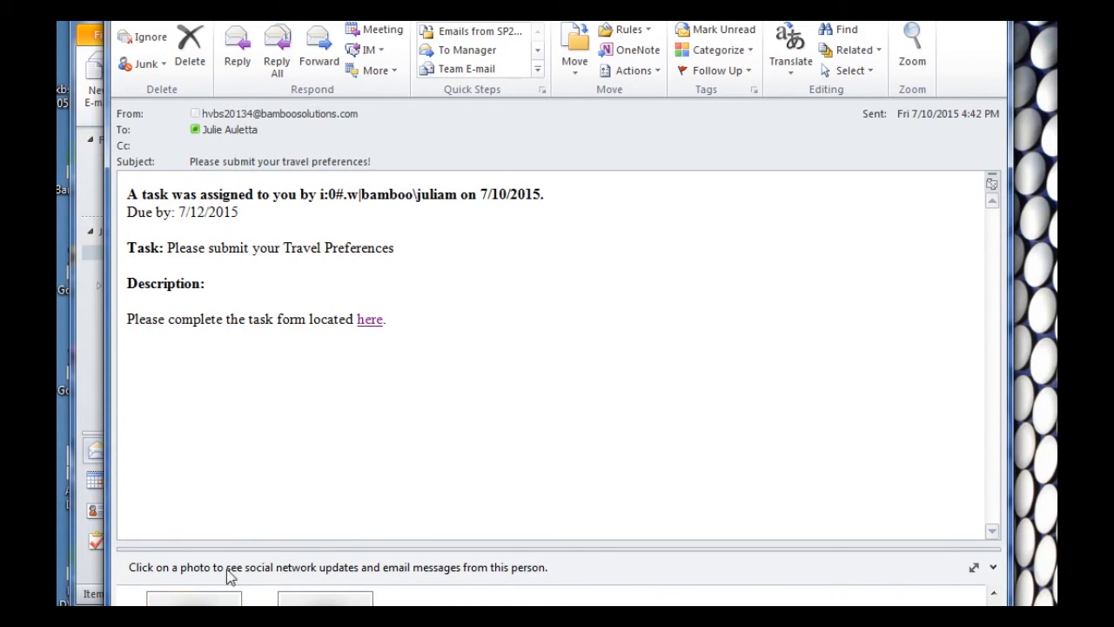
mouse_move(167, 589)
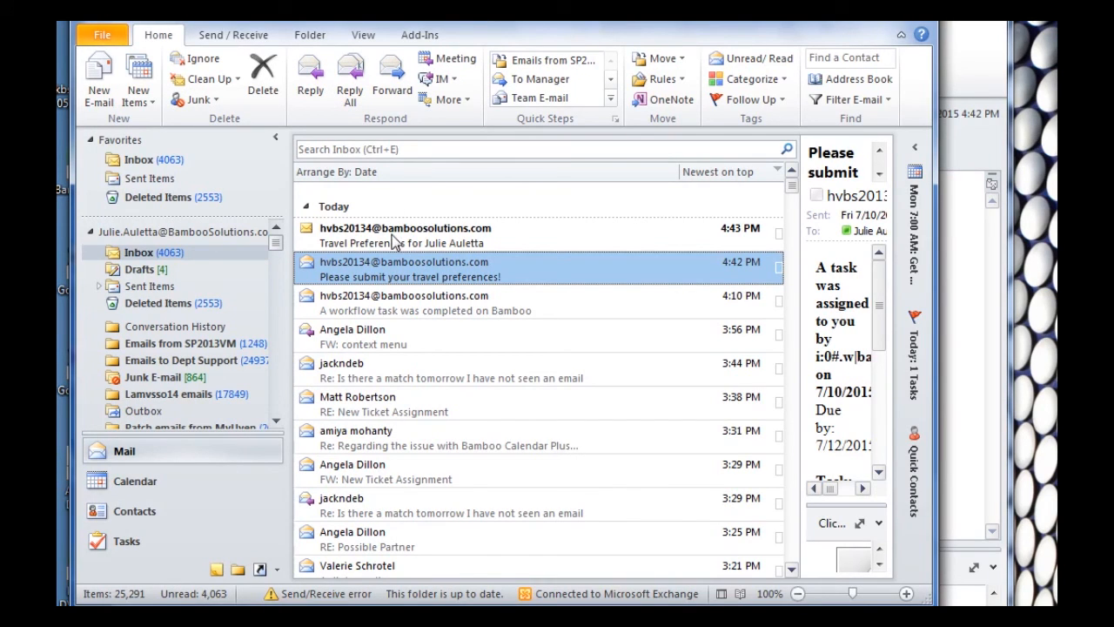
mouse_move(393, 242)
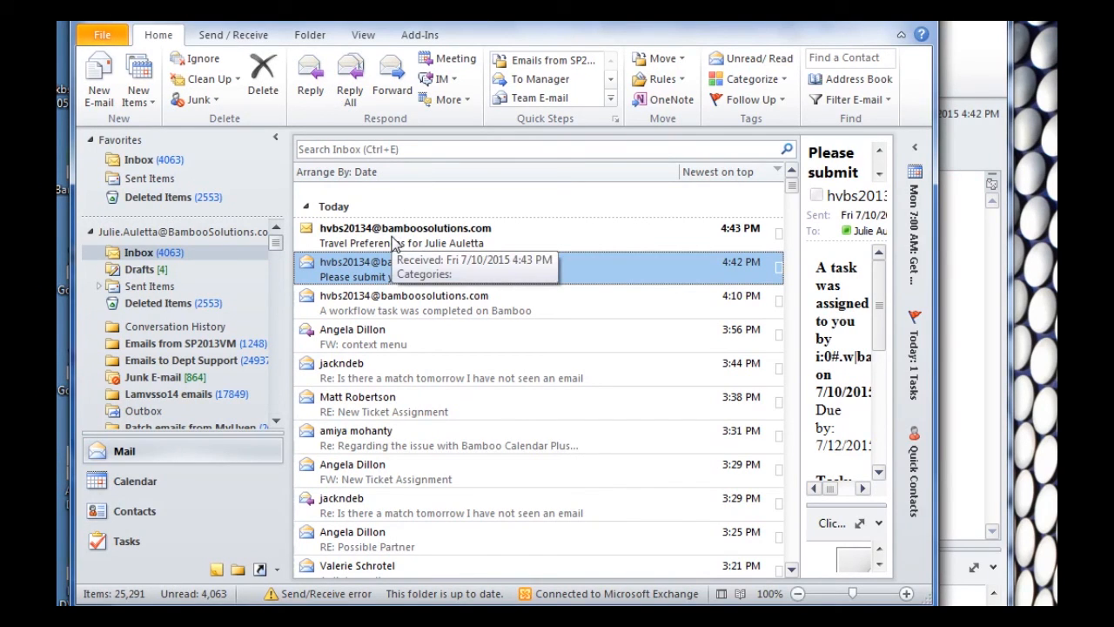
mouse_move(381, 269)
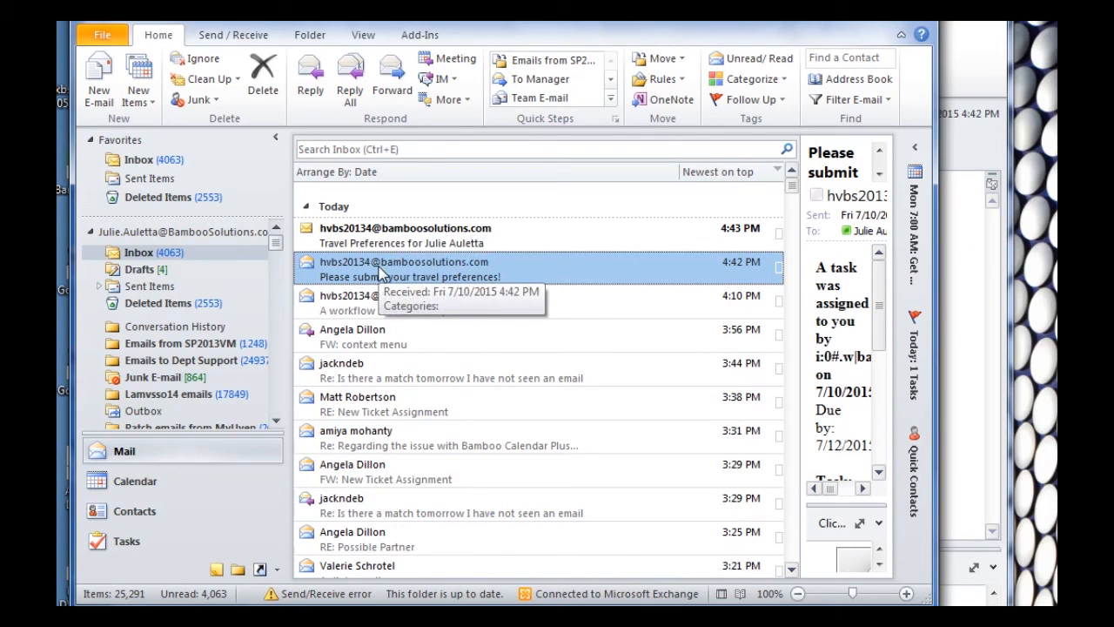
mouse_move(404, 244)
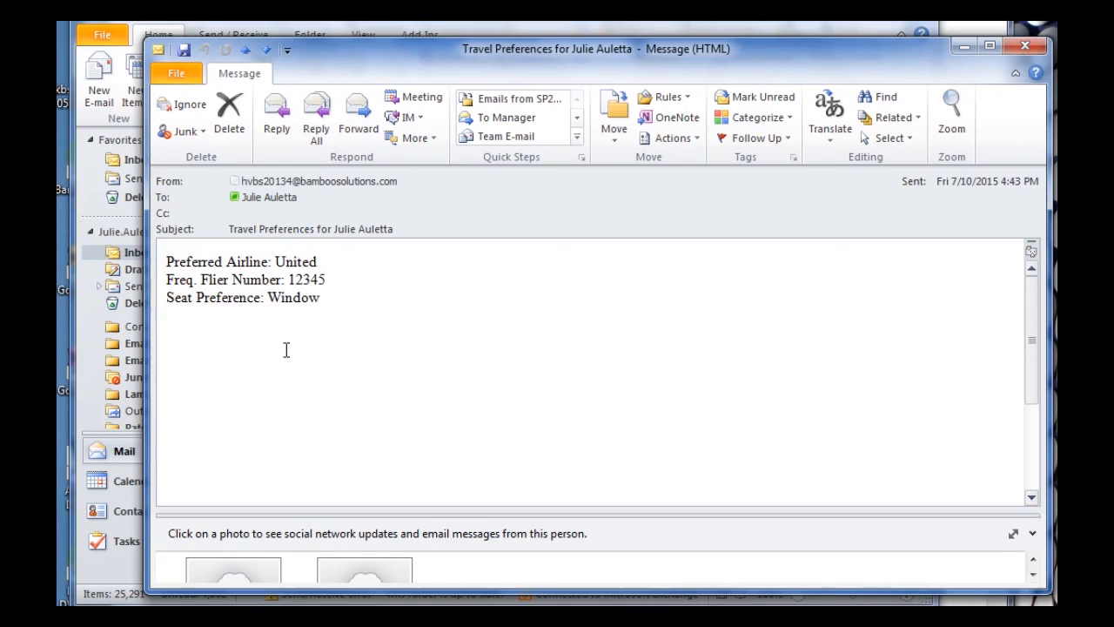
mouse_move(397, 414)
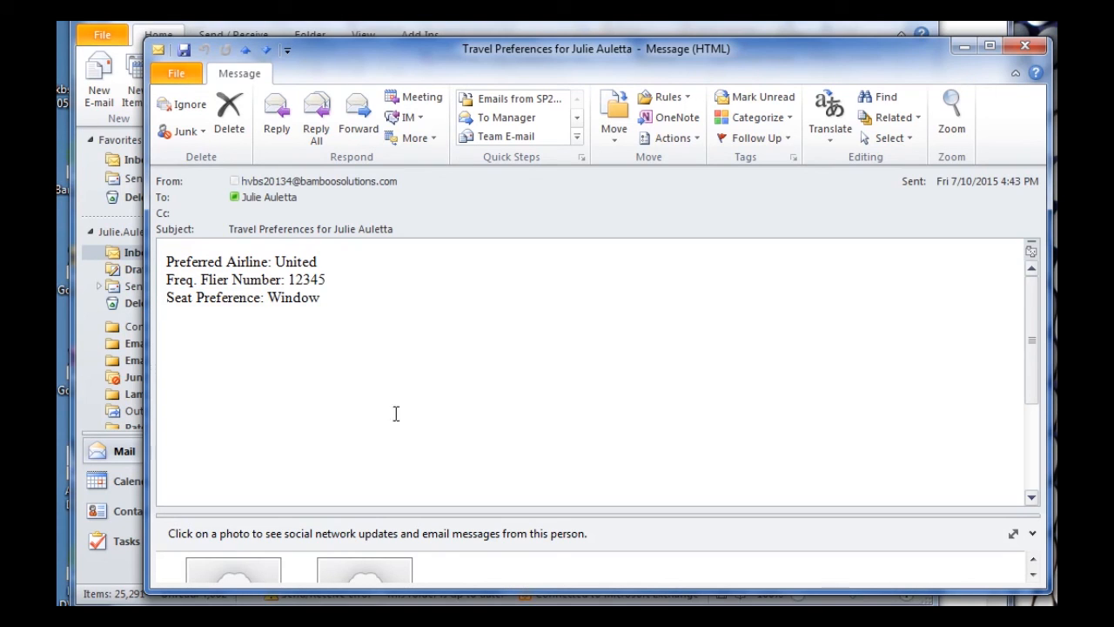